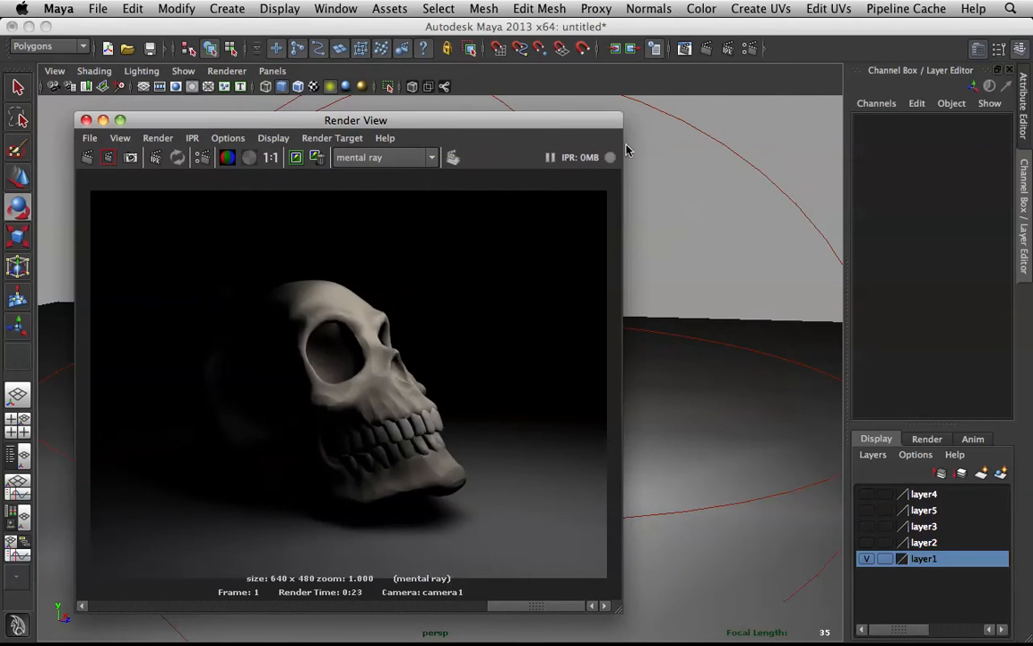
mouse_move(639, 152)
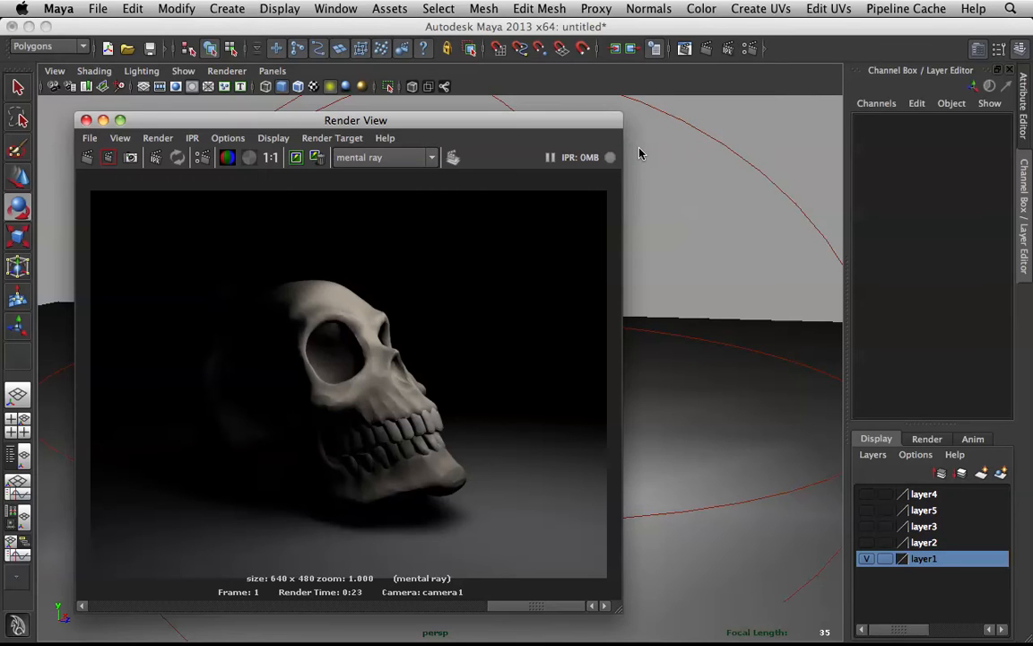
Step: Shift the Render View window and make layer2 visible instead of layer1
drag(355, 119, 475, 102)
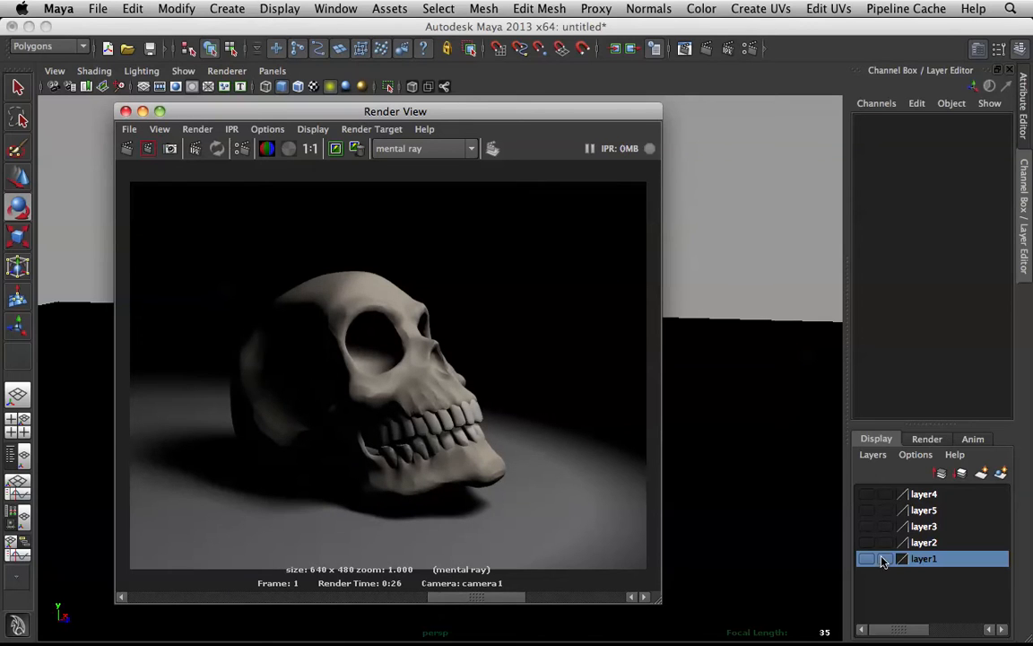
click(867, 542)
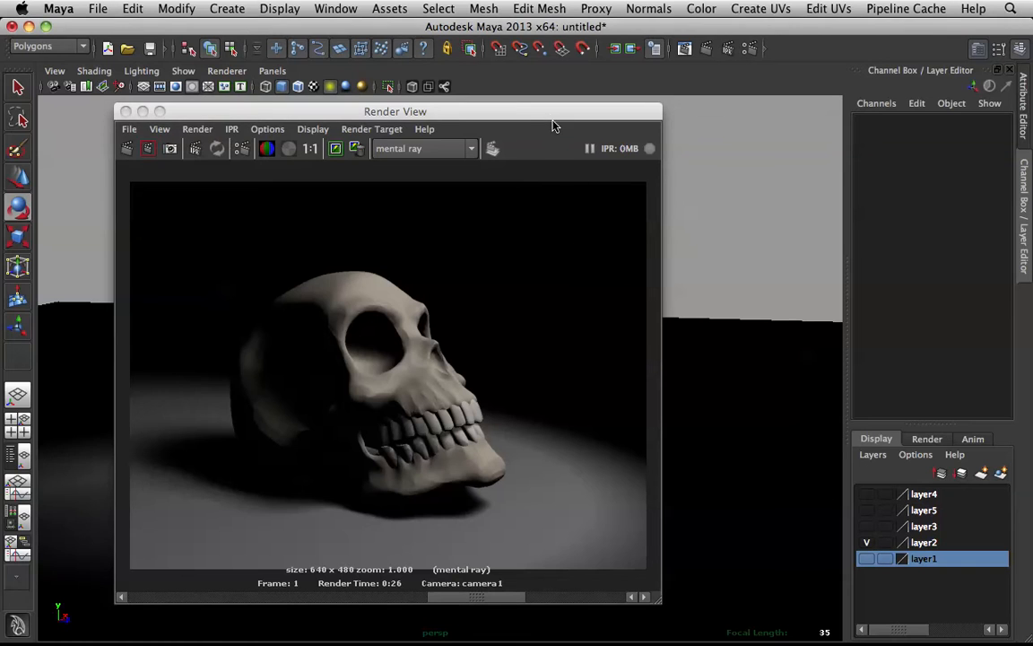
Step: Slide the Render View off the spot light, then reposition it over the scene
drag(395, 111, 117, 111)
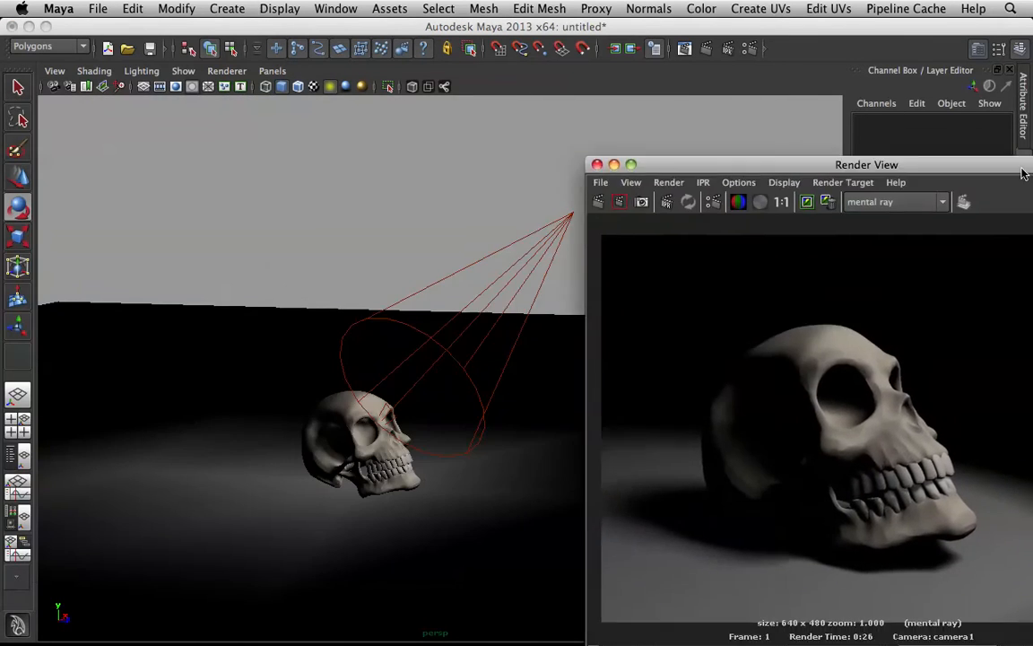
drag(866, 164, 872, 133)
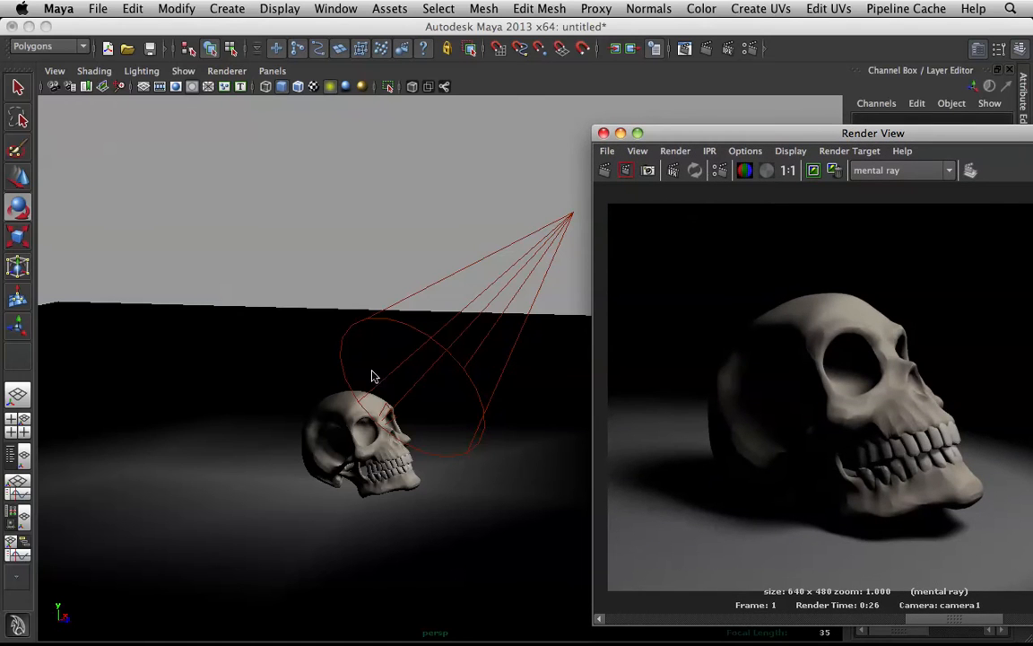
mouse_move(329, 503)
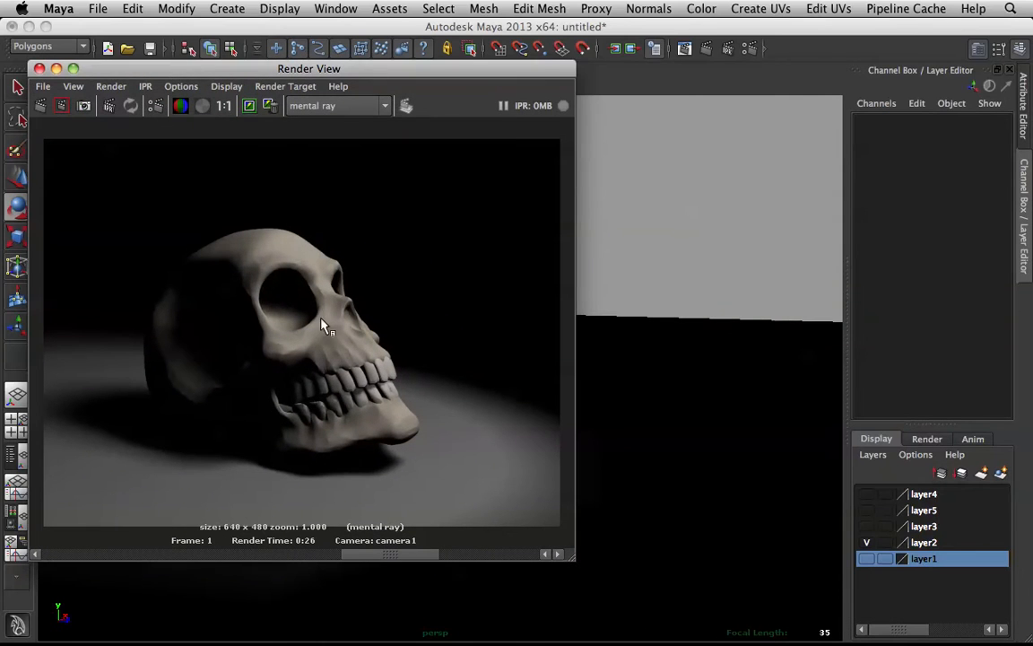
mouse_move(535, 169)
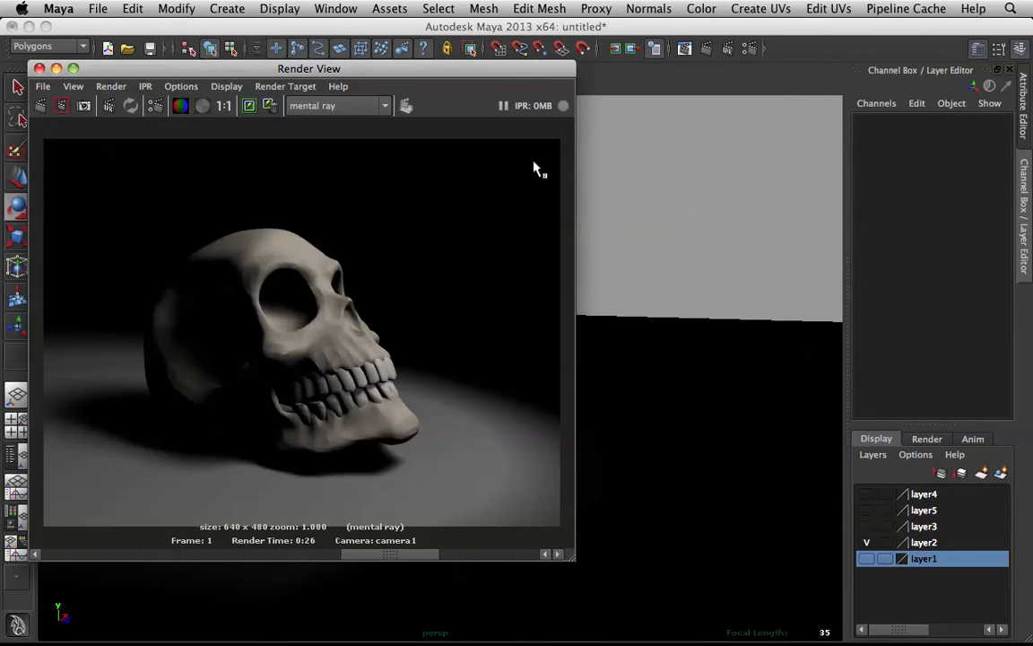
mouse_move(311, 214)
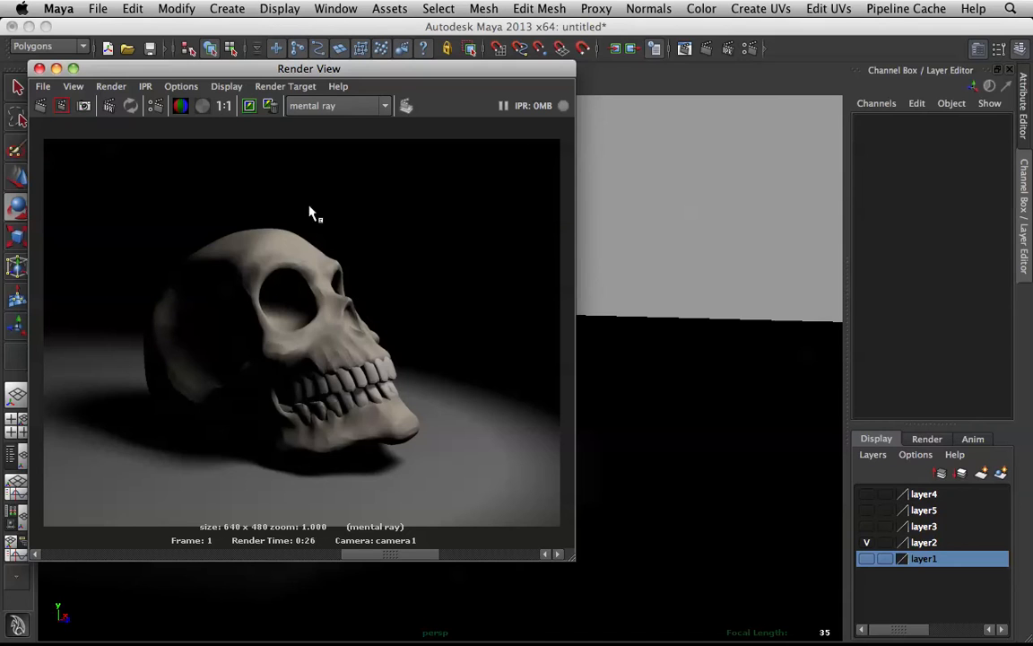
mouse_move(170, 386)
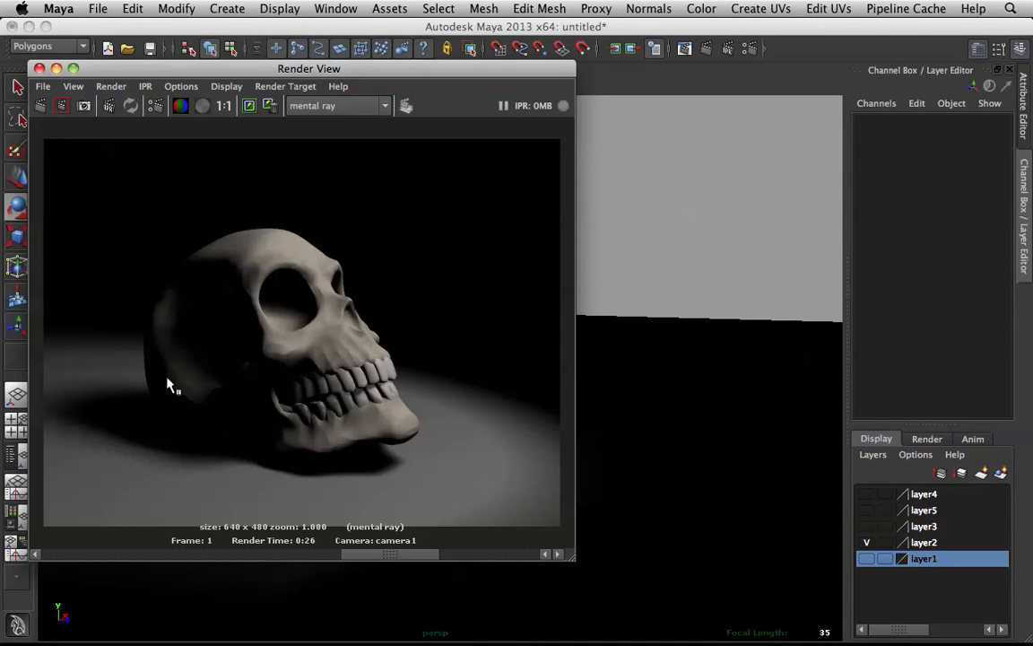
mouse_move(532, 450)
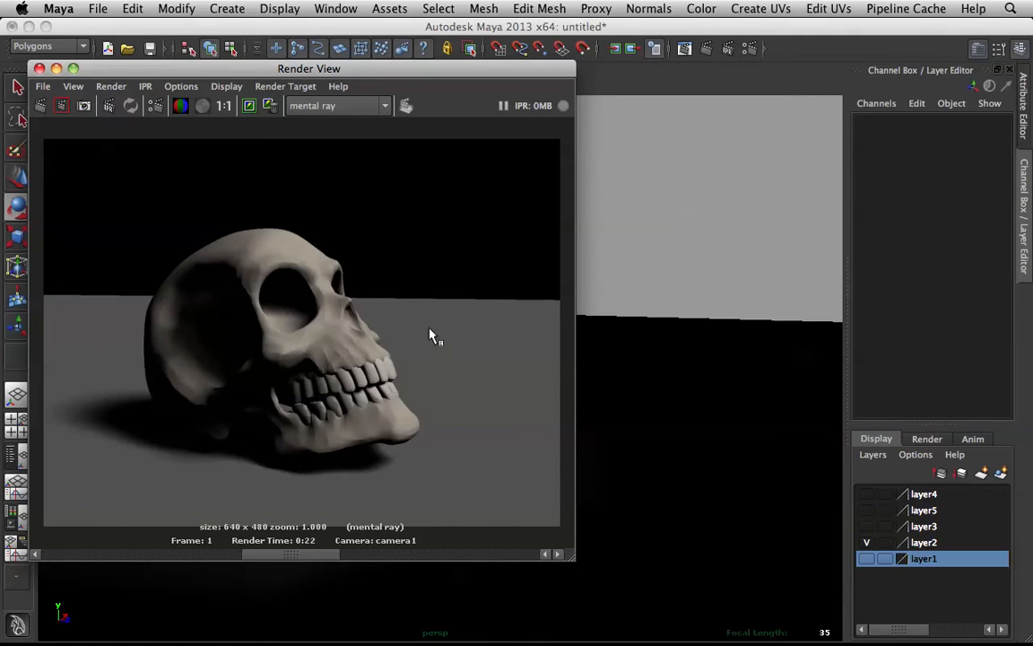
mouse_move(529, 303)
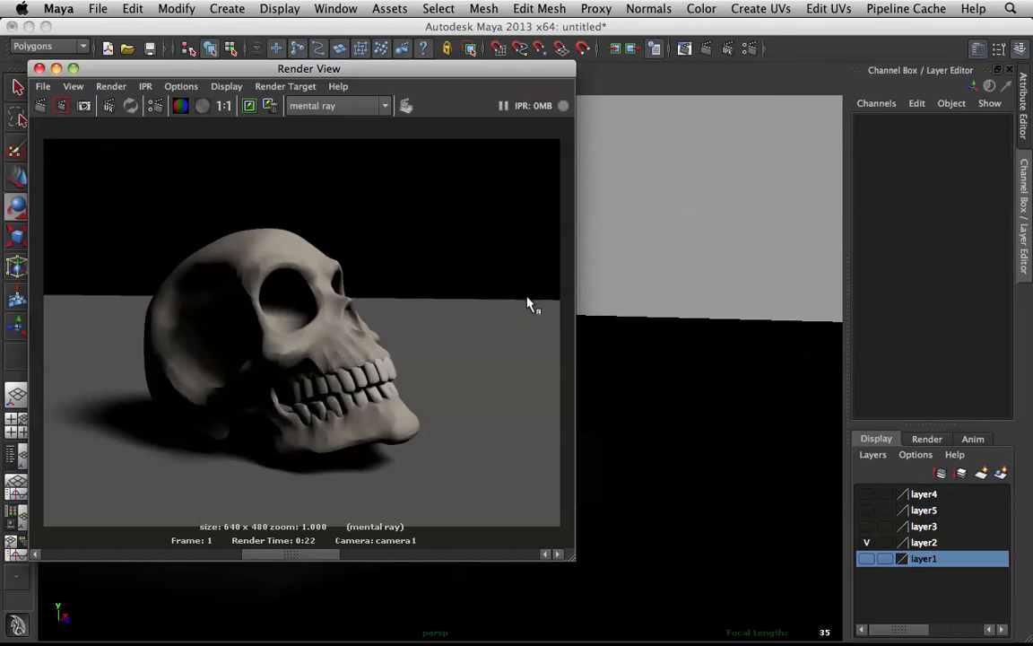
mouse_move(333, 568)
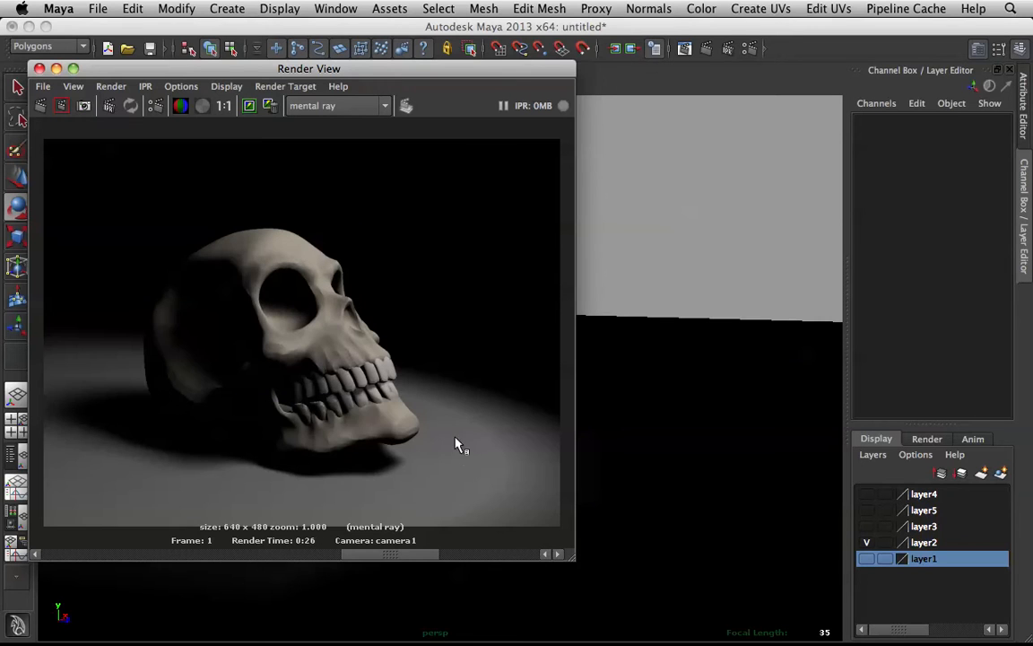
mouse_move(377, 449)
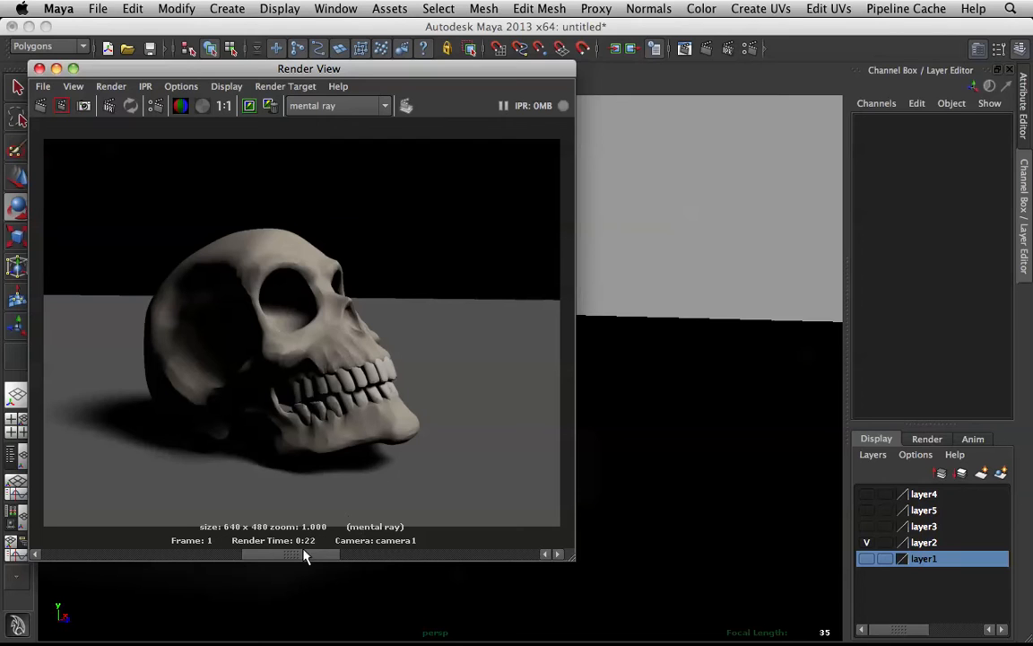
mouse_move(332, 332)
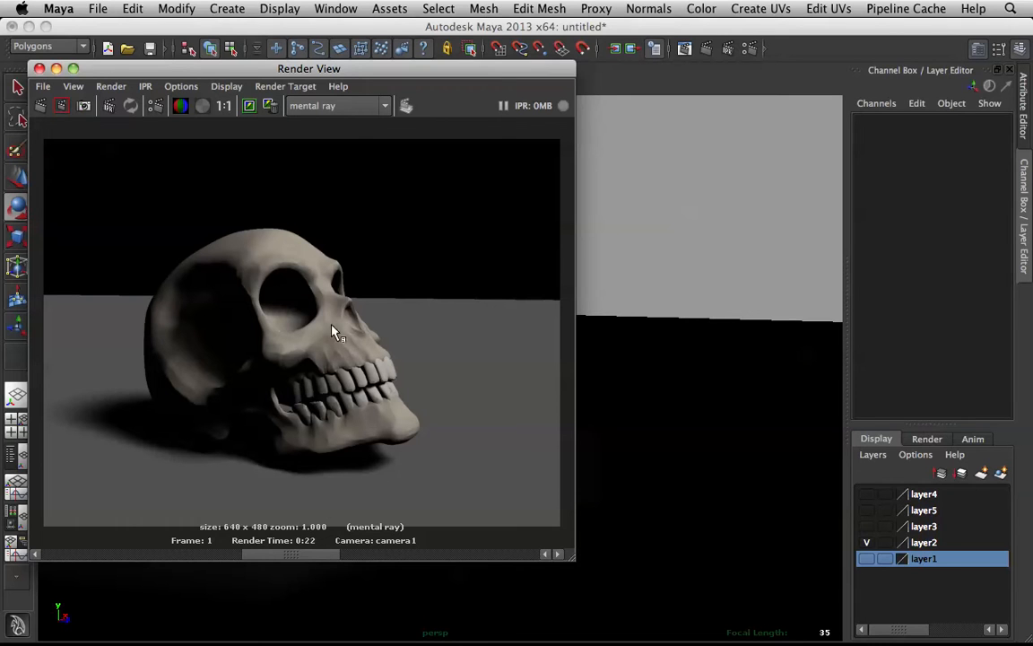
mouse_move(309, 251)
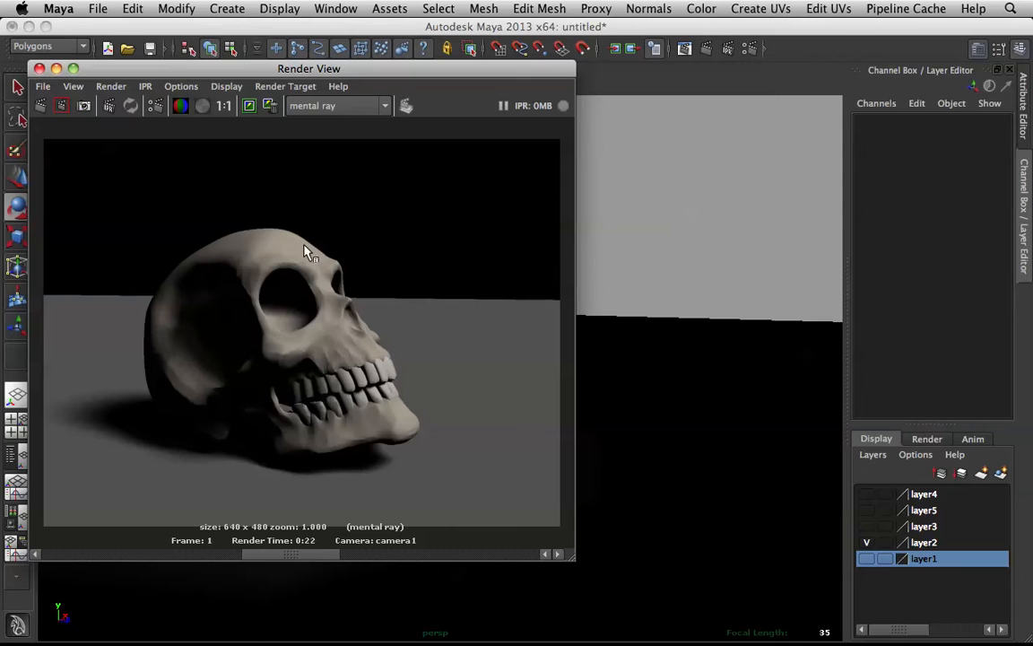
mouse_move(475, 168)
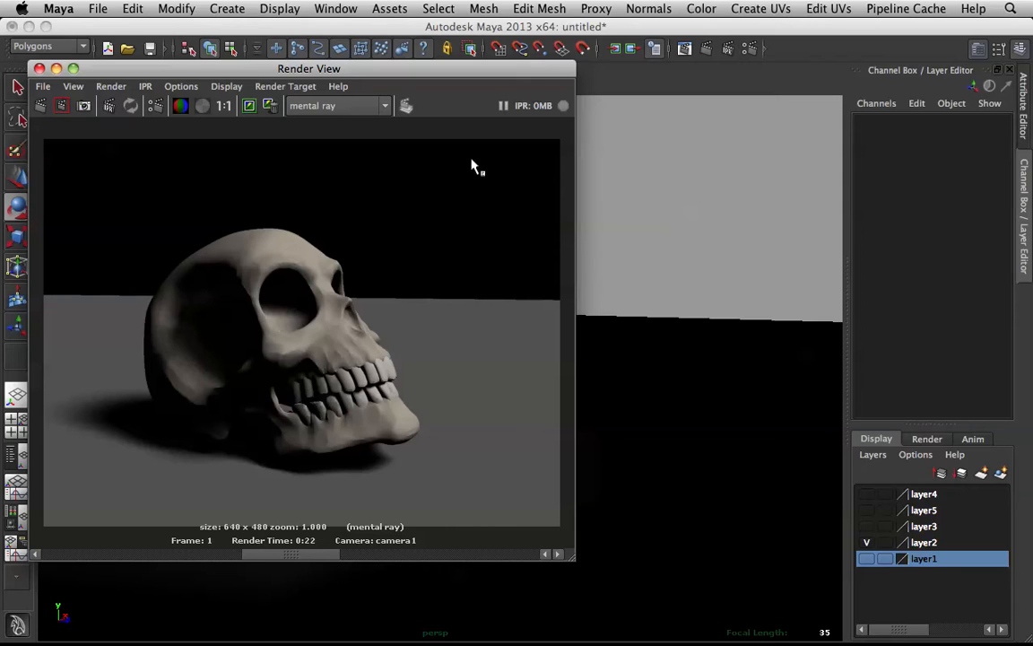
mouse_move(321, 561)
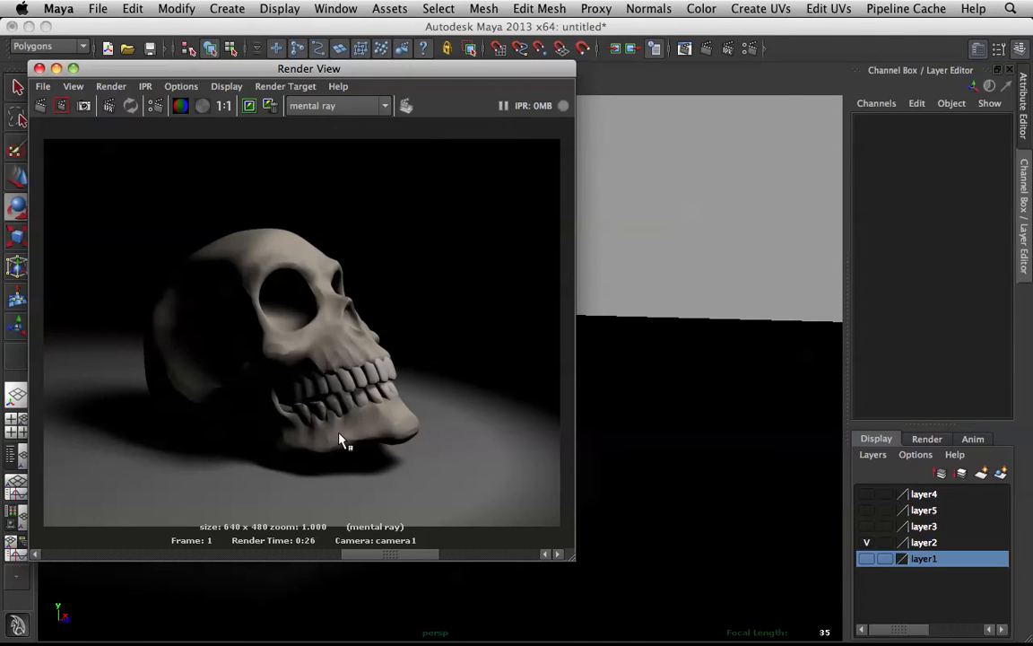
mouse_move(287, 440)
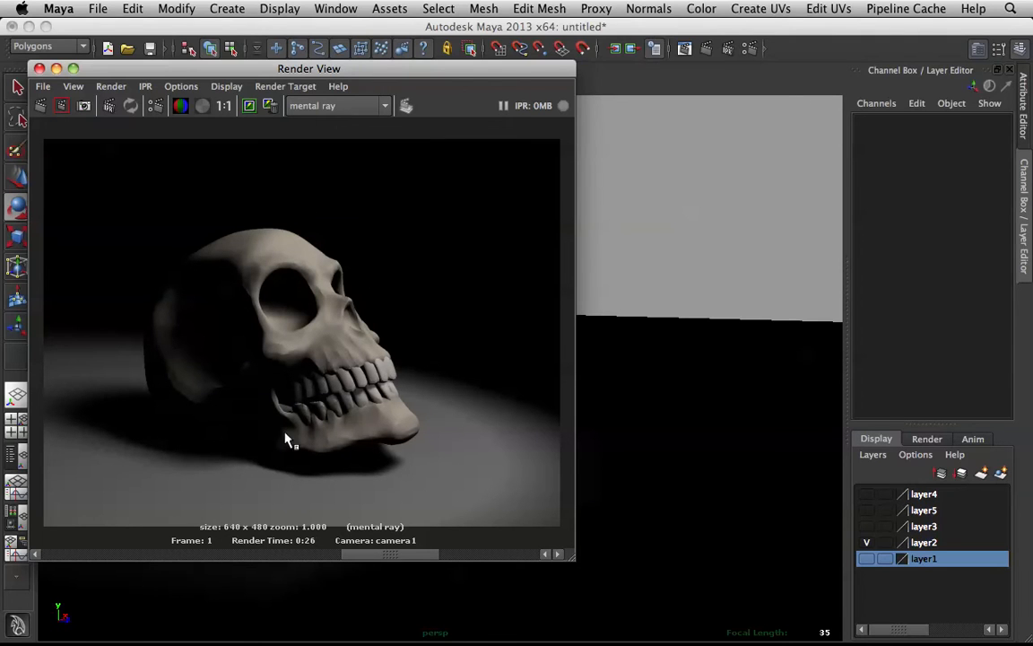
mouse_move(381, 150)
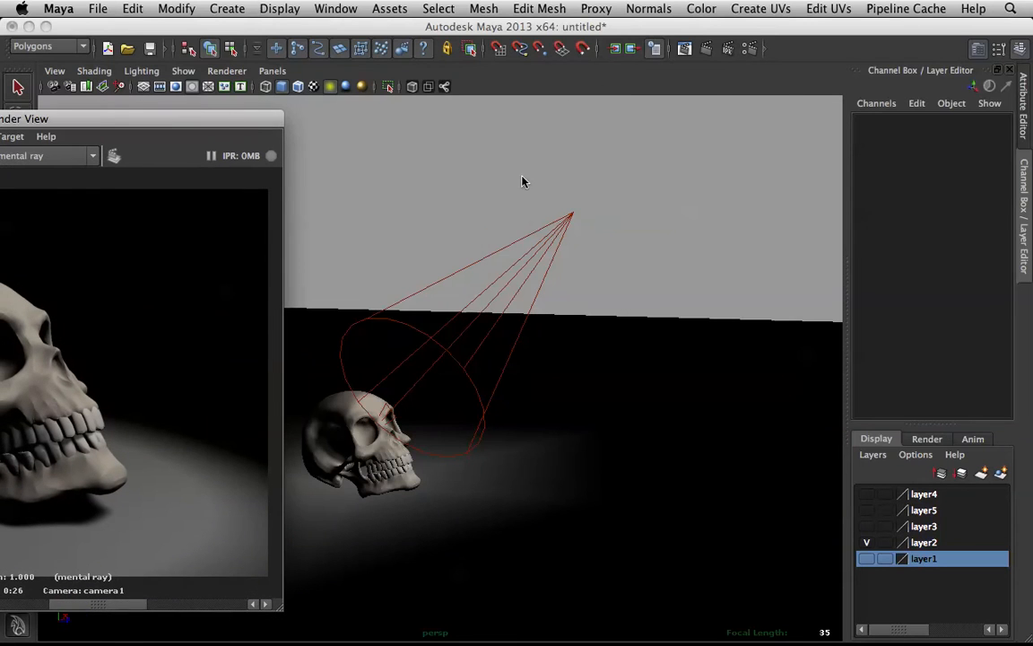
Step: Set spotLight2's cone angle to about 59.5 and review its Raytrace Shadow Attributes
click(565, 220)
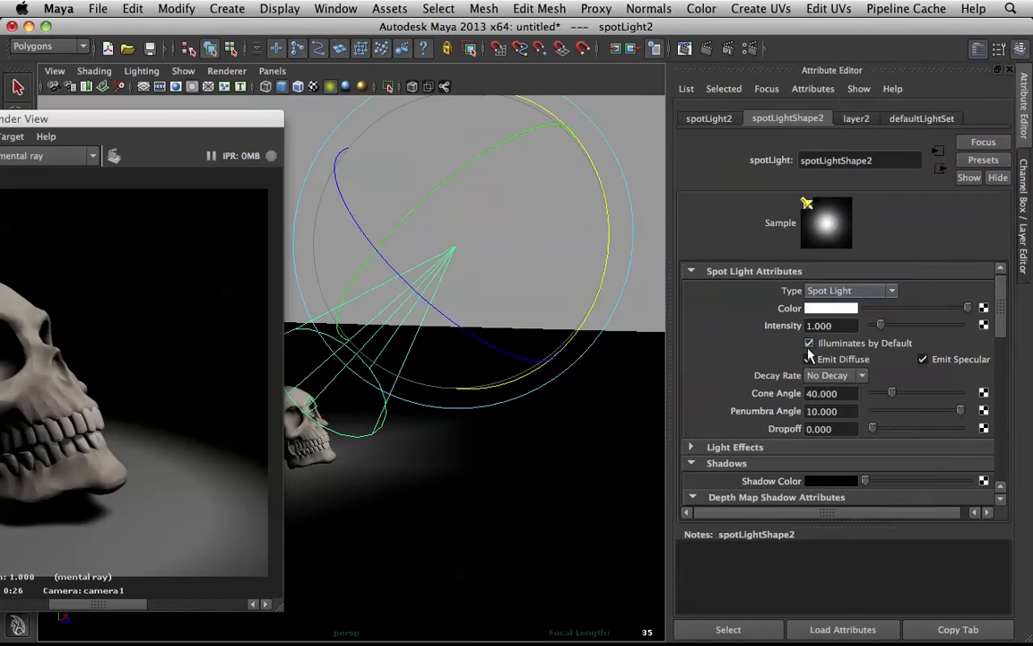
drag(891, 393, 951, 393)
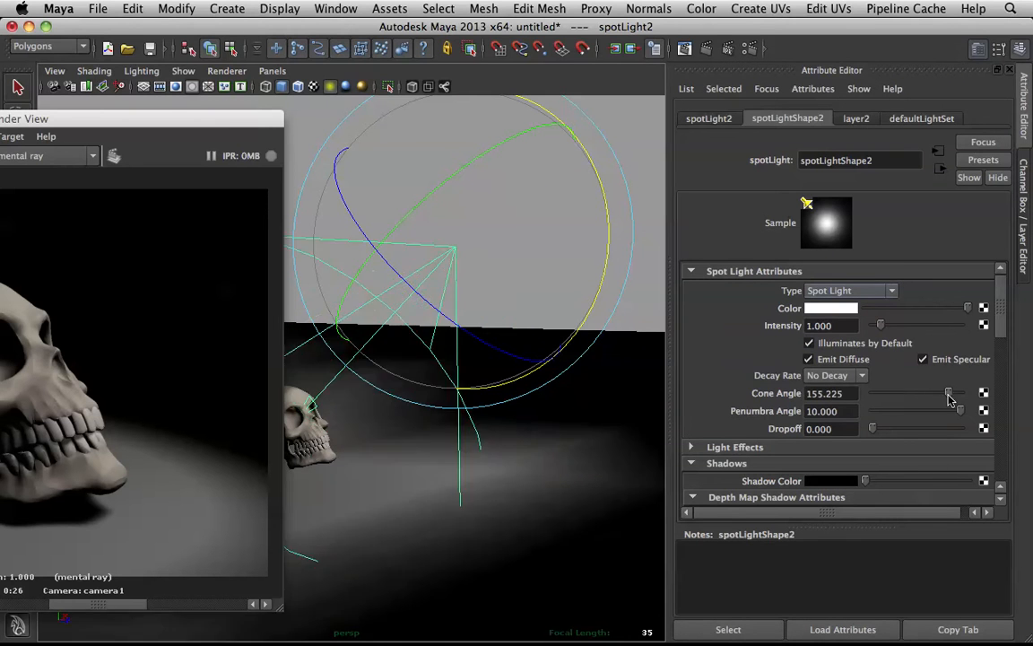
drag(949, 393, 926, 393)
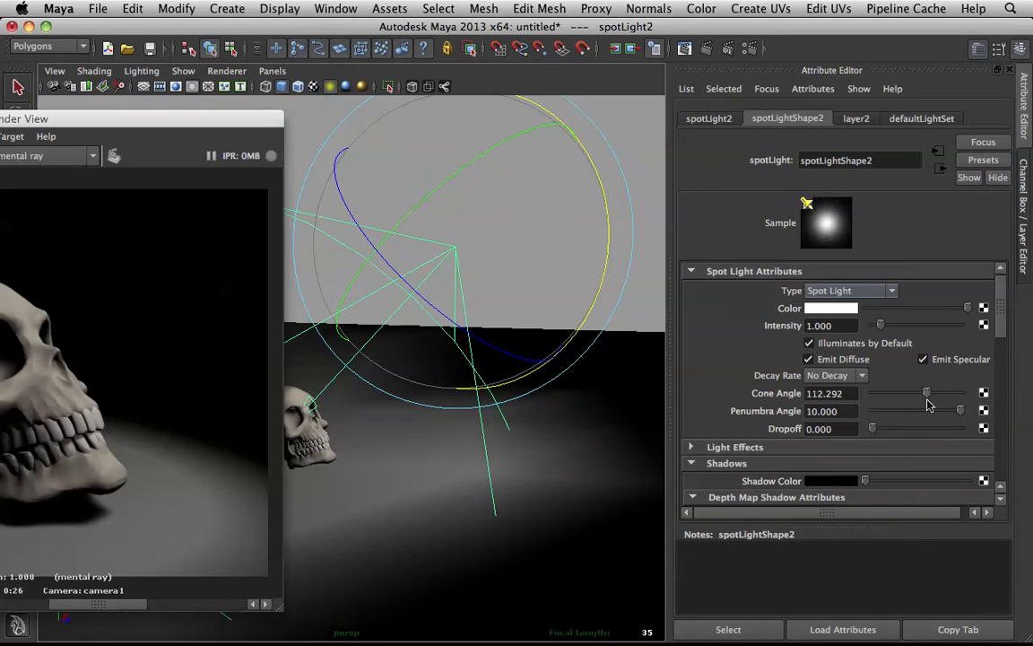
drag(926, 392, 901, 393)
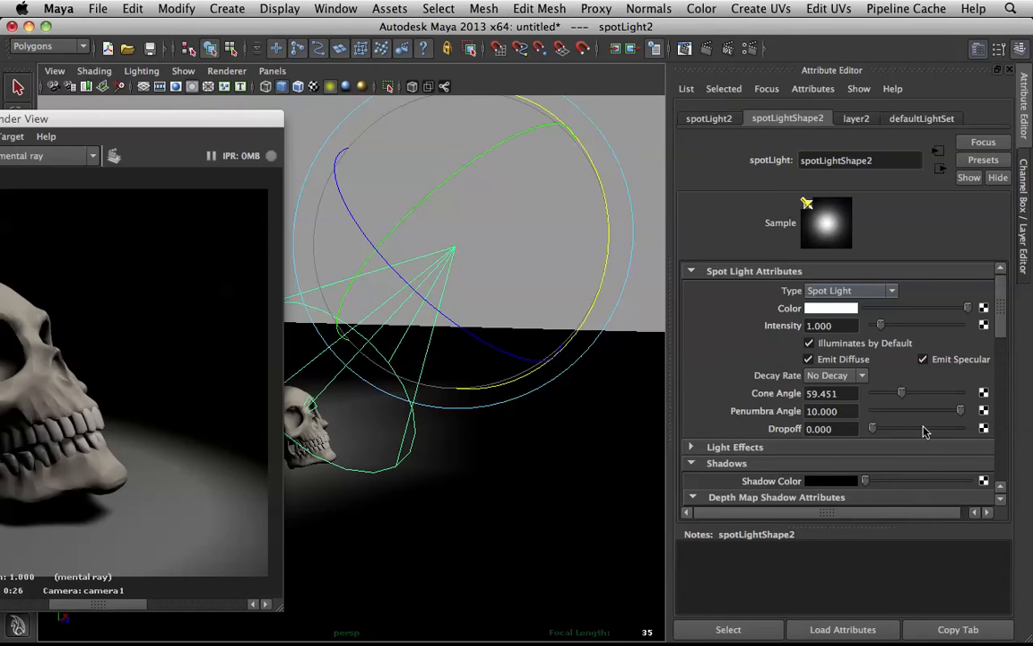
mouse_move(852, 366)
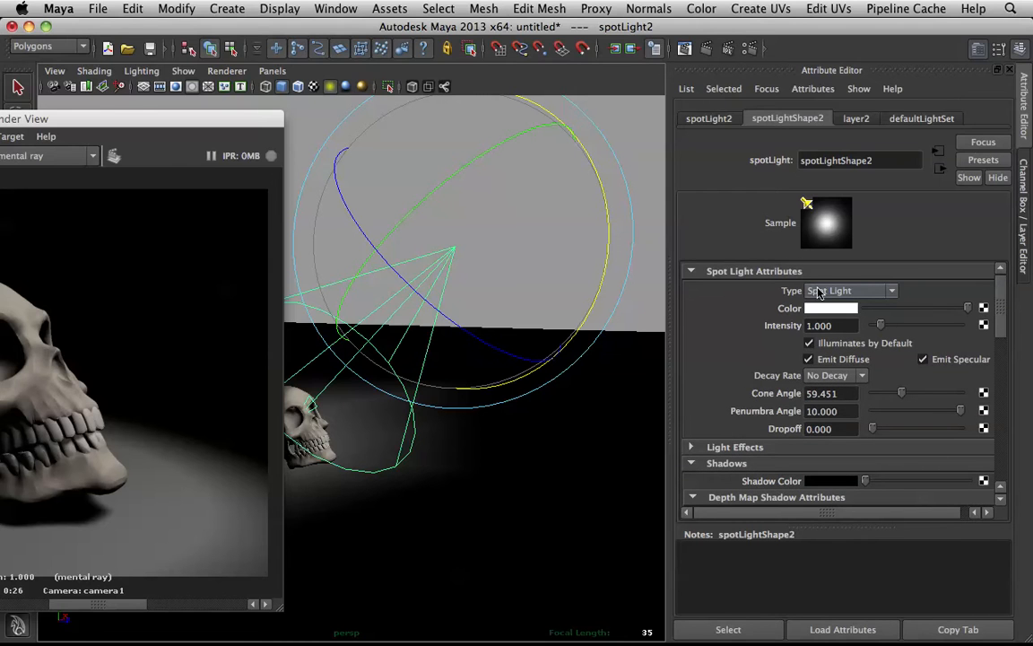
scroll(down, 3)
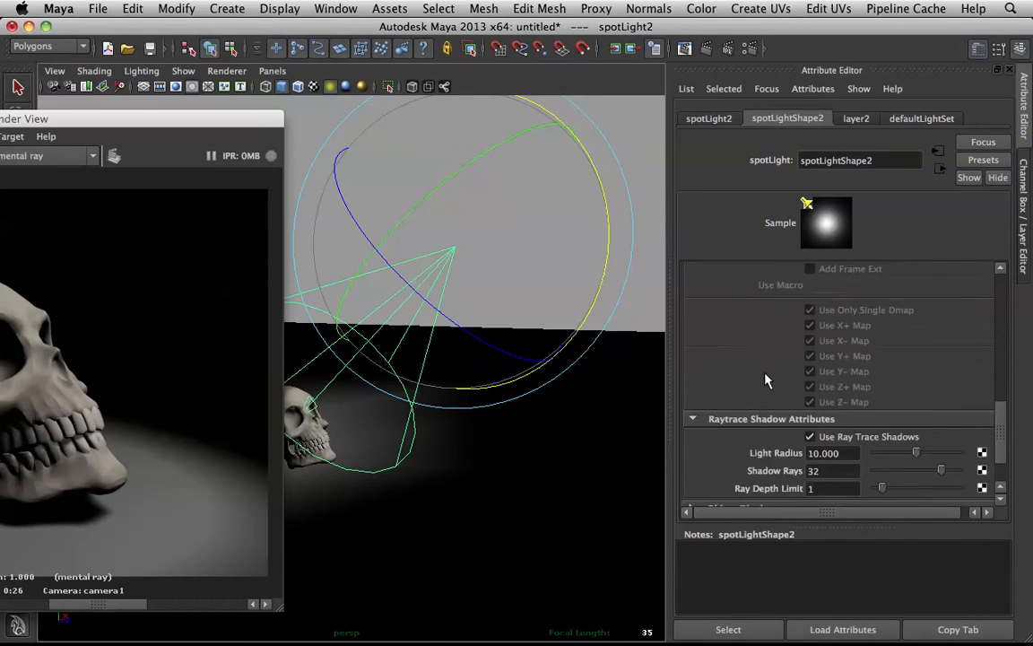
scroll(down, 3)
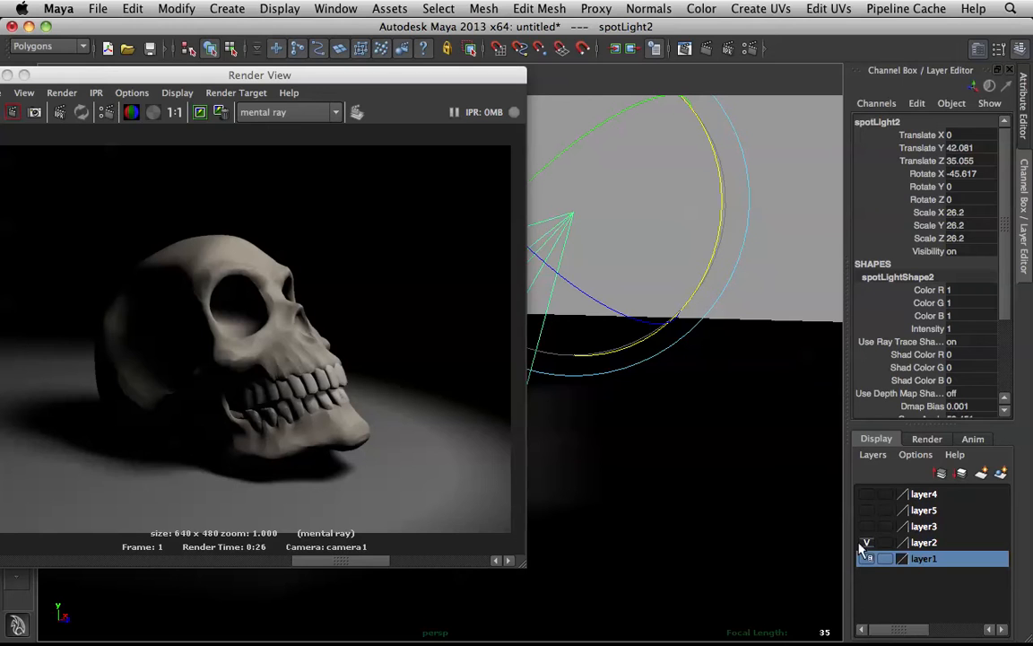
Step: Hide the spot light layer, rotate the directional light, and review its raytraced shadow settings
click(866, 526)
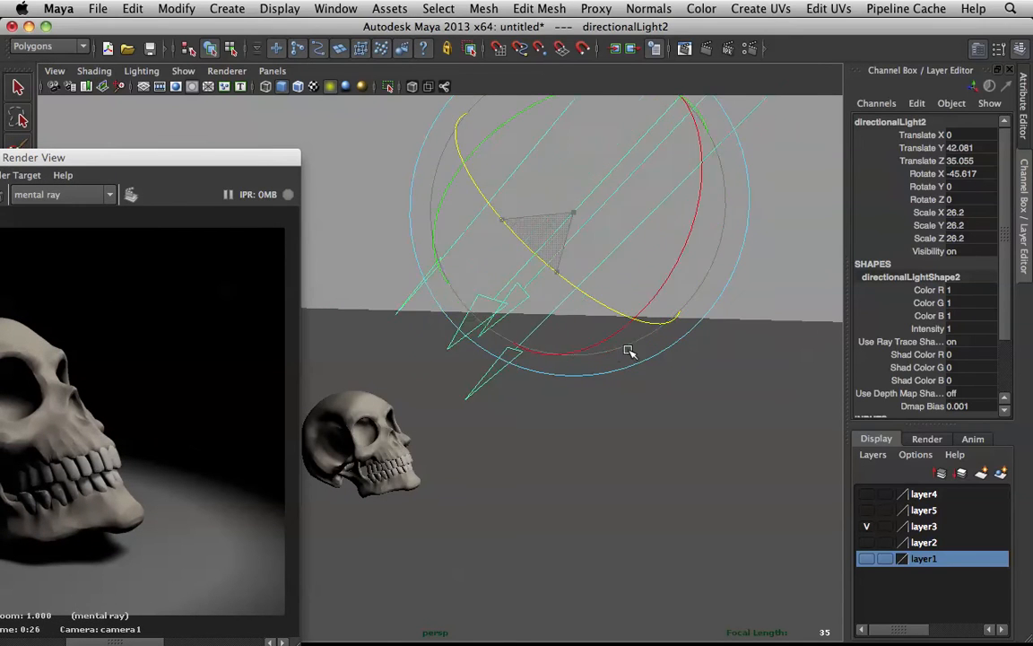
drag(628, 350, 570, 230)
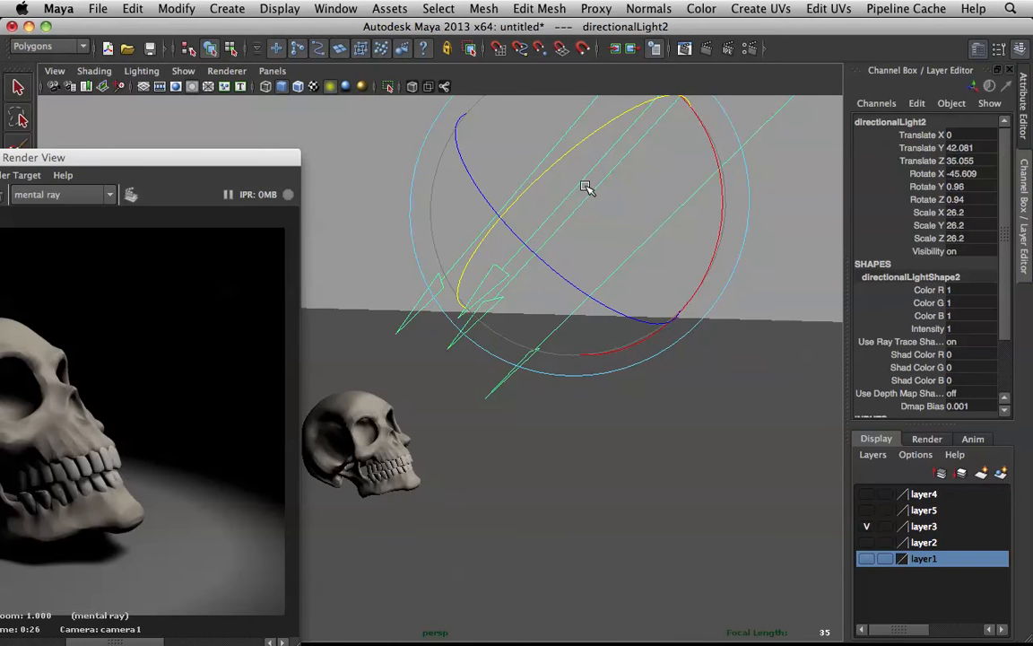
mouse_move(272, 162)
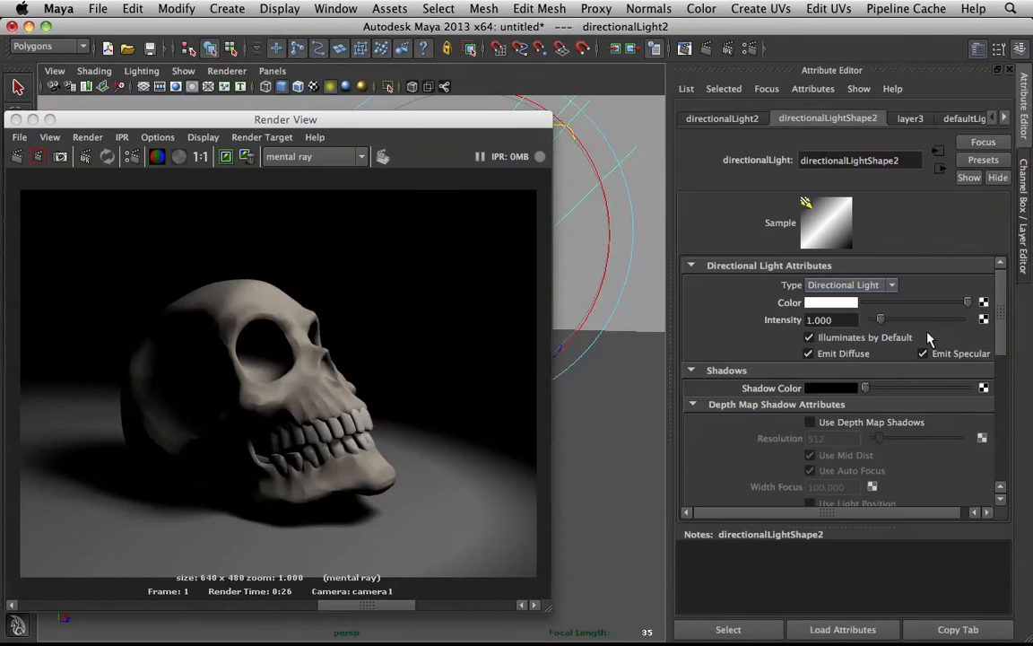
scroll(down, 3)
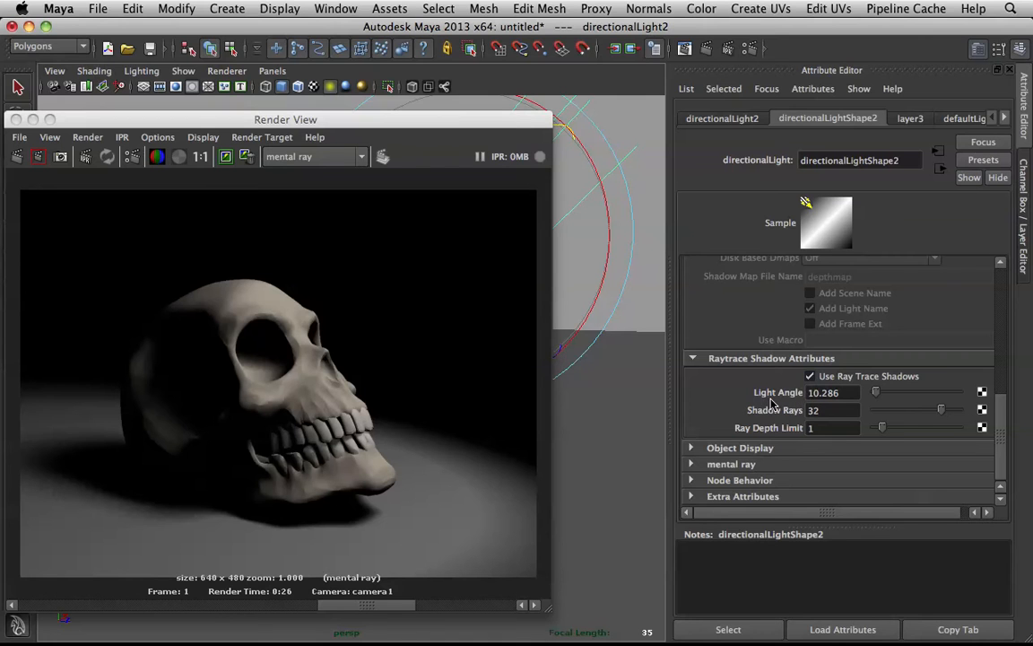
scroll(up, 3)
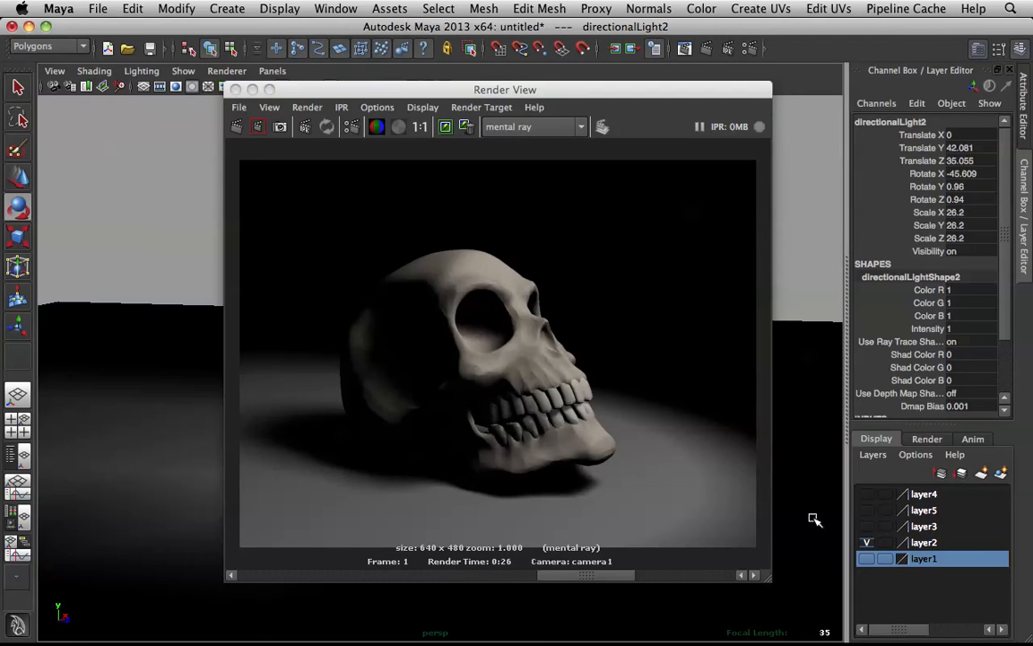
Step: Uncover the scene, reselect directionalLight2, and tilt it to a new angle above the skull
drag(504, 90, 37, 91)
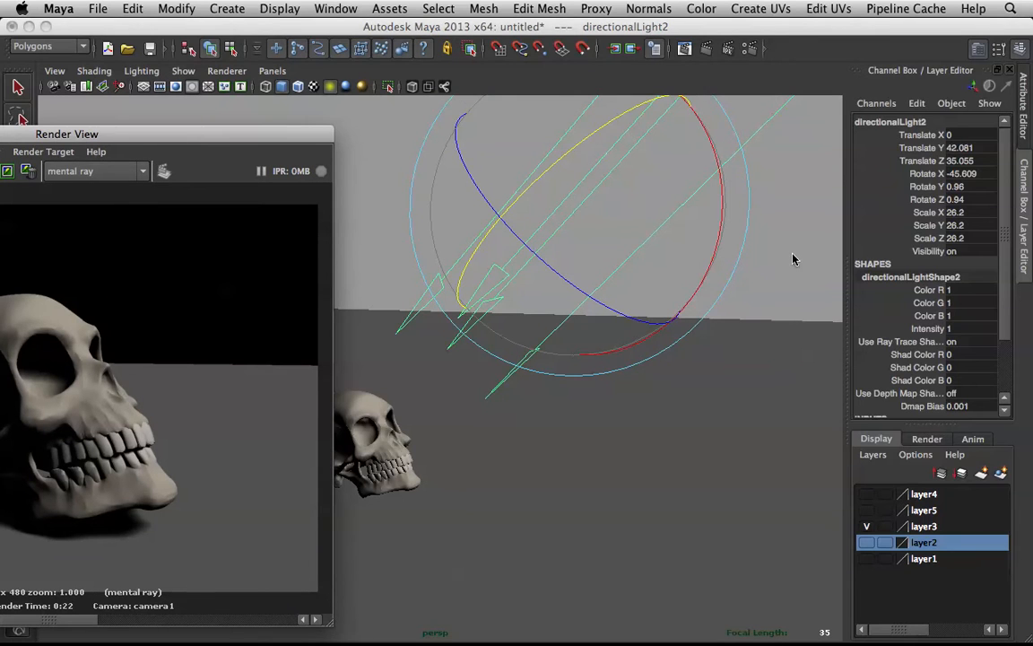
mouse_move(601, 264)
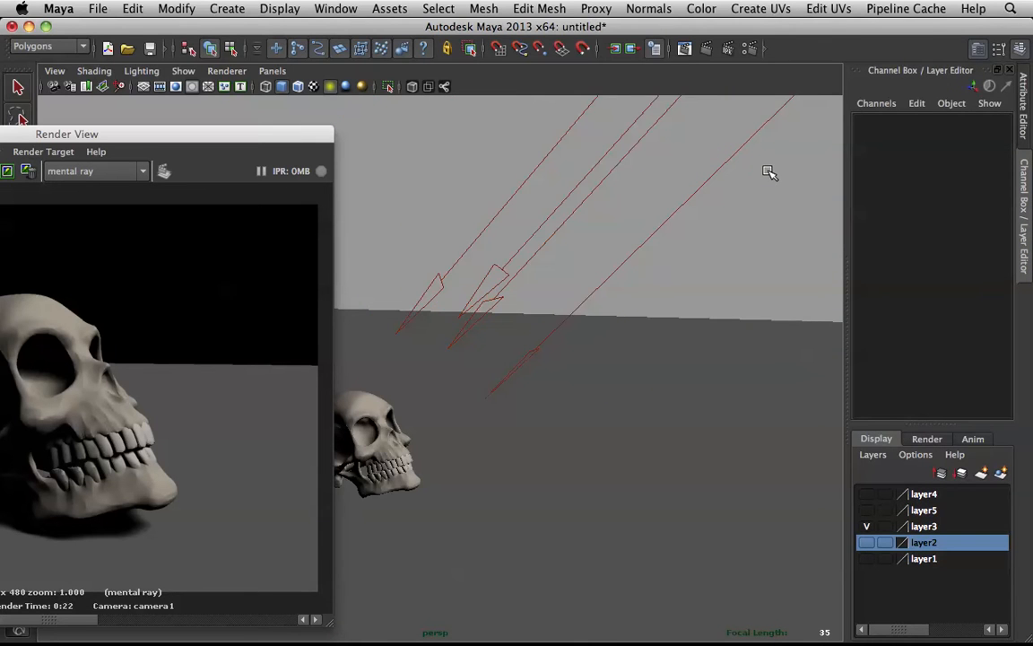
right_click(767, 173)
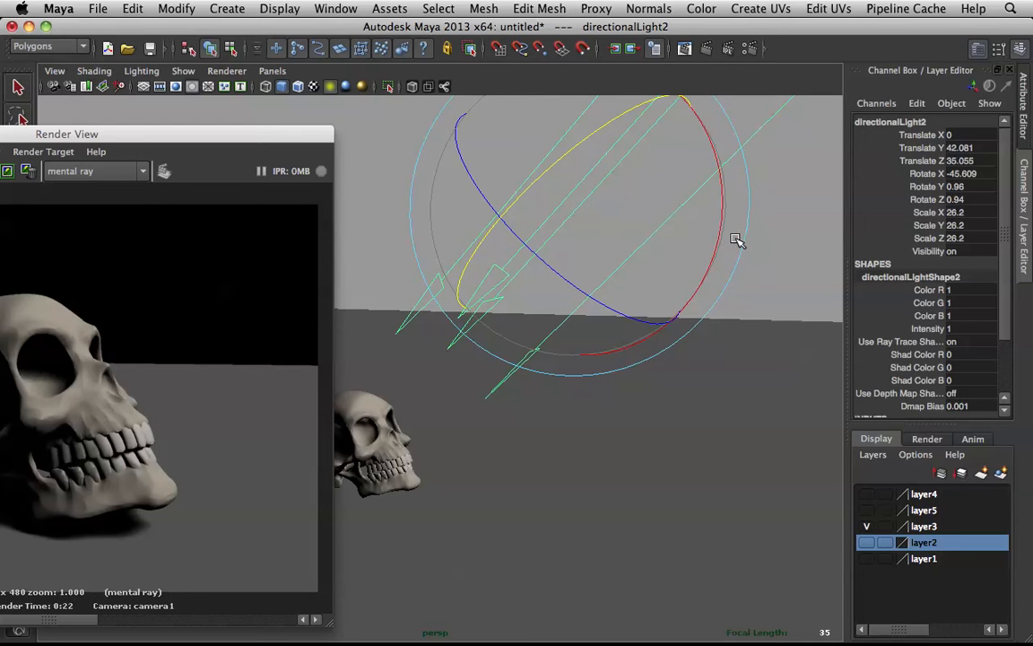
drag(735, 239, 659, 217)
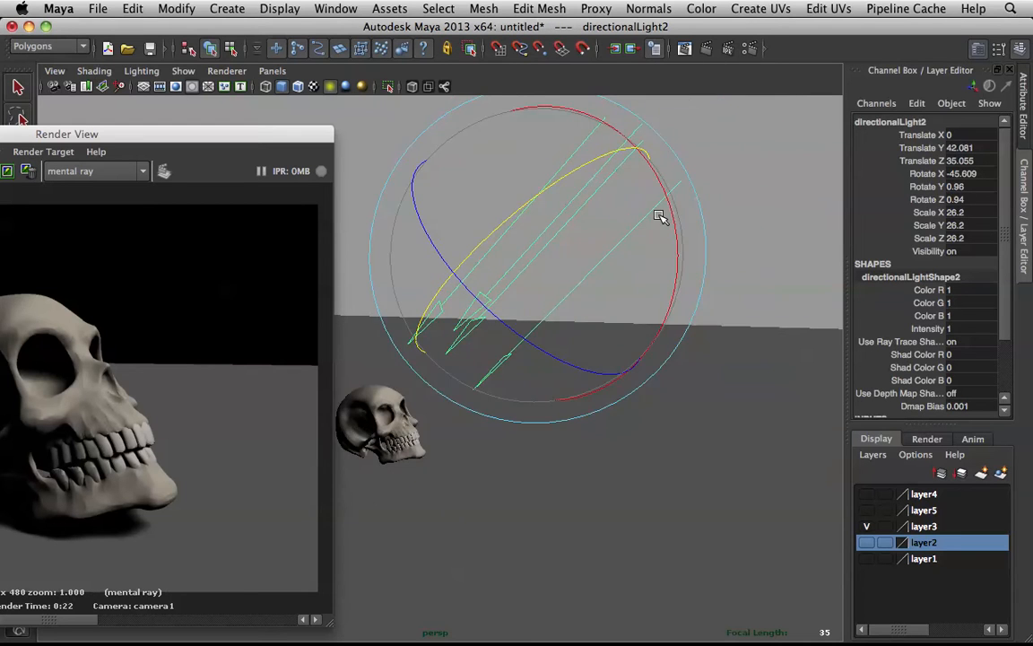
mouse_move(191, 137)
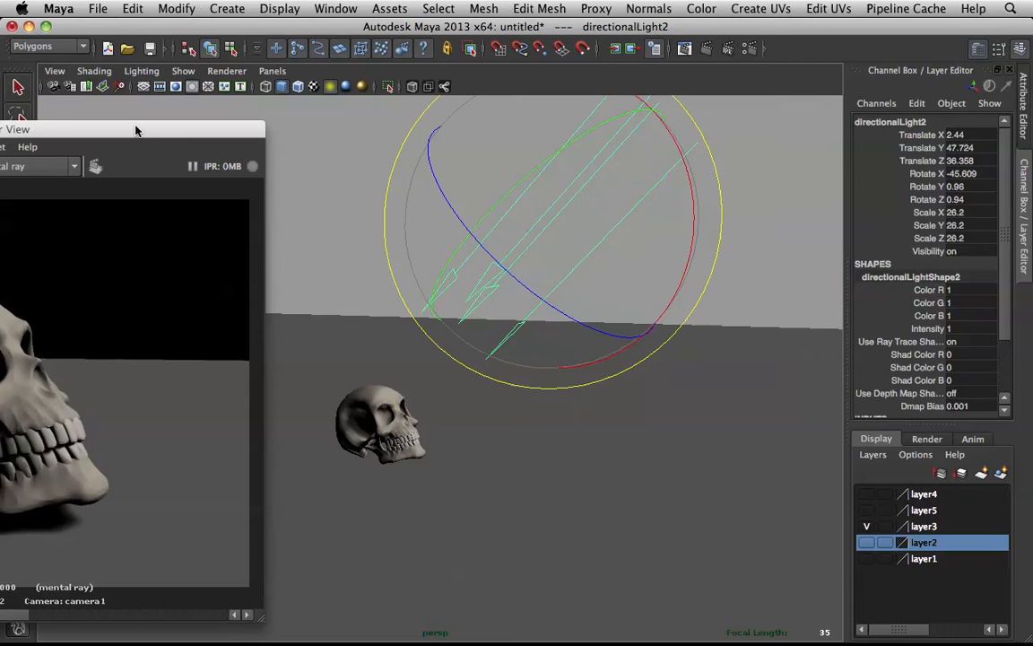
drag(547, 224, 713, 247)
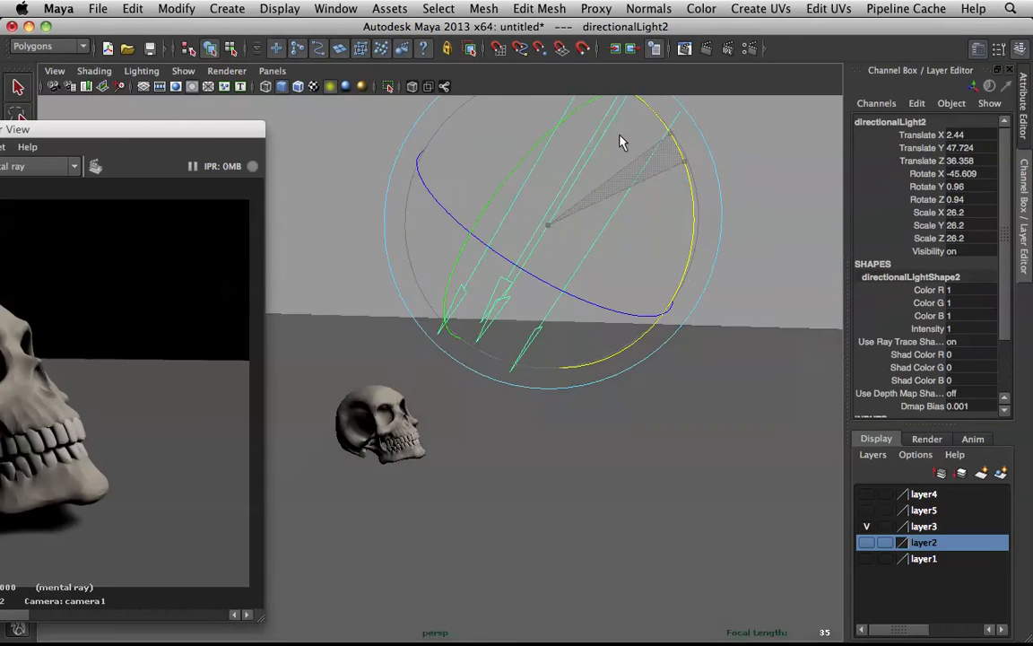
drag(623, 142, 649, 112)
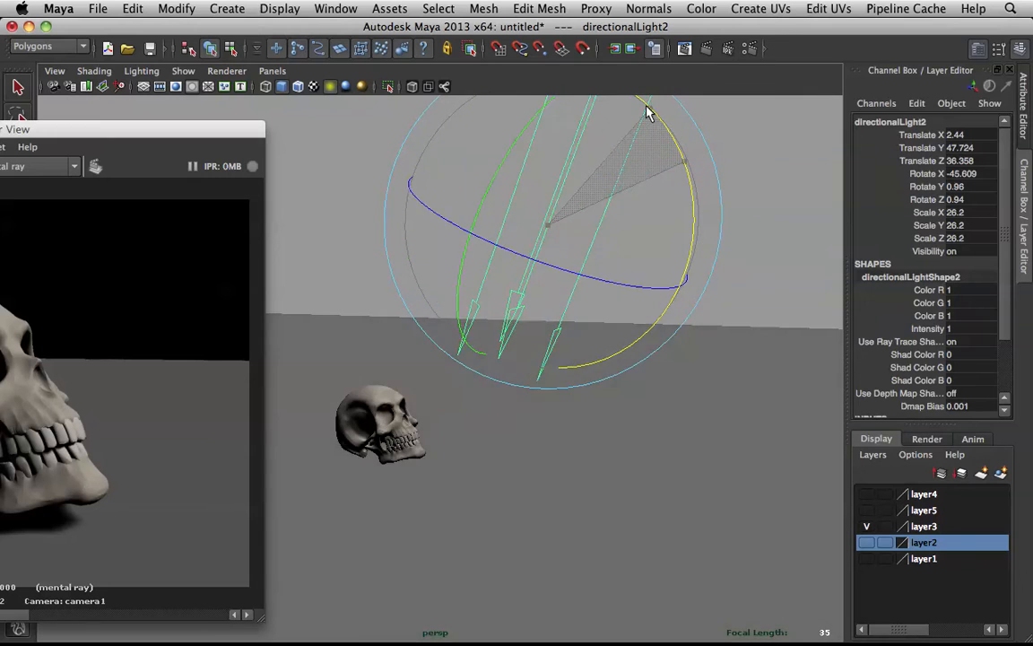
drag(648, 114, 655, 244)
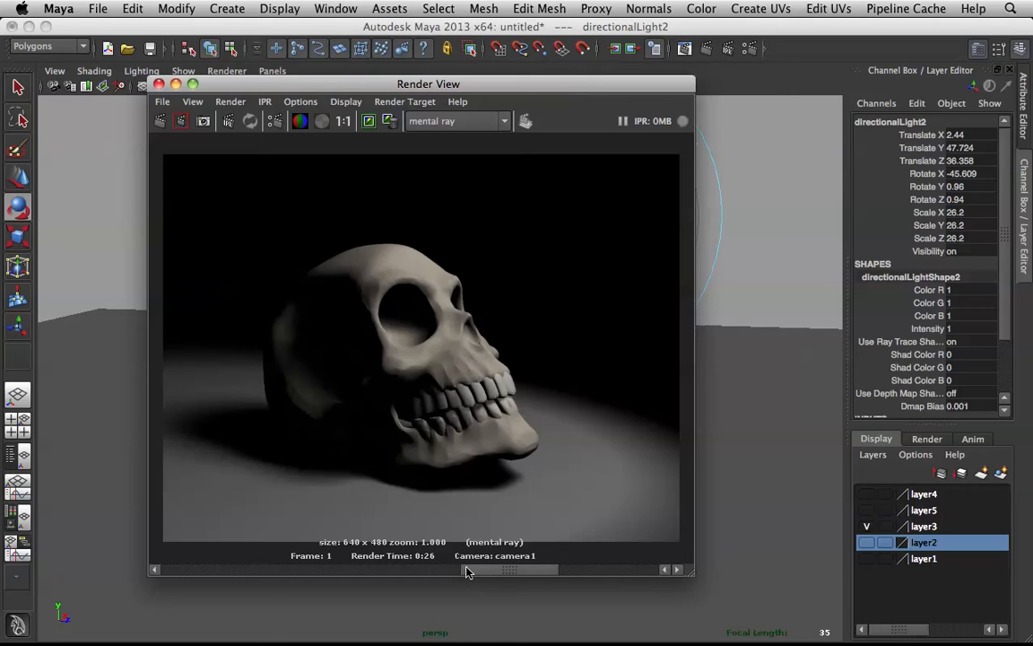
mouse_move(659, 433)
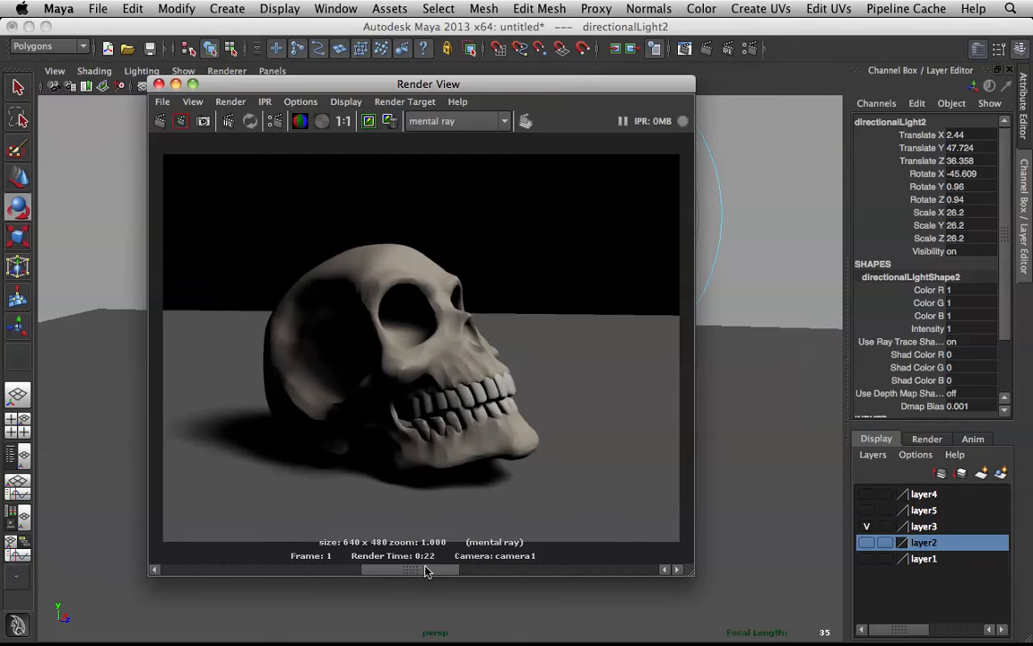
Step: Switch the Render View to the earlier stored render and slide the window aside to reveal the light
drag(428, 83, 256, 181)
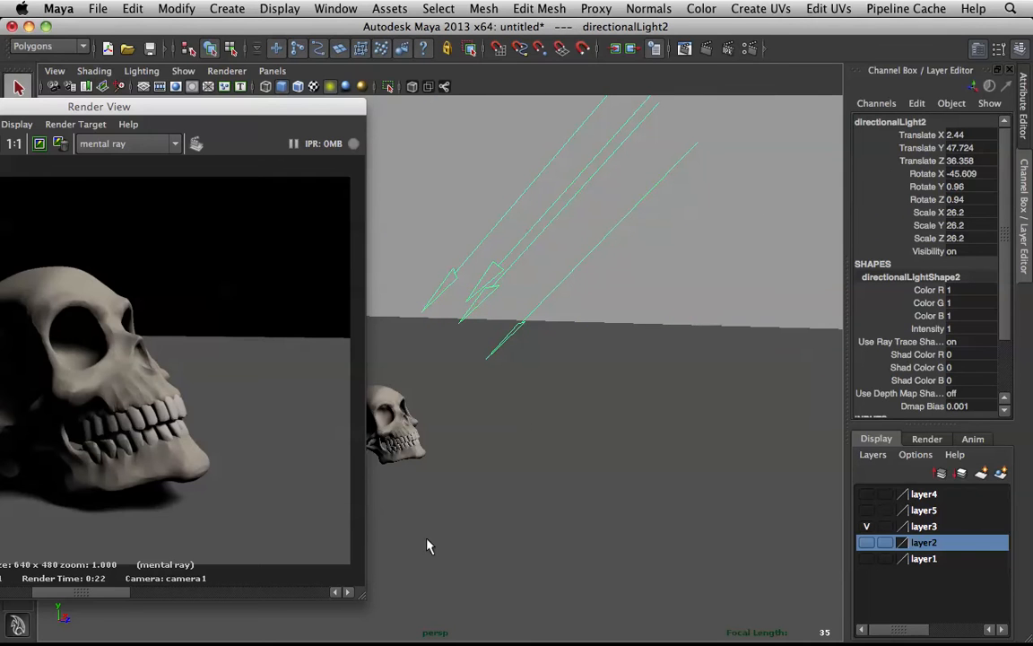
drag(99, 106, 318, 109)
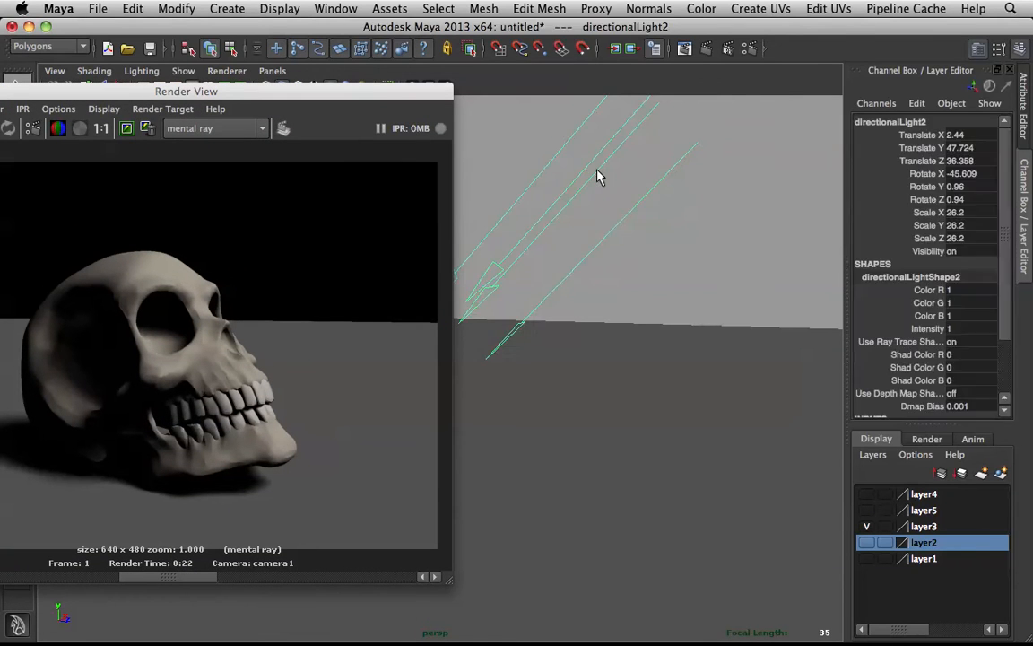
mouse_move(652, 160)
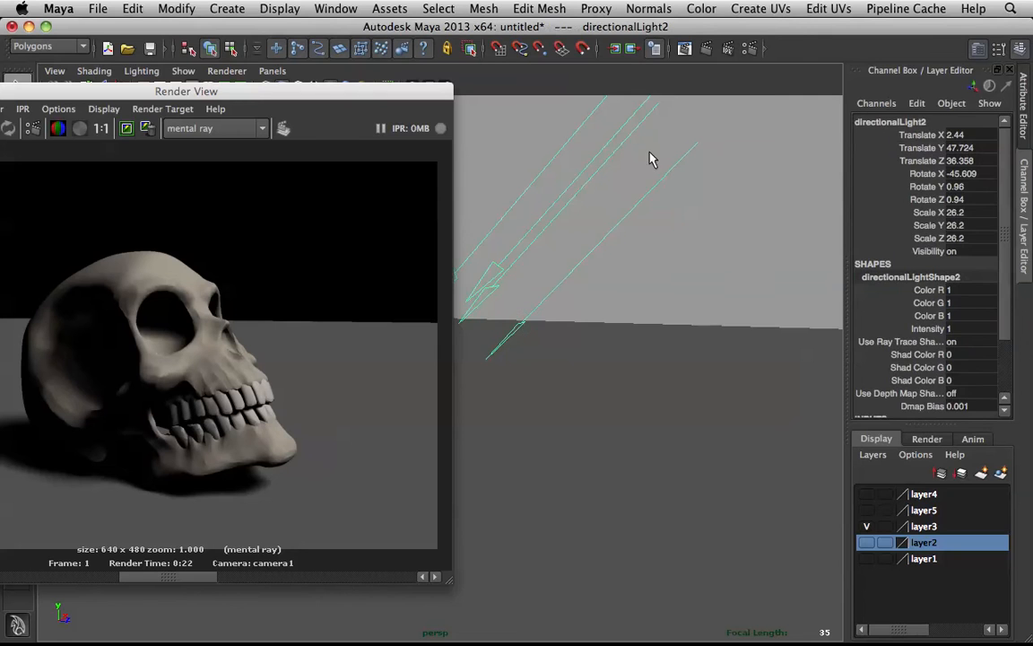
mouse_move(685, 169)
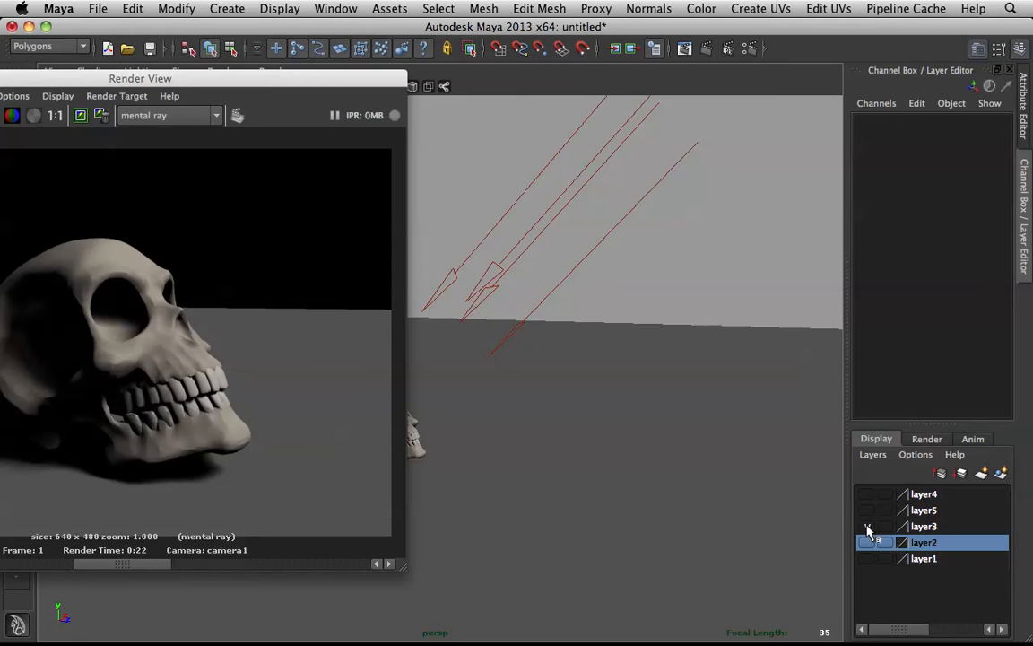
Step: Hide layer3 so the directional light setup is no longer visible
click(866, 511)
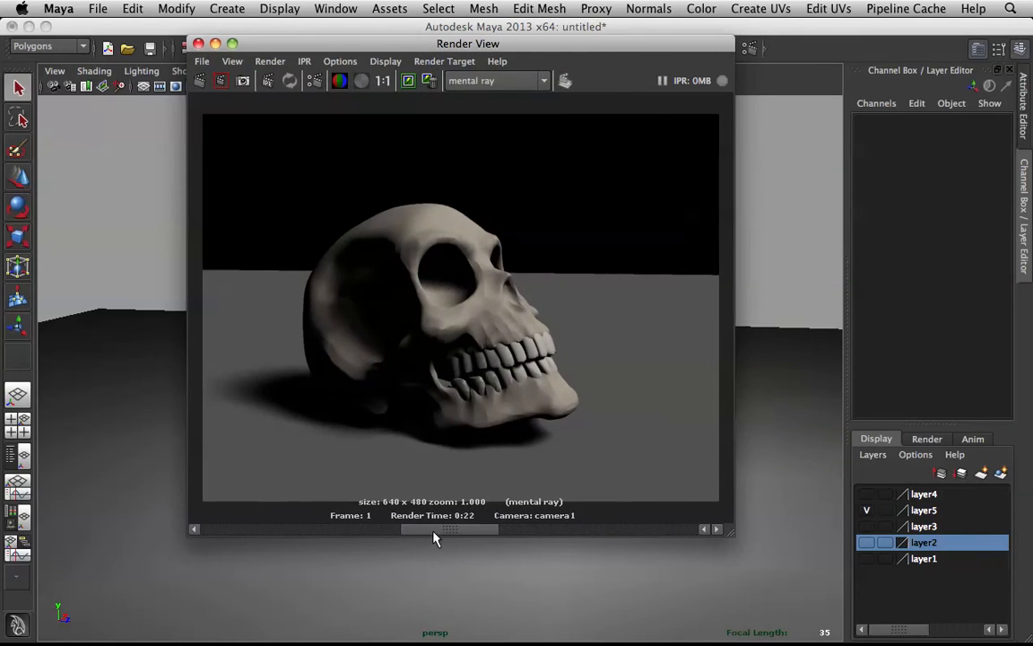
mouse_move(372, 388)
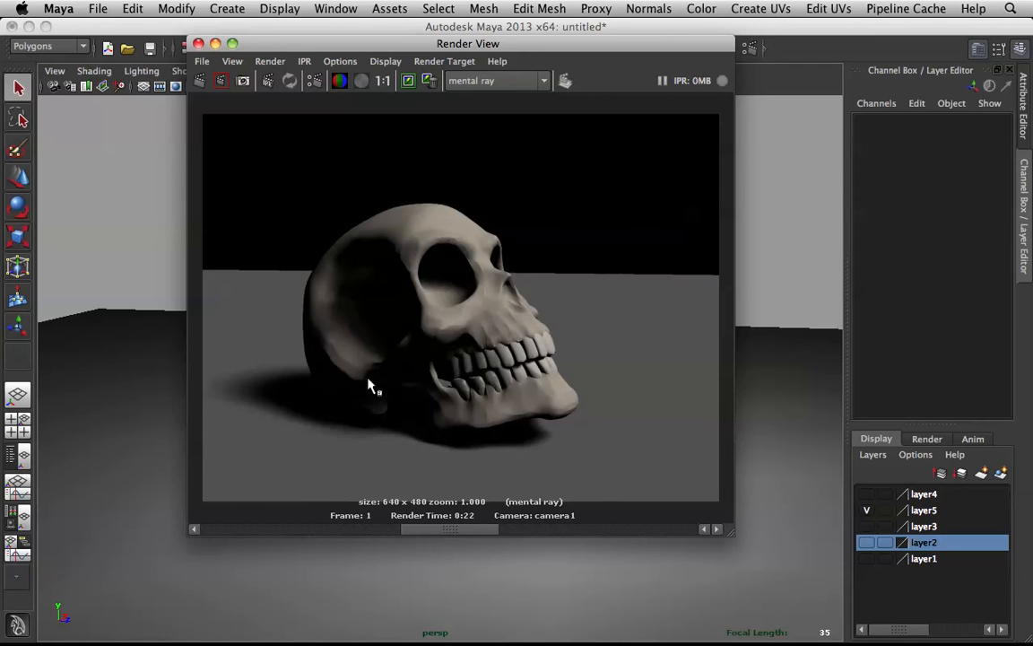
mouse_move(453, 535)
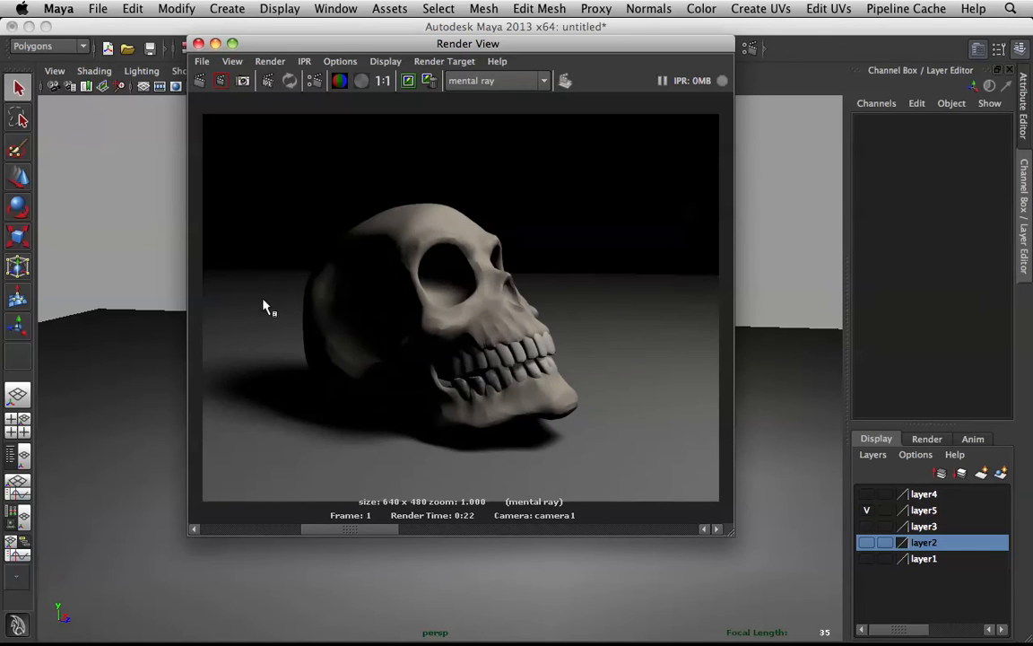
mouse_move(451, 285)
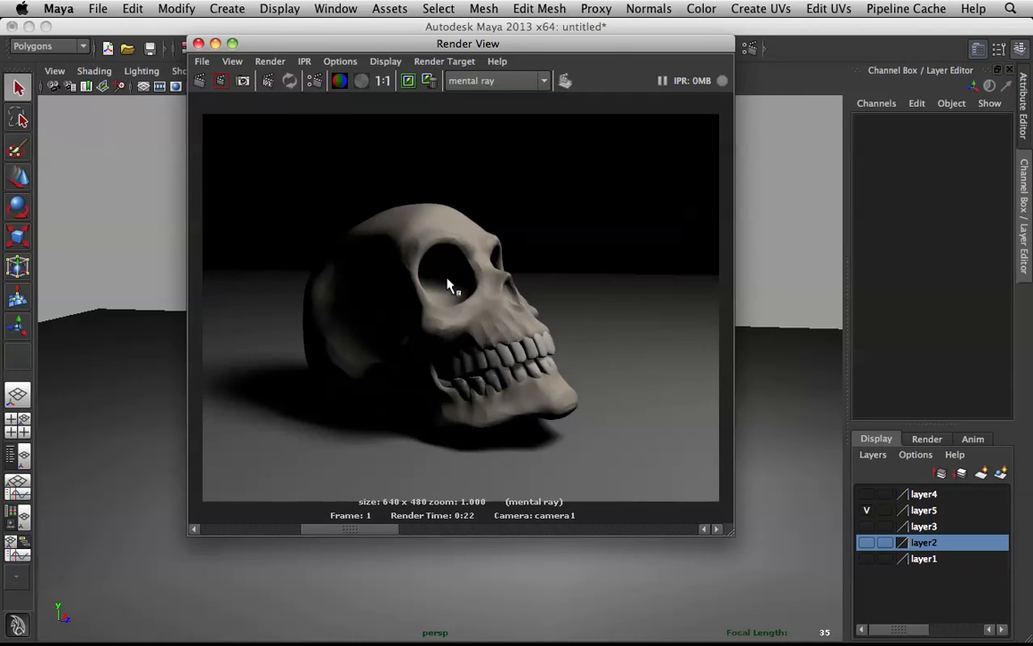
mouse_move(722, 289)
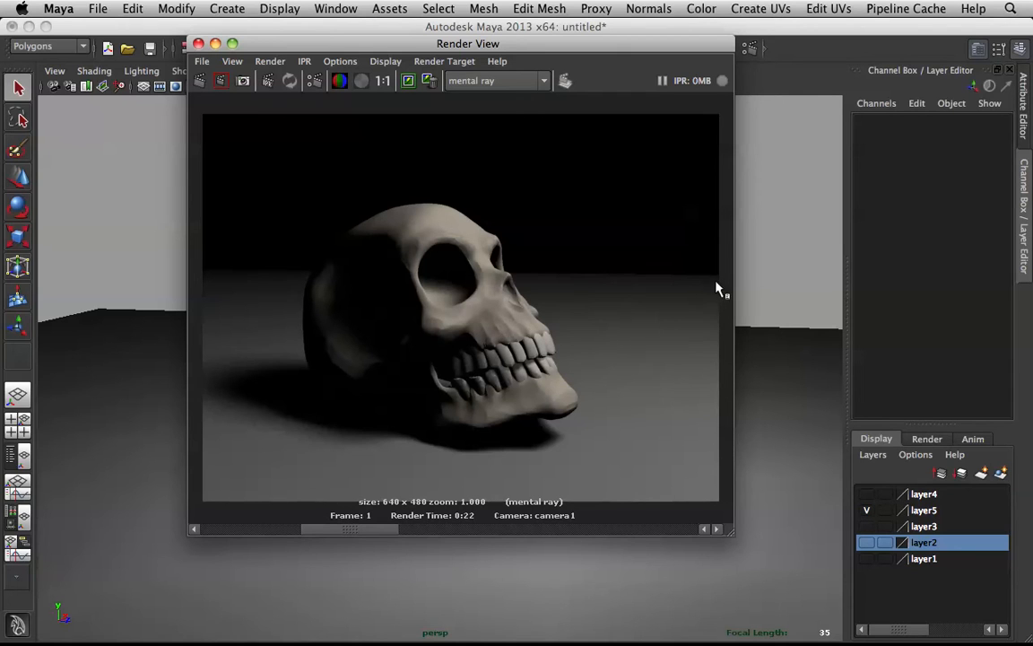
mouse_move(554, 52)
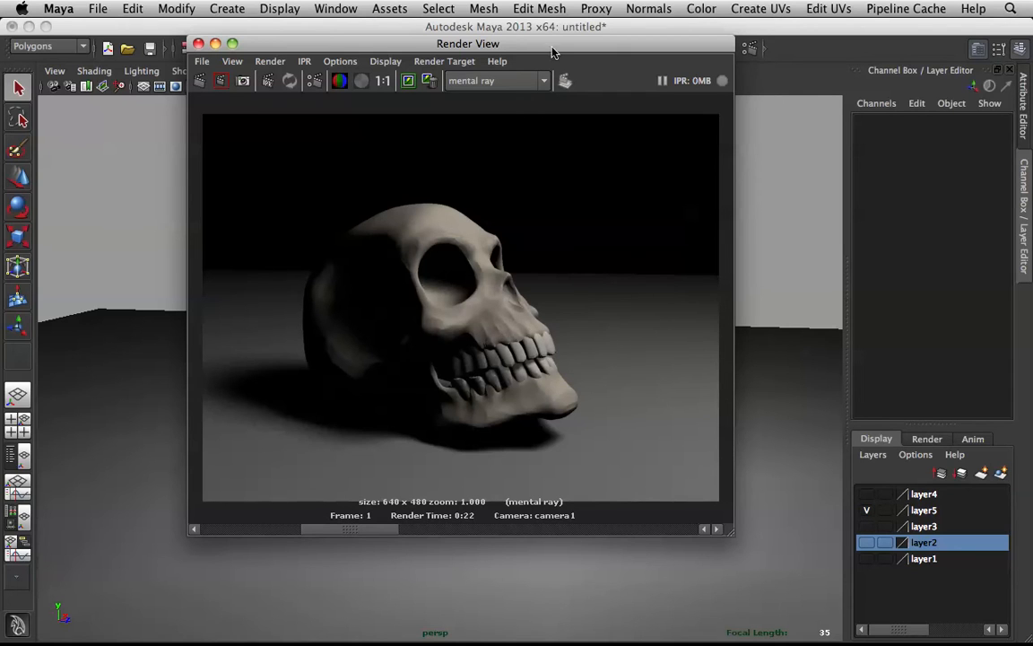
Step: Select pointLight1 and lower it from about 42 to 26.692 units above the floor
drag(468, 43, 142, 58)
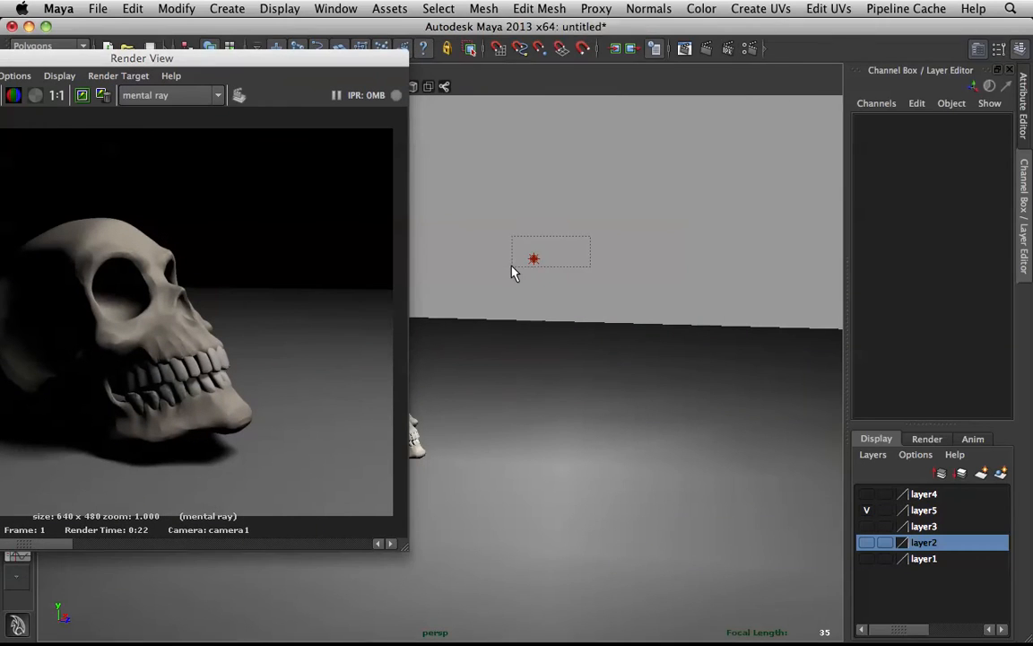
click(533, 259)
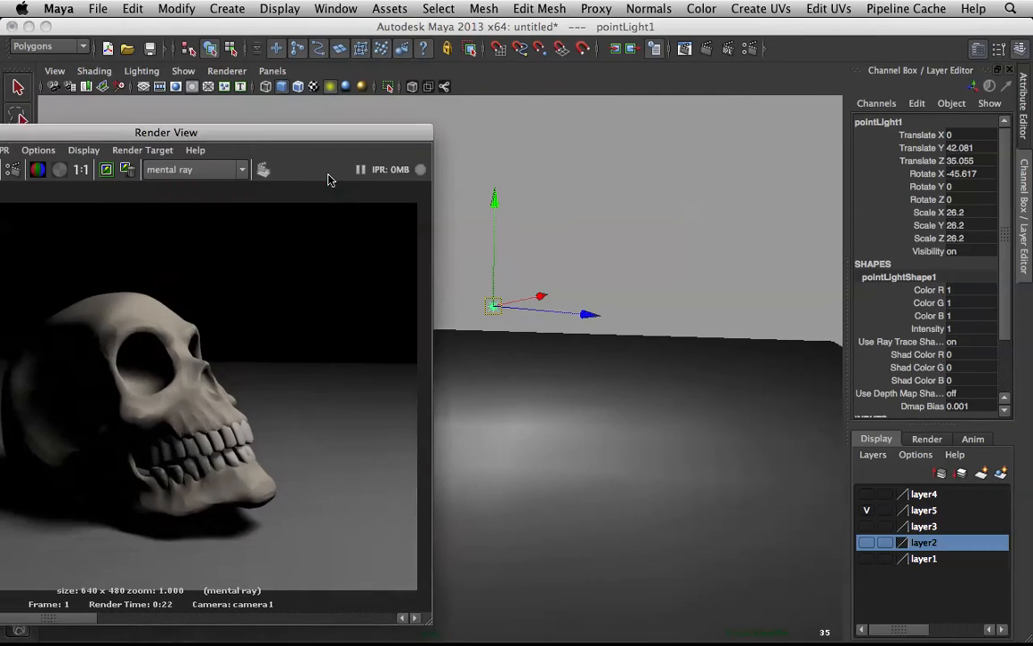
drag(166, 132, 197, 479)
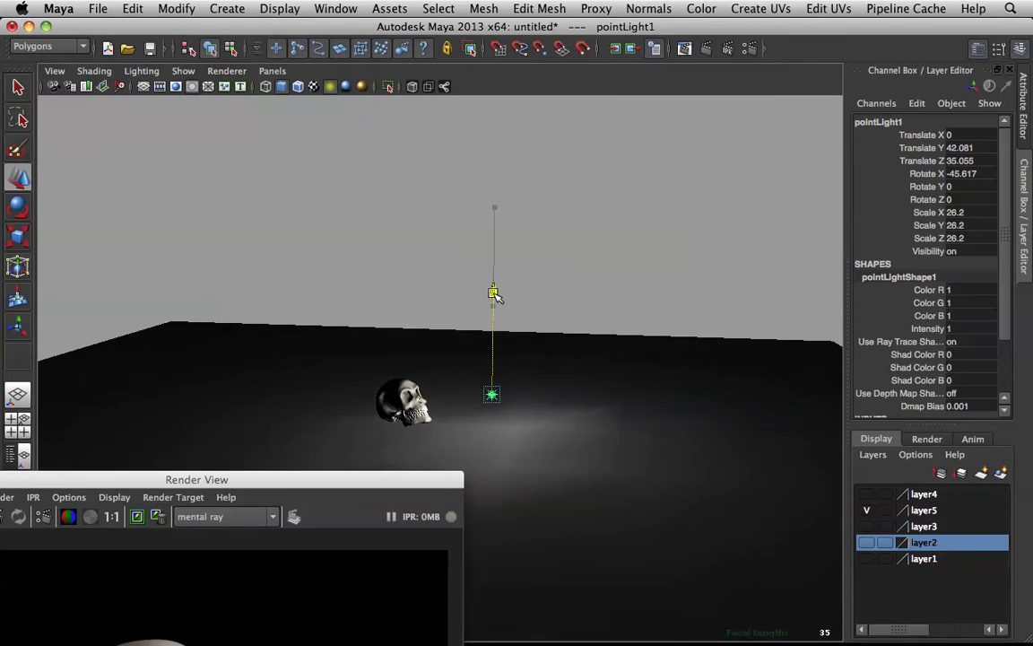
drag(493, 291, 493, 326)
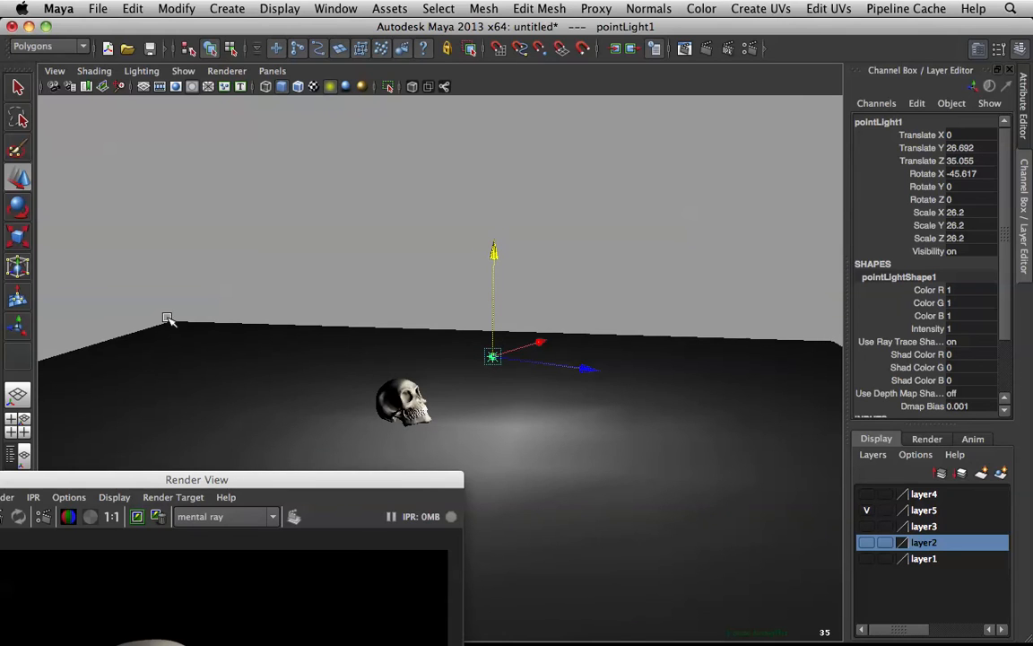
drag(168, 319, 291, 199)
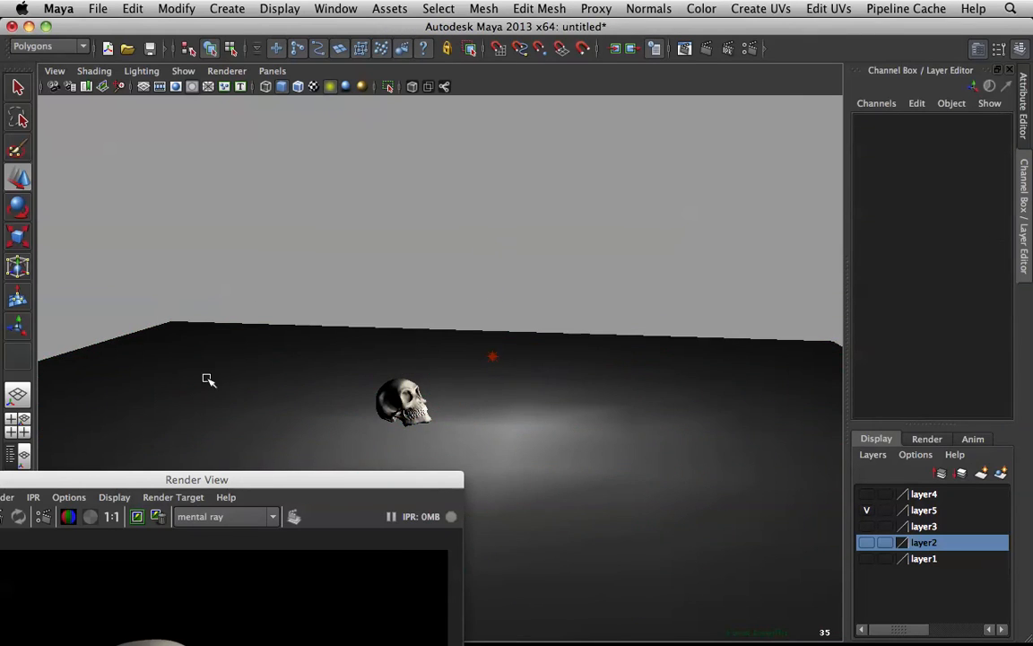
mouse_move(298, 389)
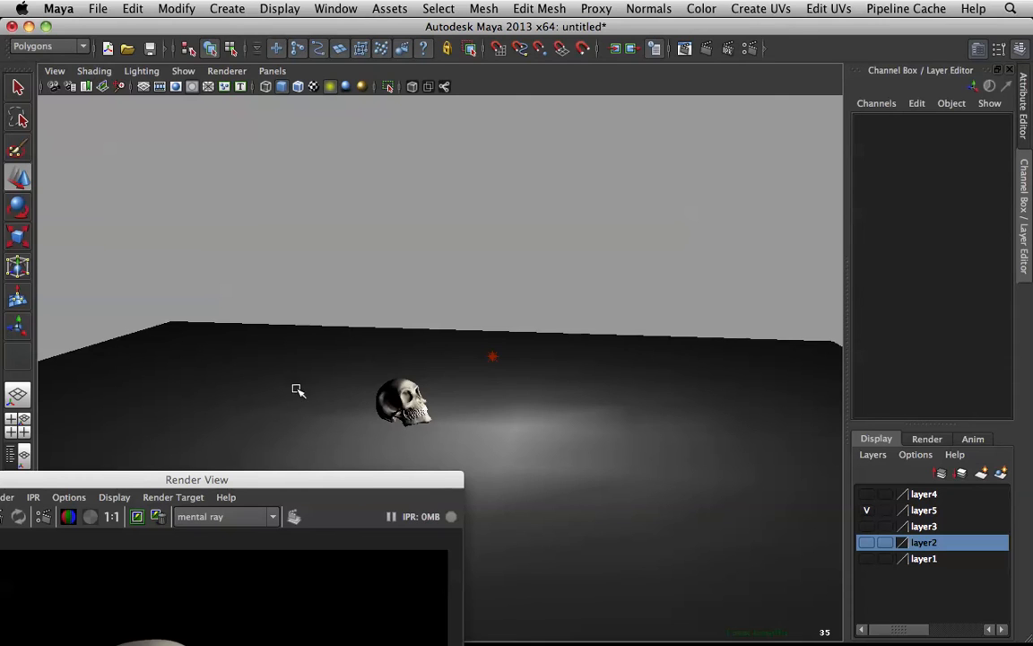
mouse_move(170, 329)
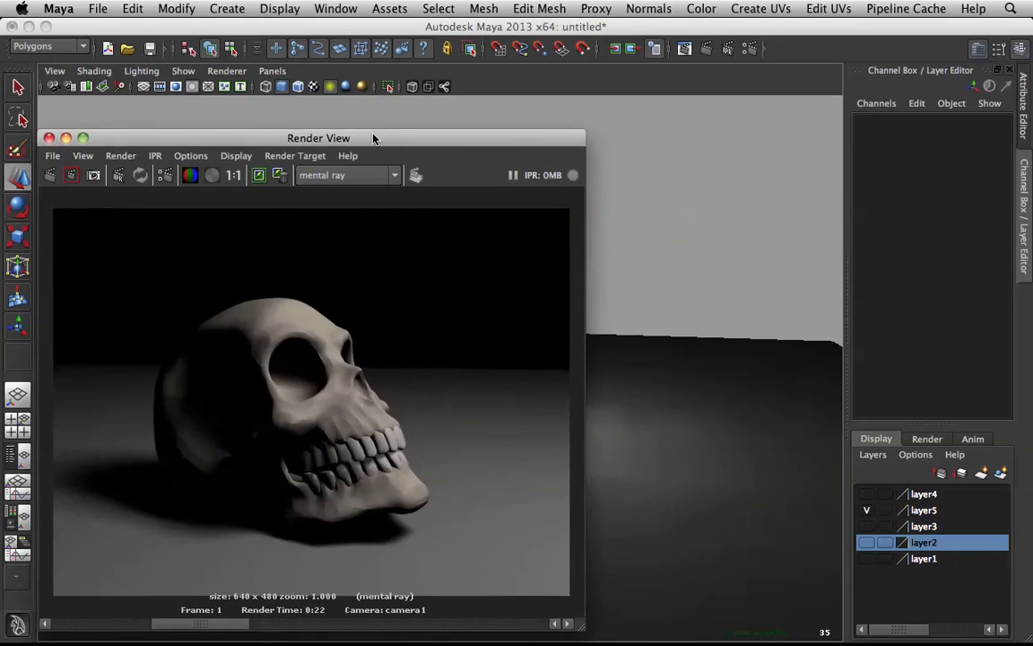
drag(319, 137, 316, 113)
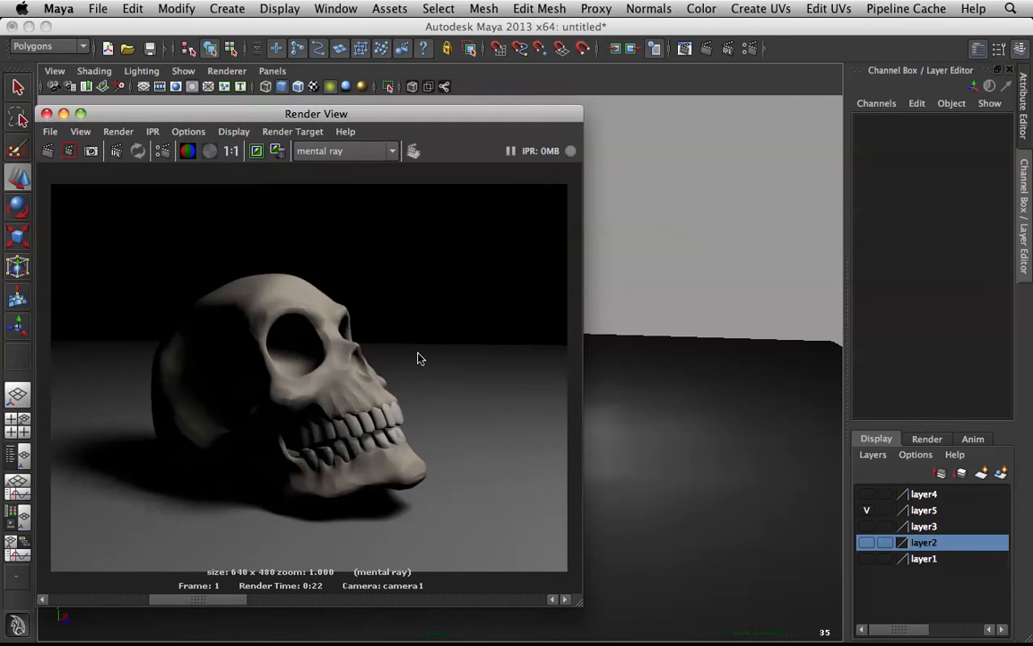
mouse_move(440, 352)
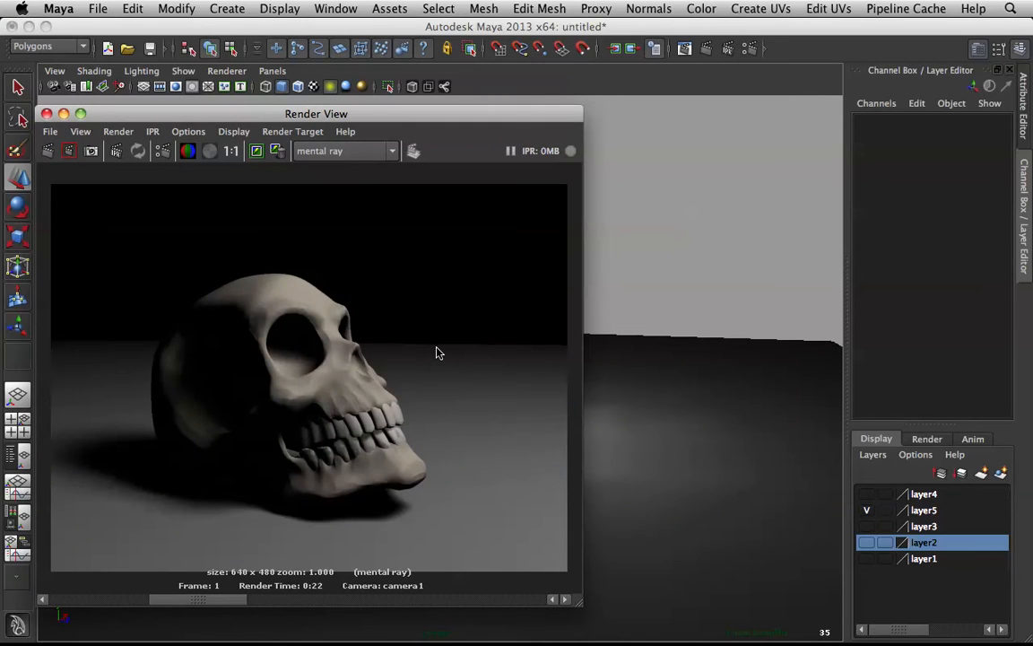
mouse_move(220, 365)
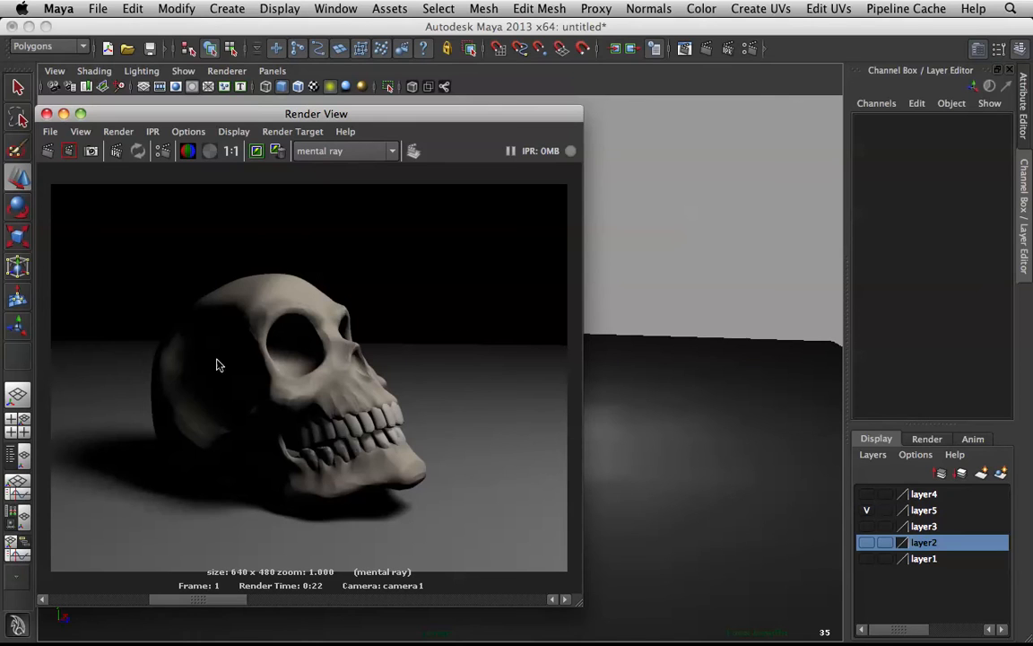
mouse_move(583, 488)
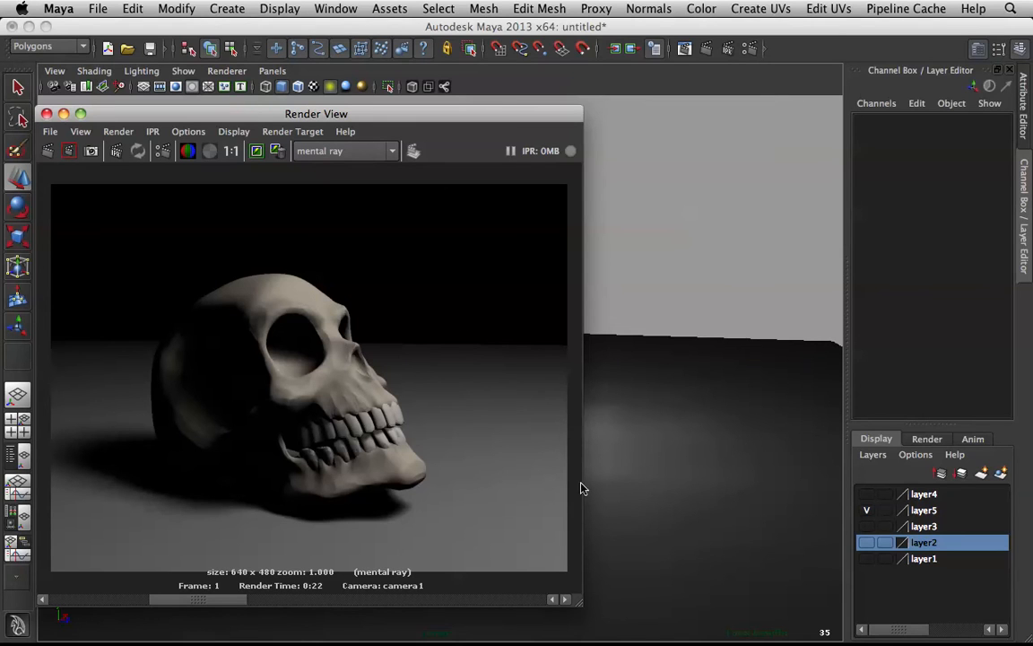
mouse_move(206, 637)
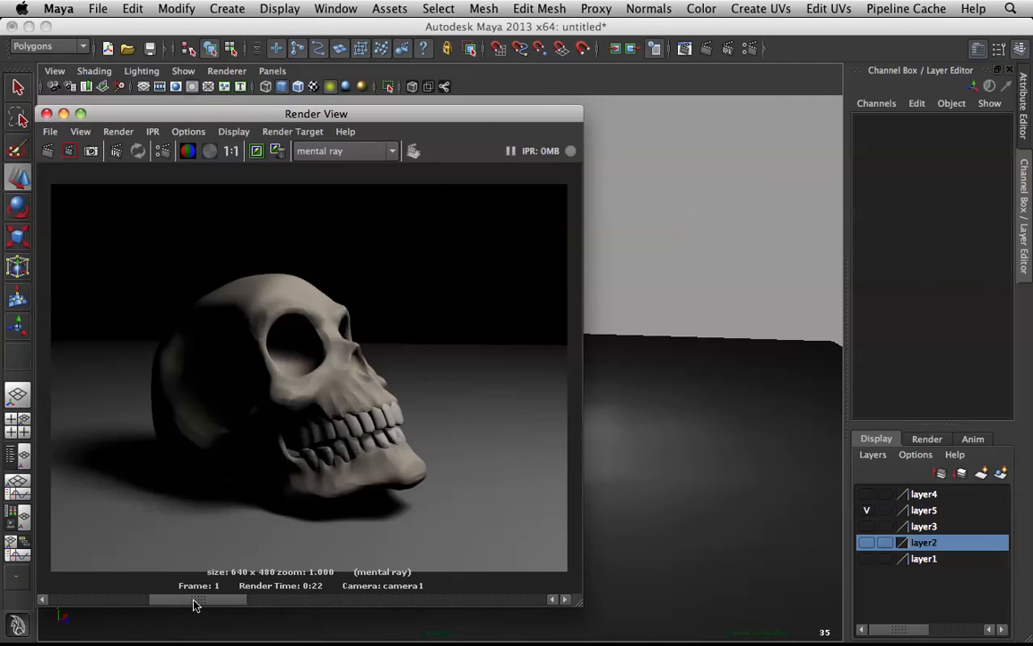
drag(316, 113, 368, 97)
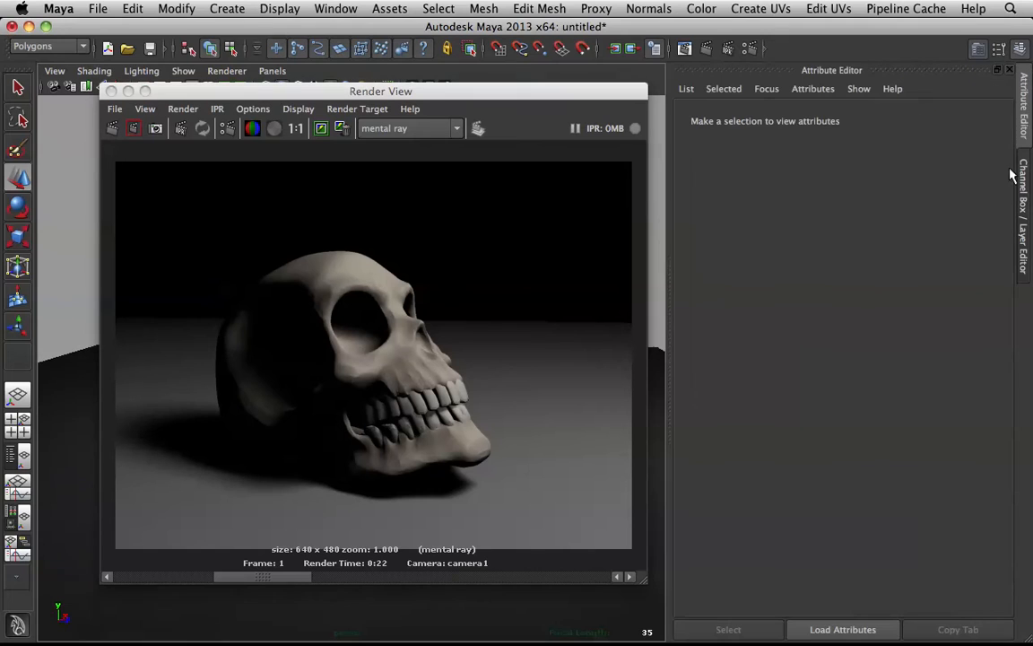
mouse_move(919, 263)
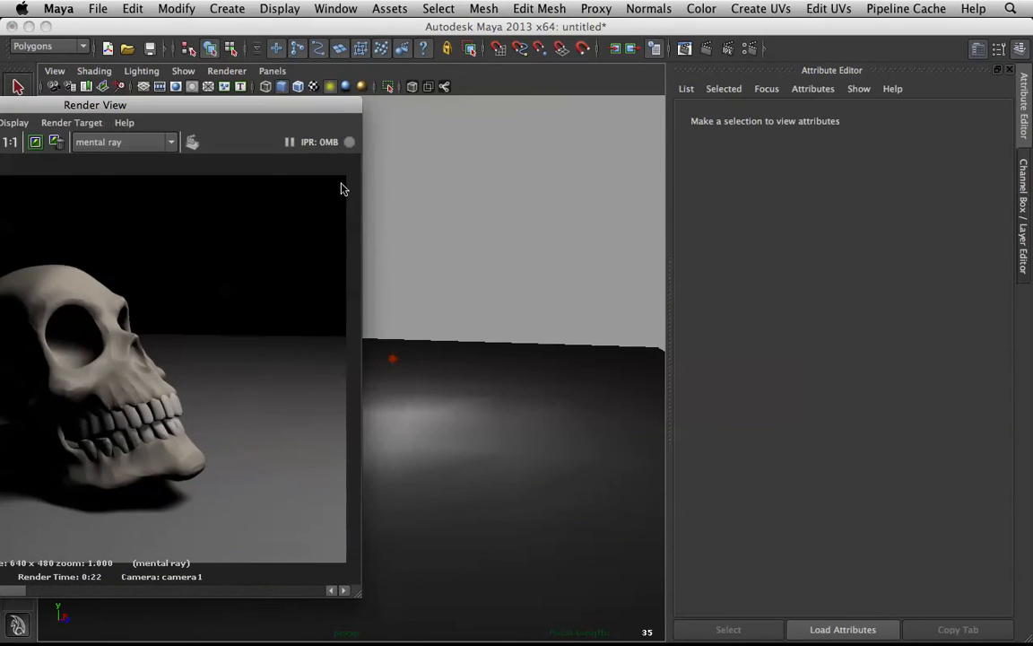
Step: Select the point light and review its ray-traced and depth map shadow attributes
click(392, 358)
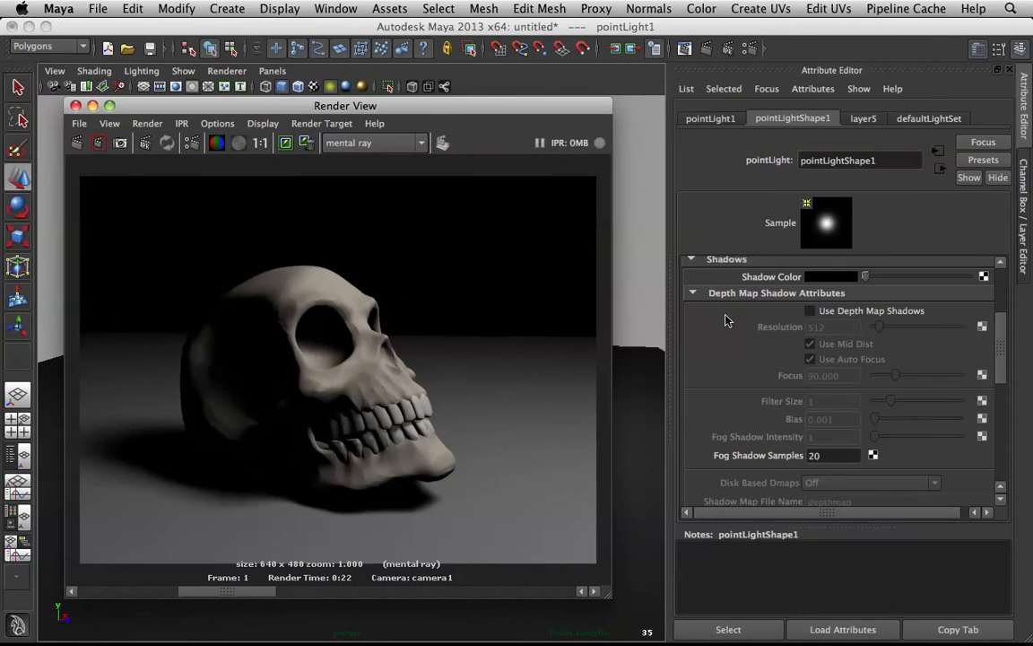
scroll(up, 3)
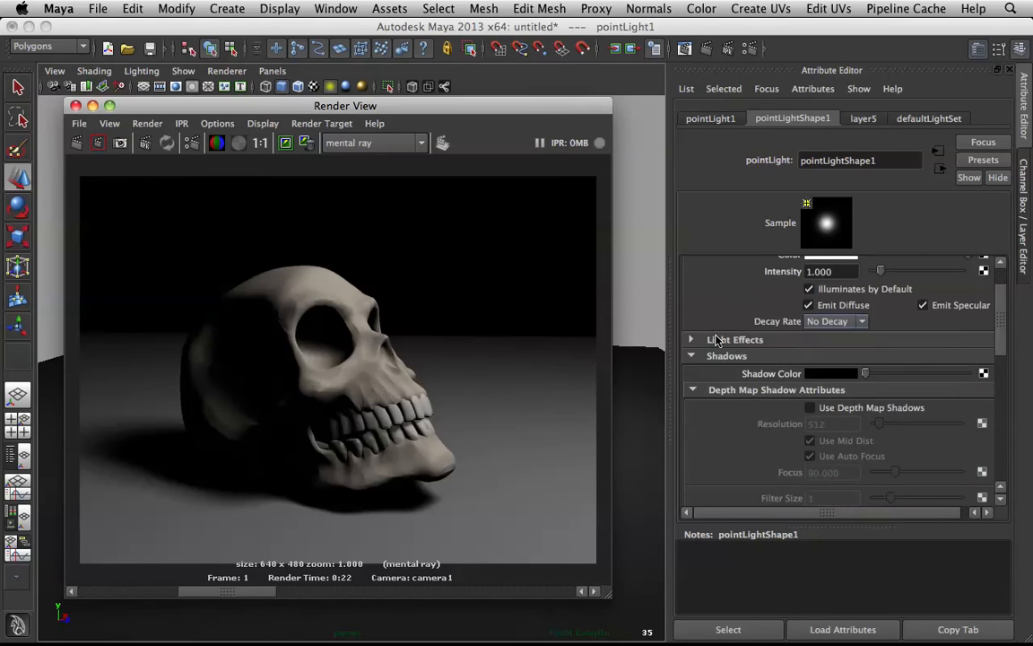
click(690, 339)
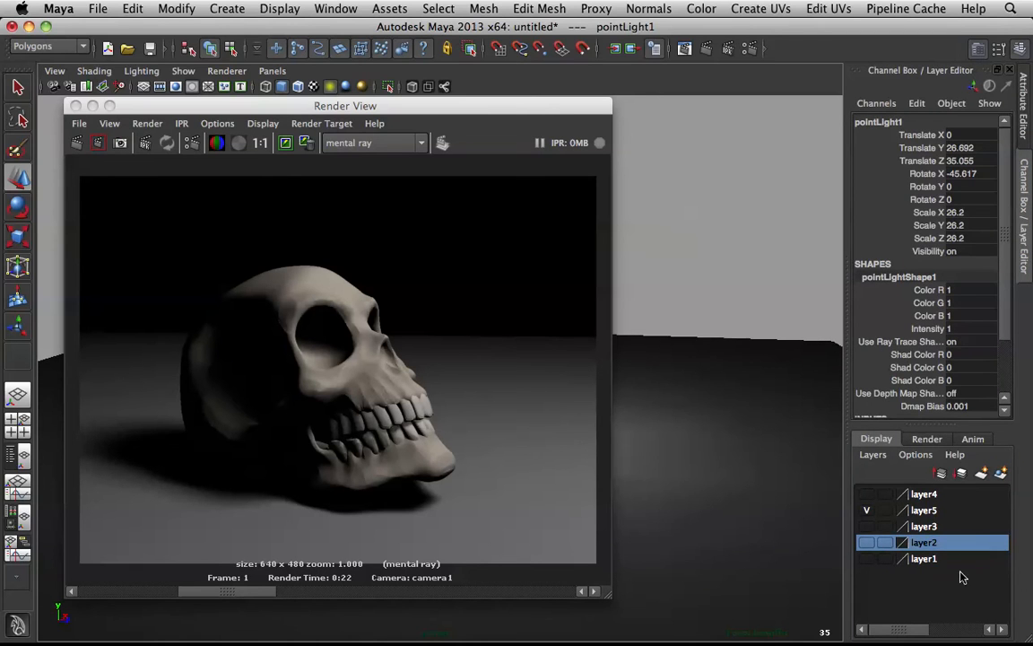
Step: Move the Render View back into place and make layer4 visible instead of layer5
drag(345, 105, 320, 91)
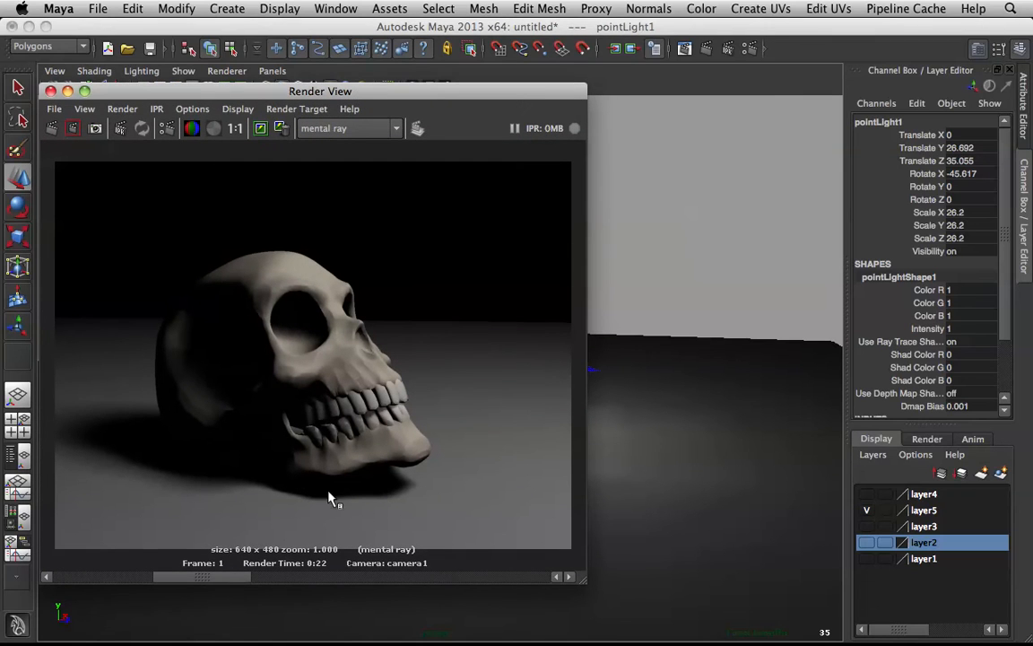
mouse_move(222, 586)
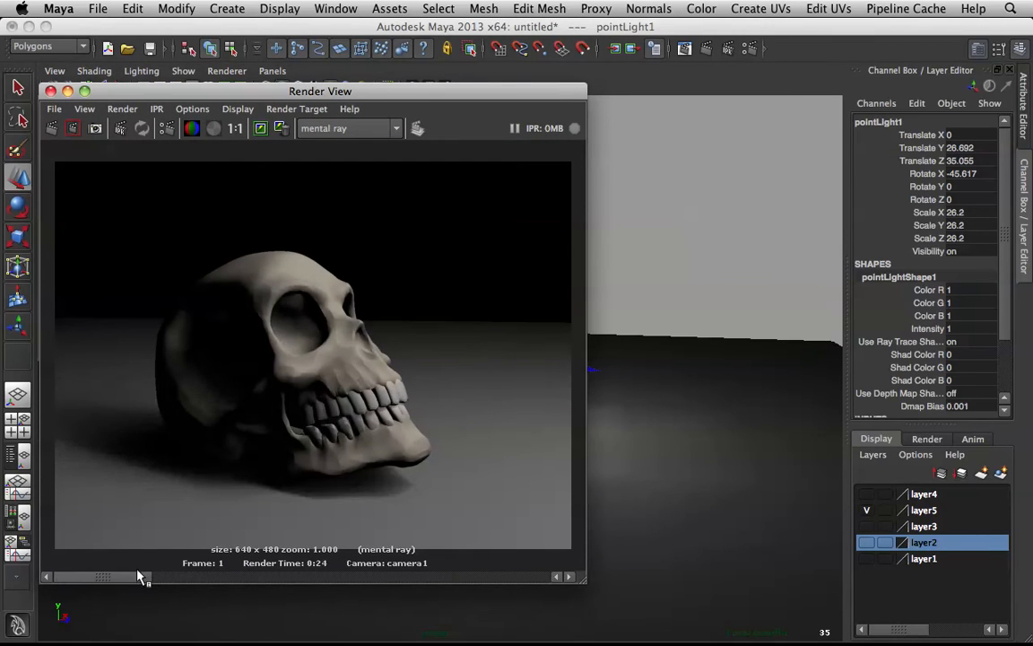
click(866, 511)
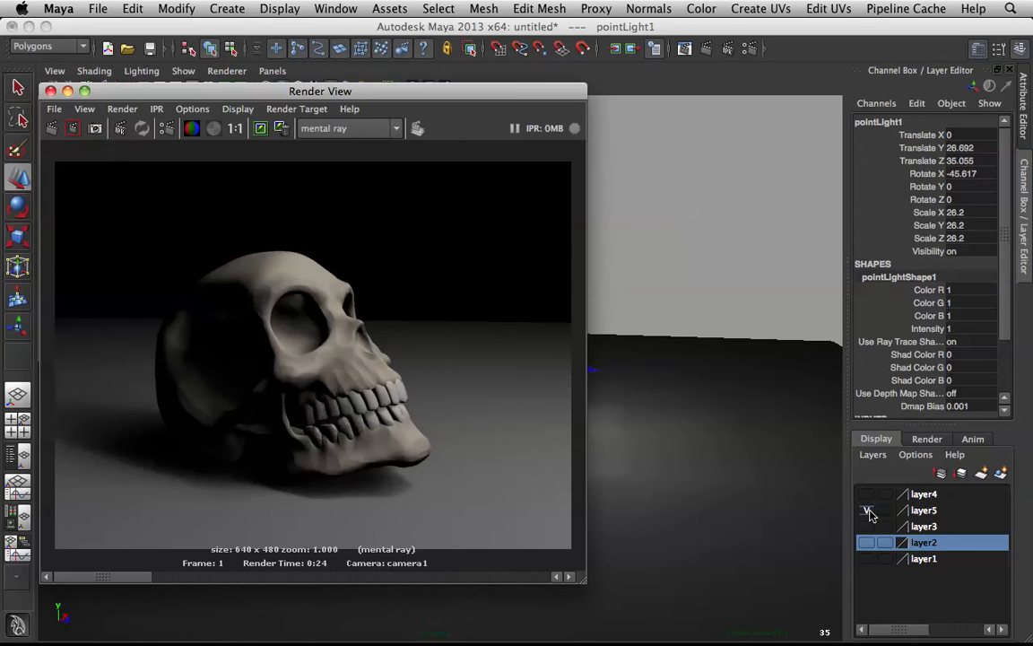
click(866, 494)
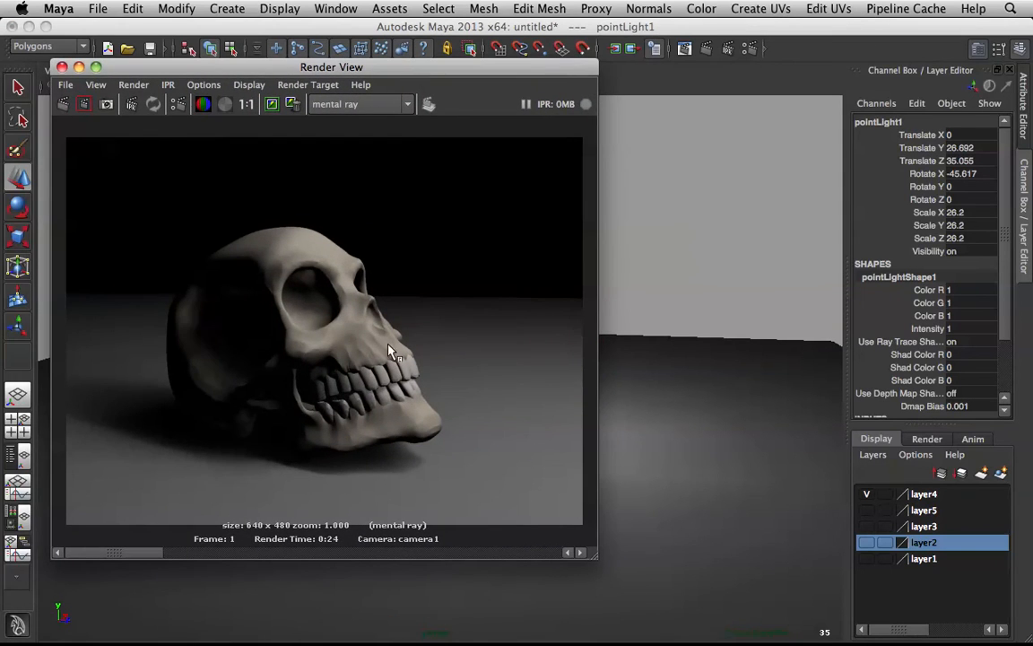
mouse_move(390, 474)
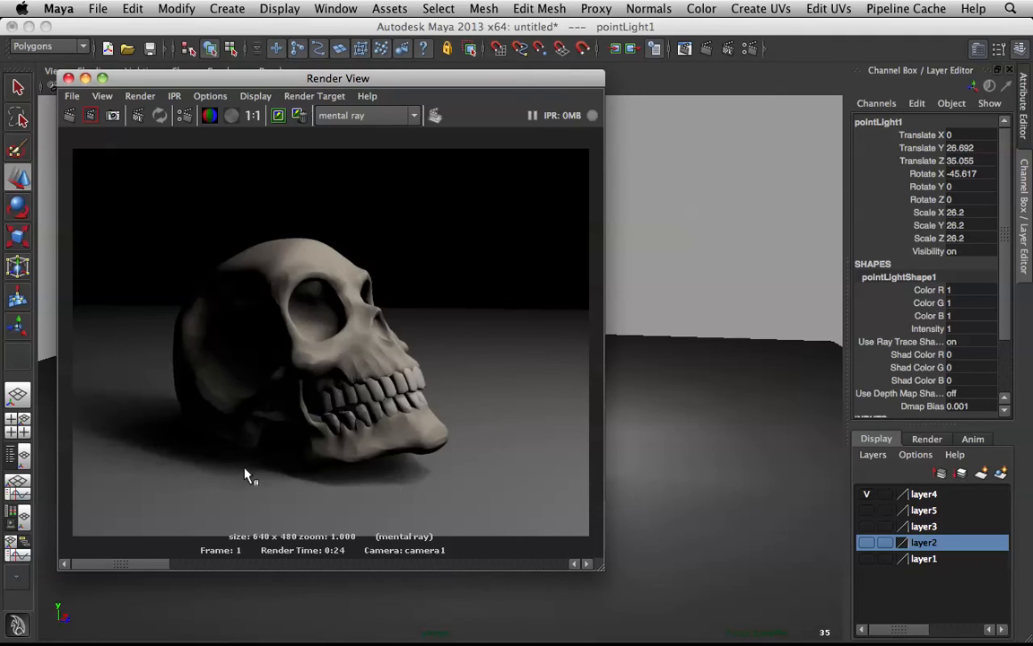
mouse_move(148, 440)
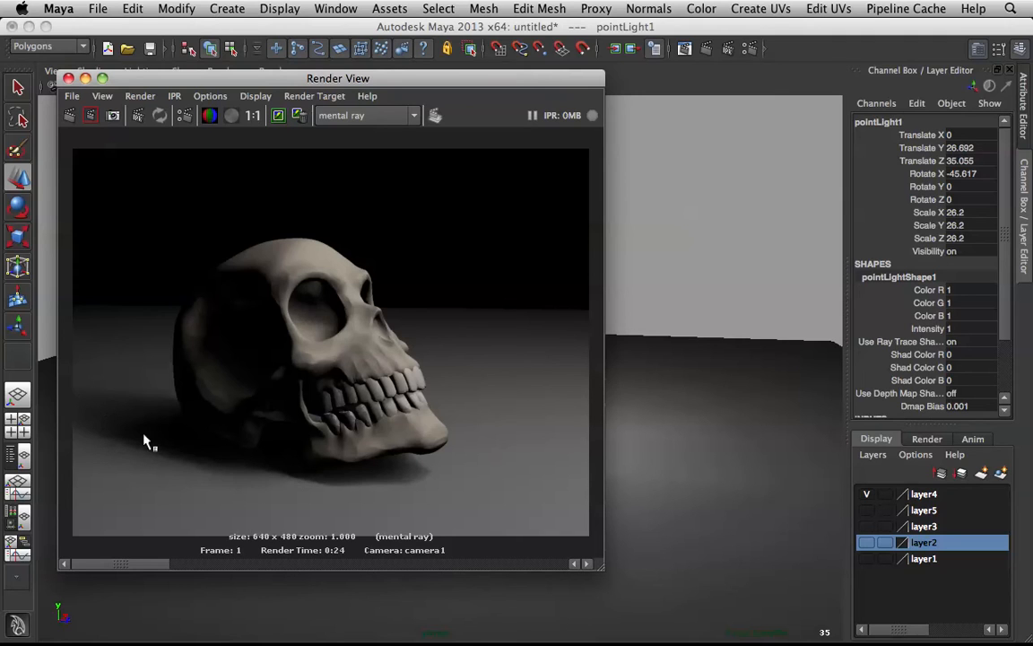
mouse_move(47, 435)
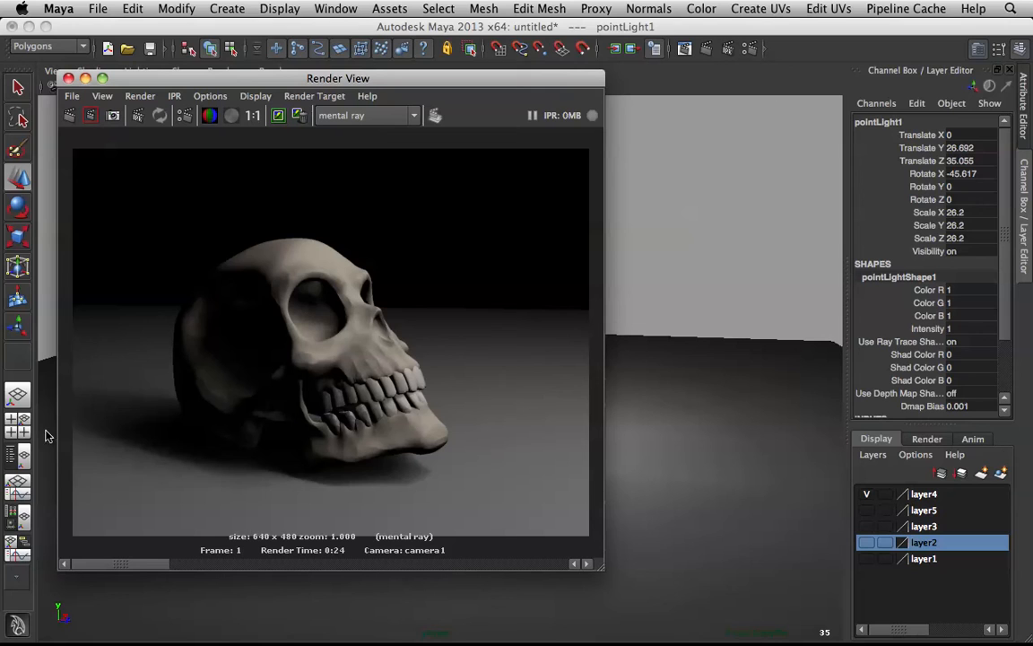
mouse_move(77, 426)
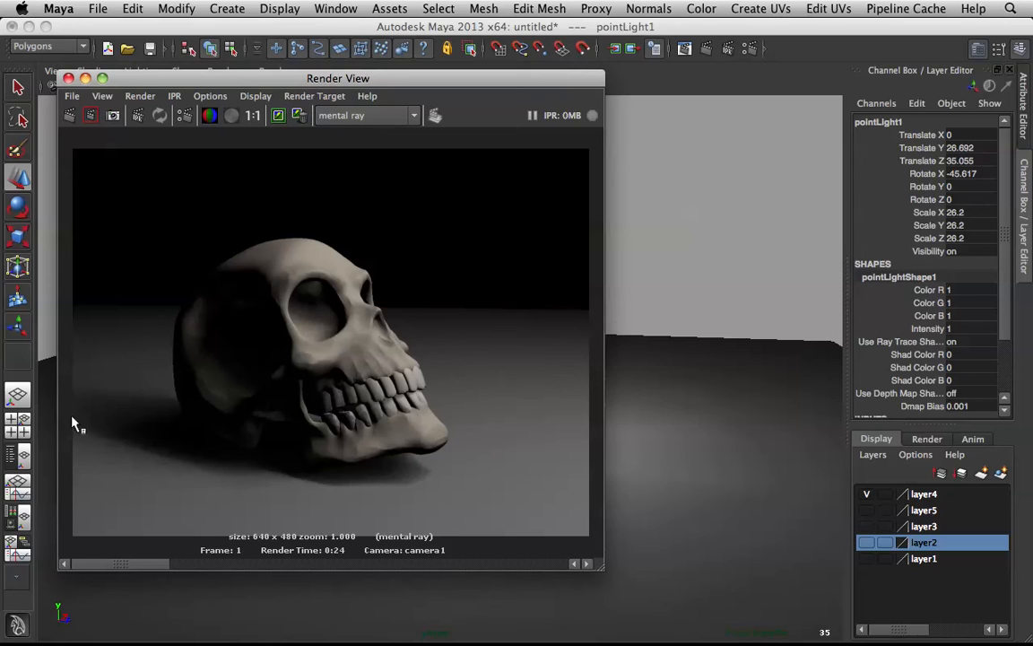
mouse_move(119, 398)
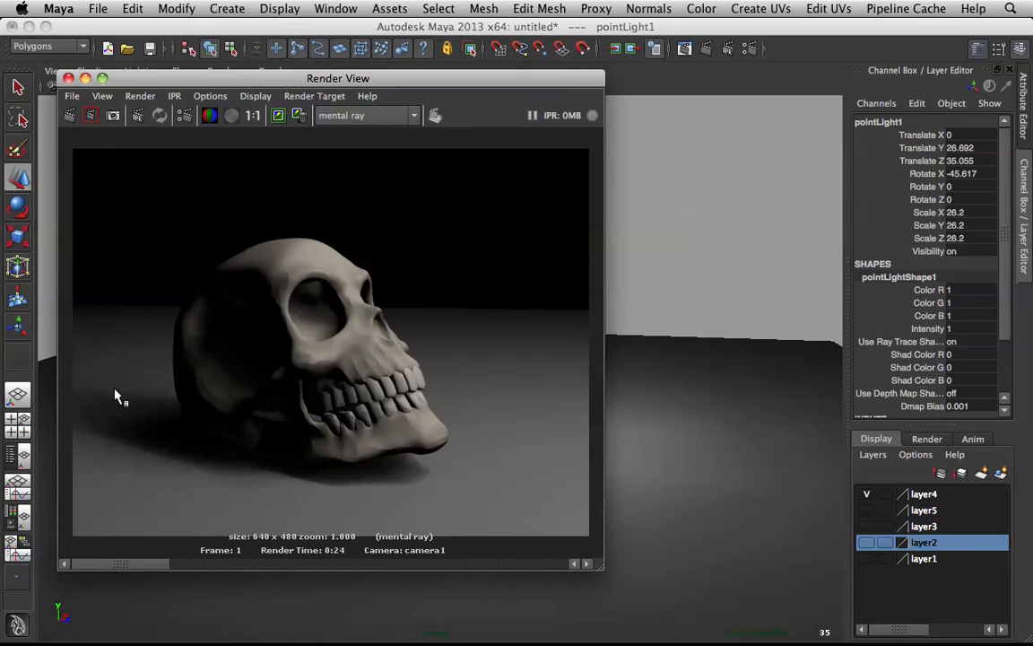
mouse_move(385, 480)
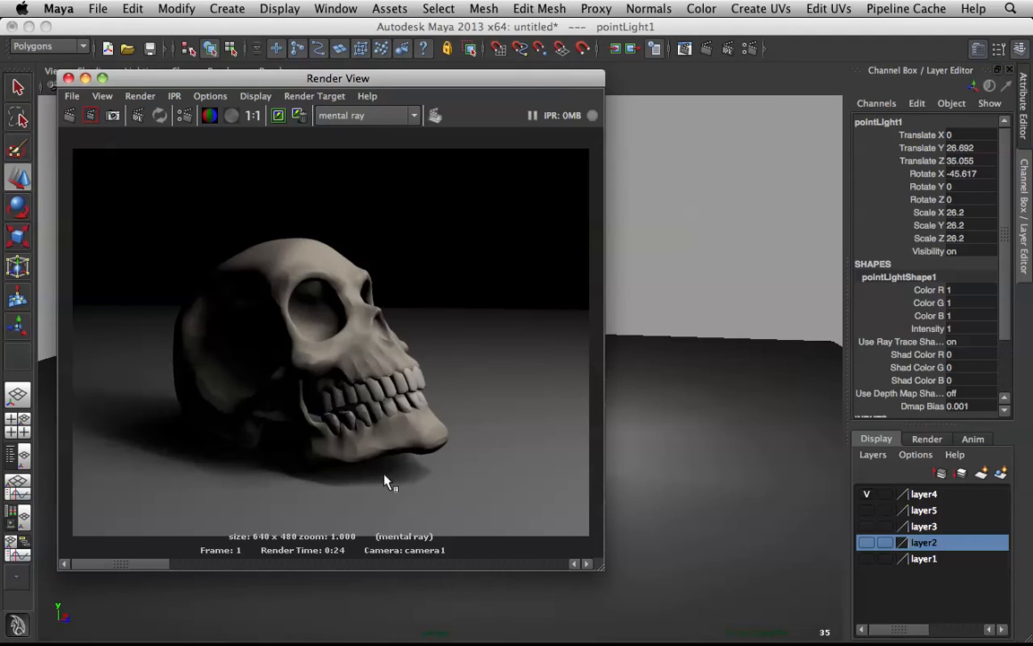
mouse_move(399, 478)
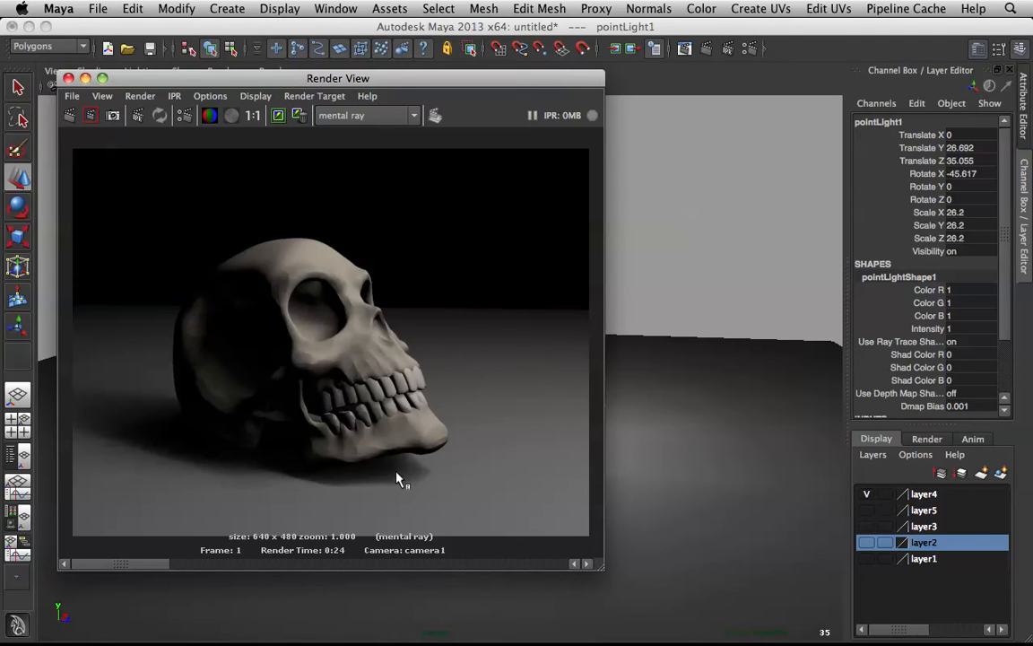
mouse_move(405, 481)
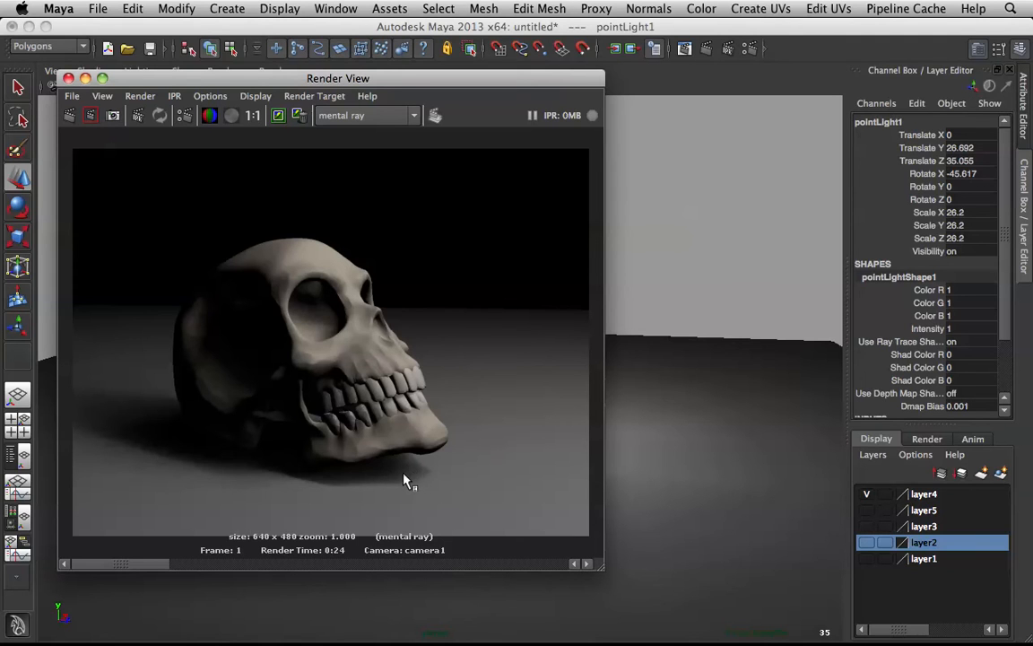
mouse_move(114, 449)
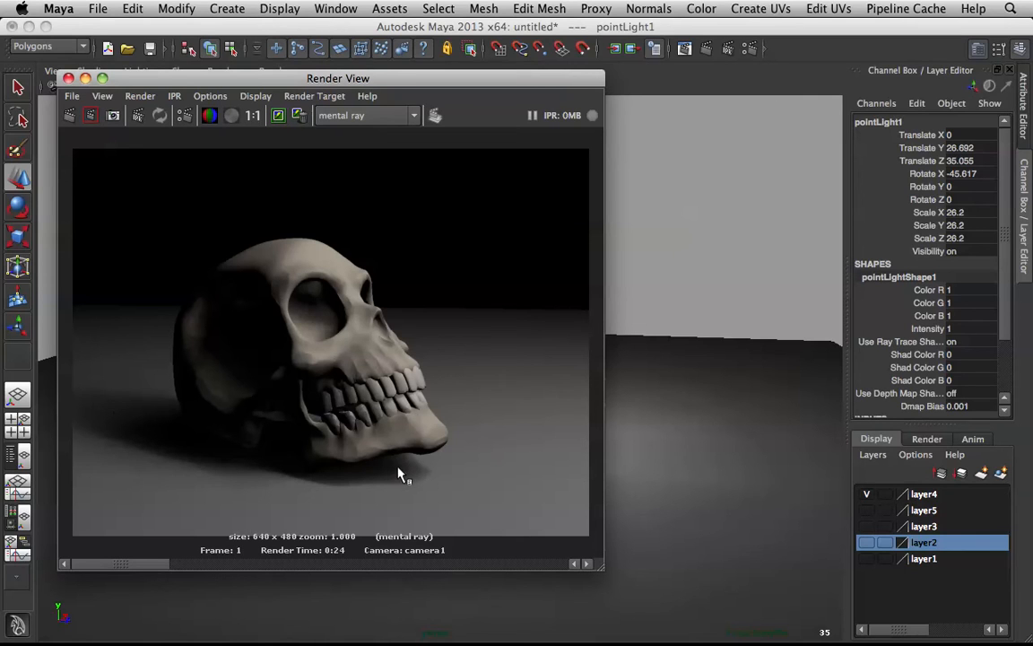
mouse_move(460, 446)
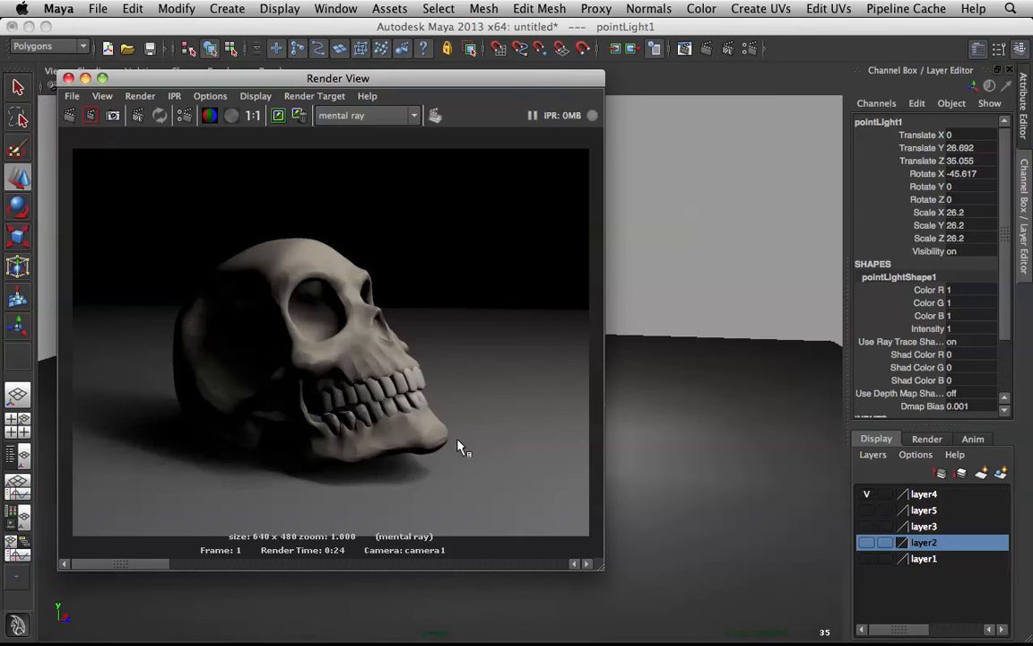
mouse_move(400, 485)
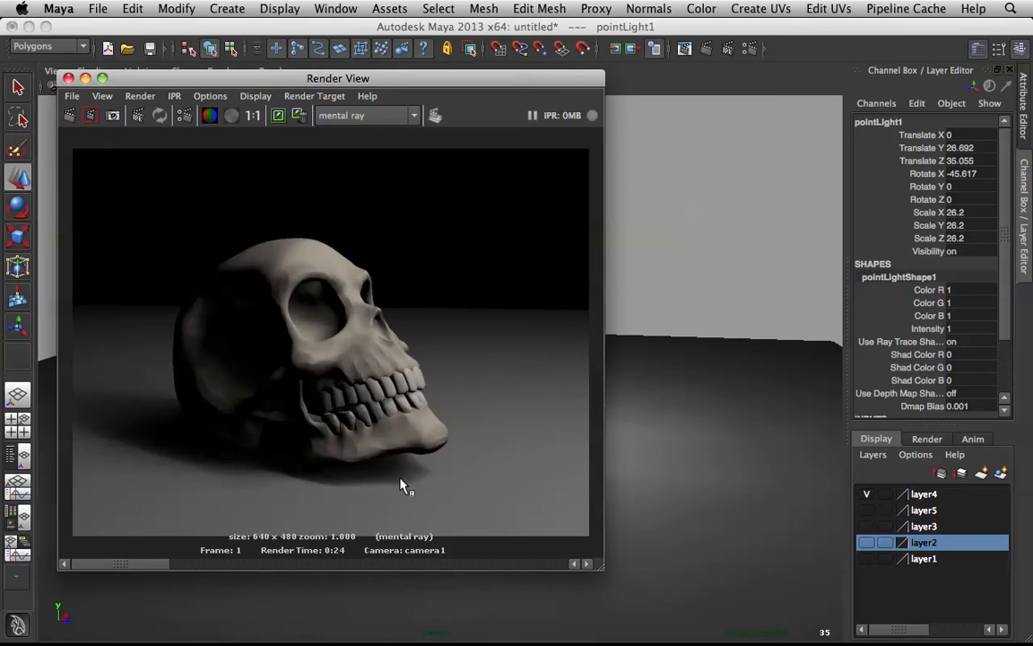
mouse_move(141, 569)
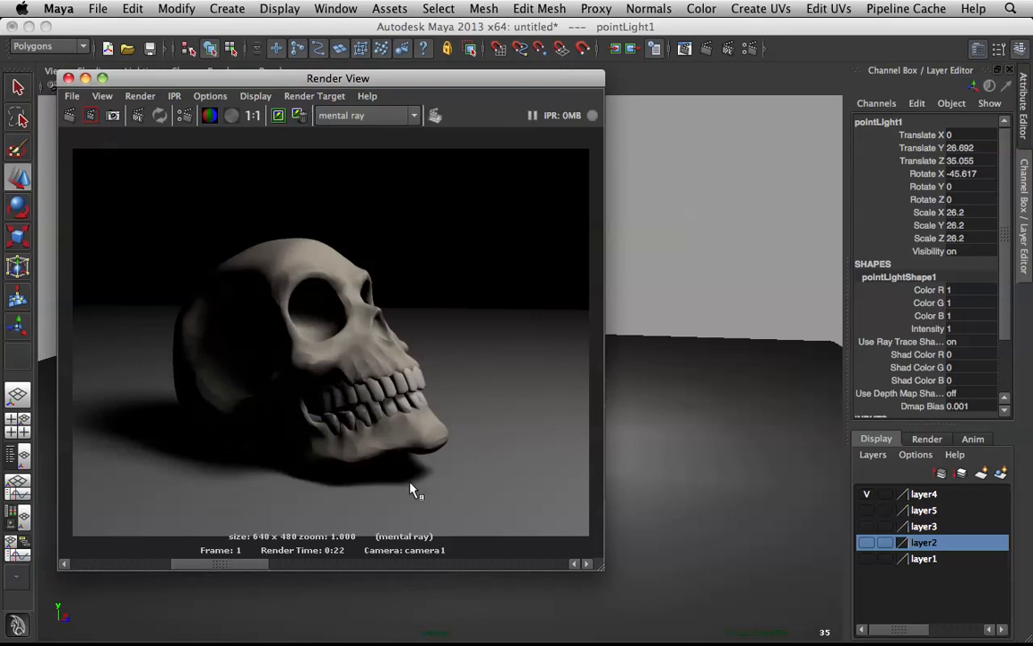
mouse_move(235, 451)
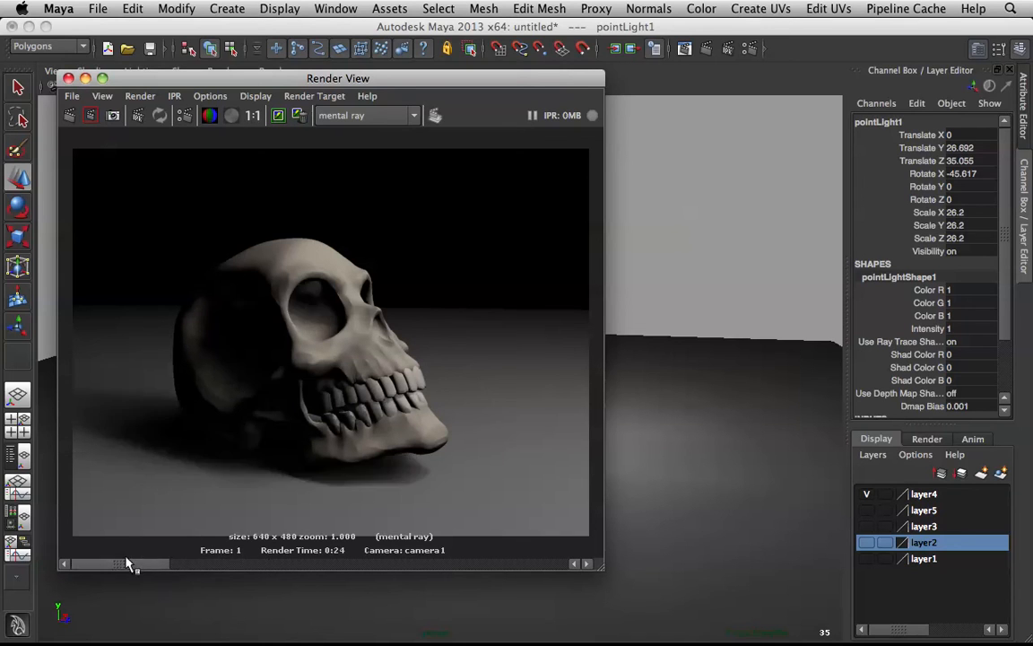
mouse_move(274, 426)
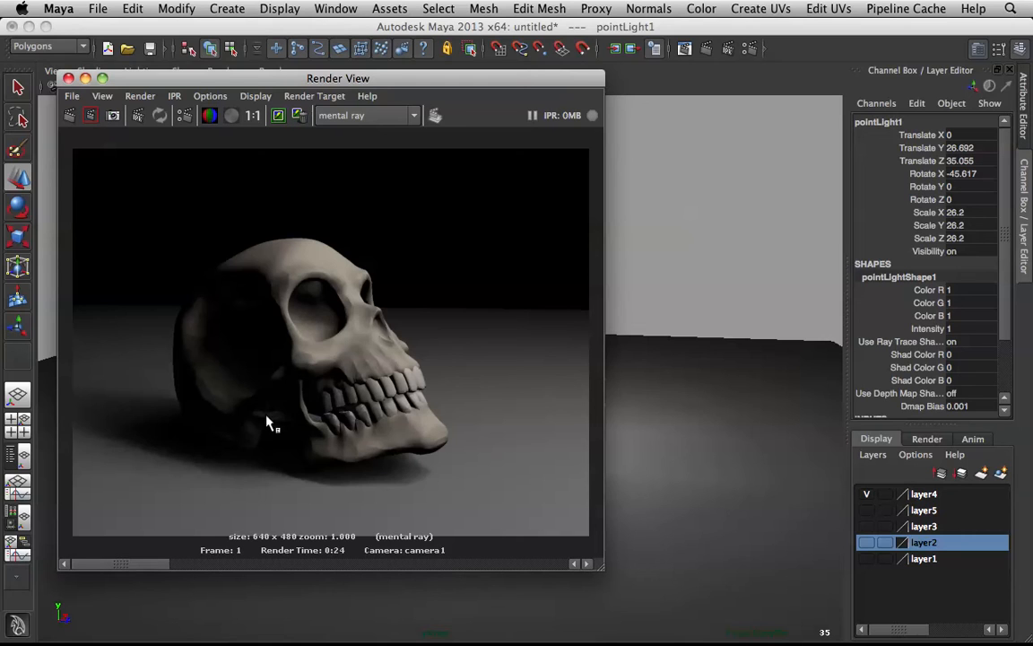
mouse_move(260, 457)
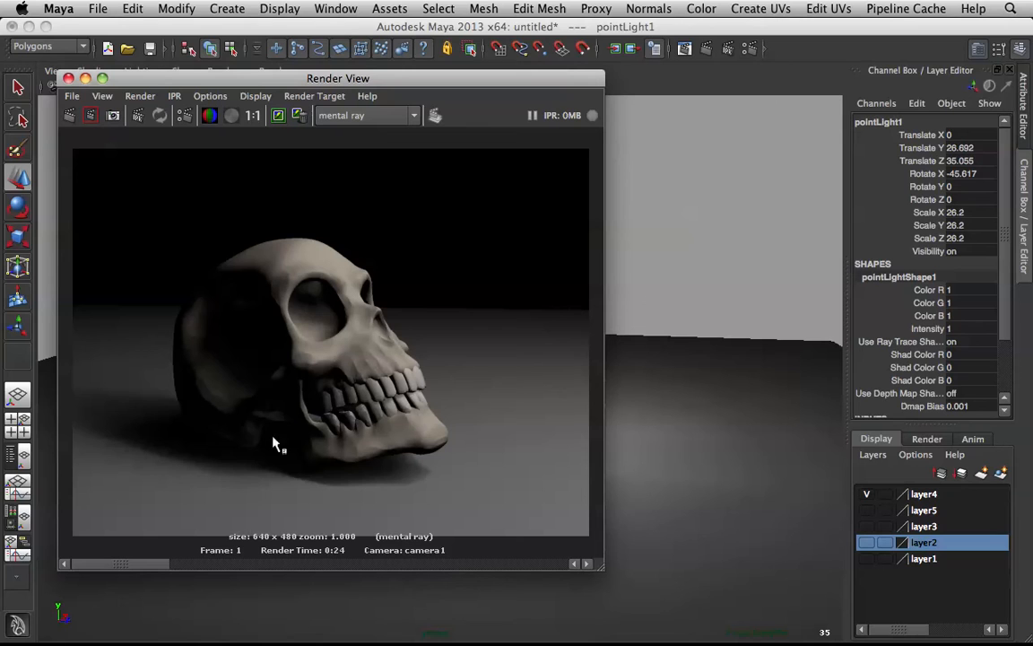
mouse_move(242, 460)
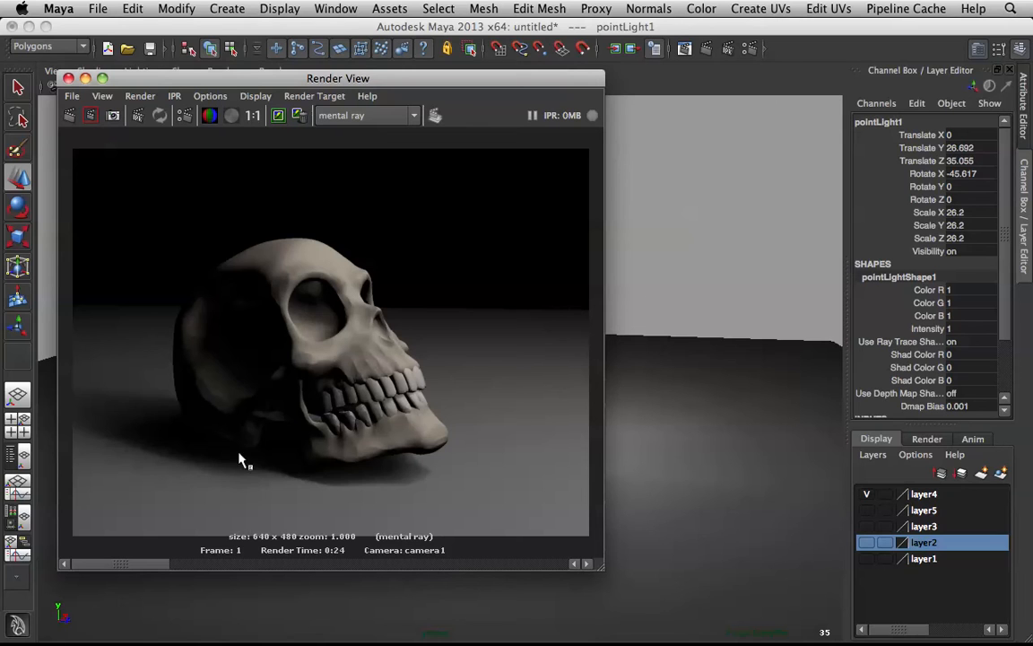
mouse_move(148, 554)
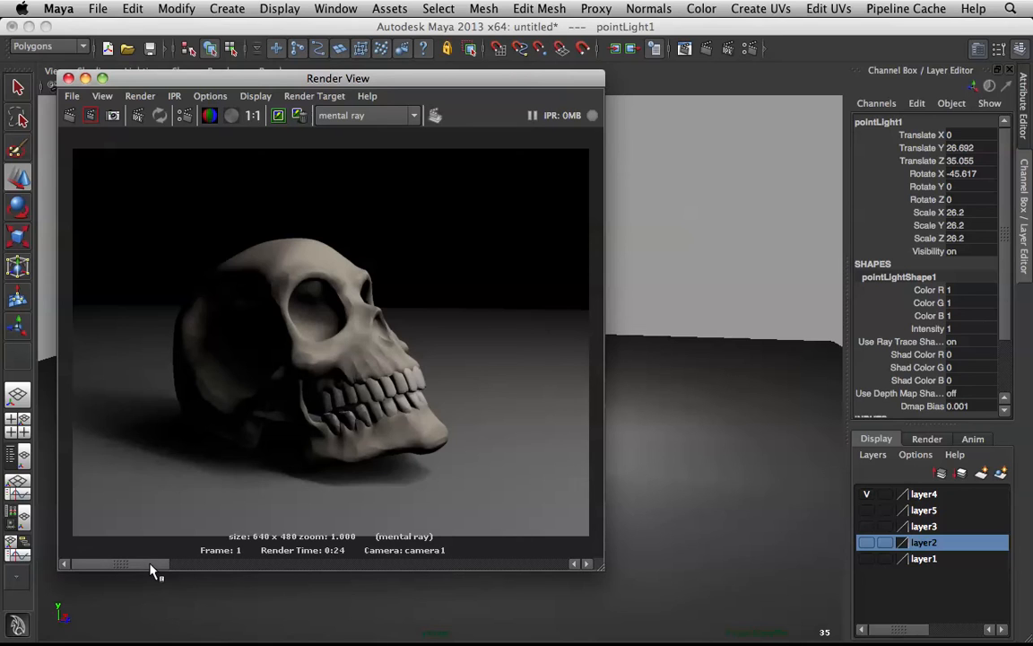
mouse_move(206, 565)
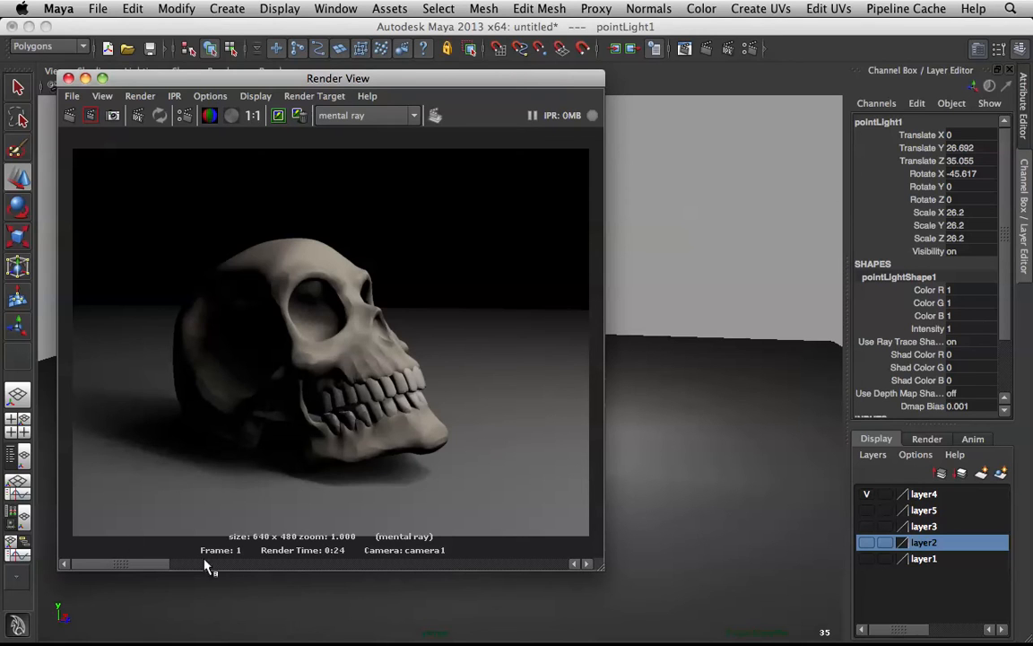
mouse_move(466, 350)
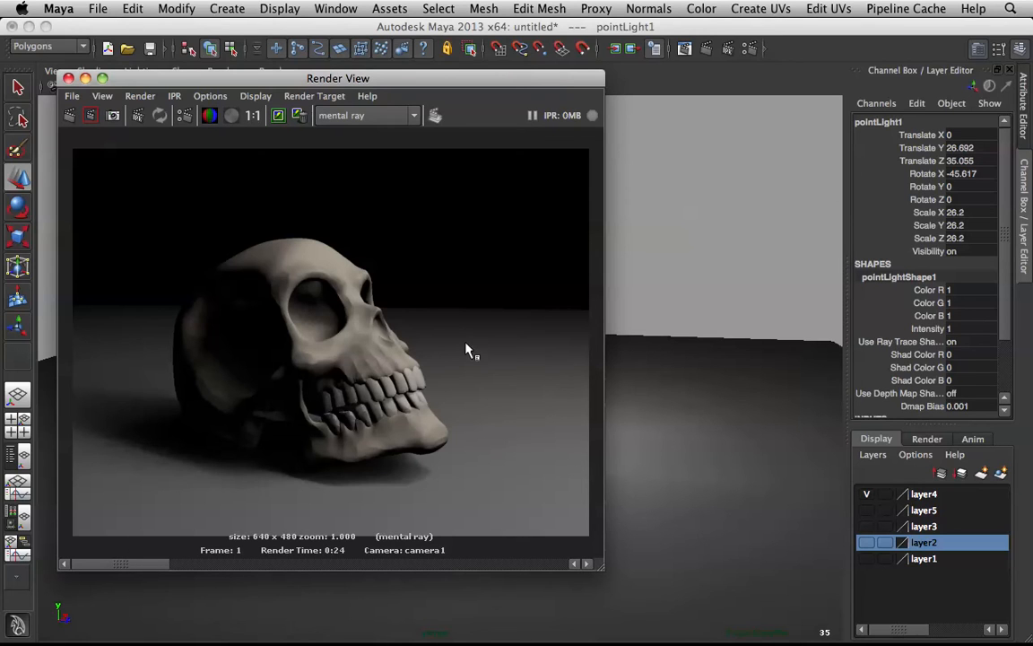
mouse_move(142, 574)
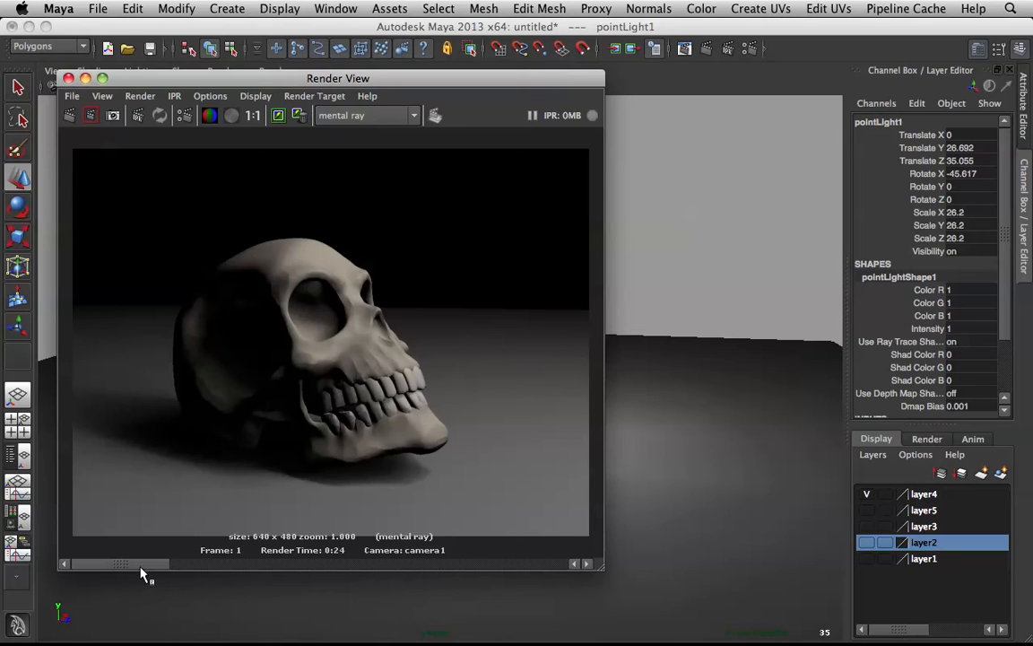
mouse_move(164, 558)
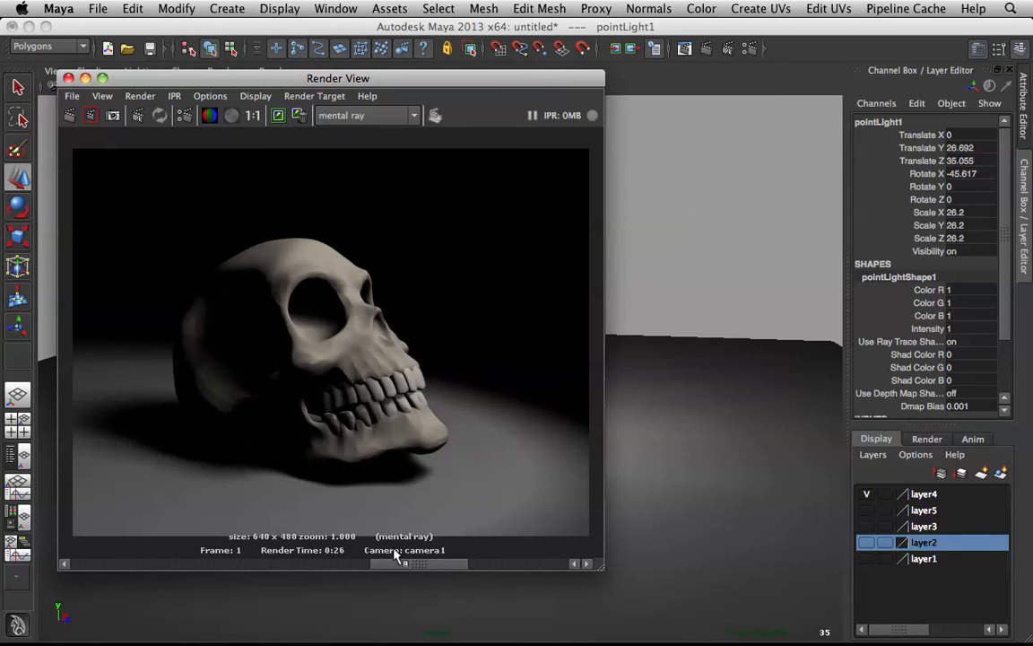
mouse_move(367, 490)
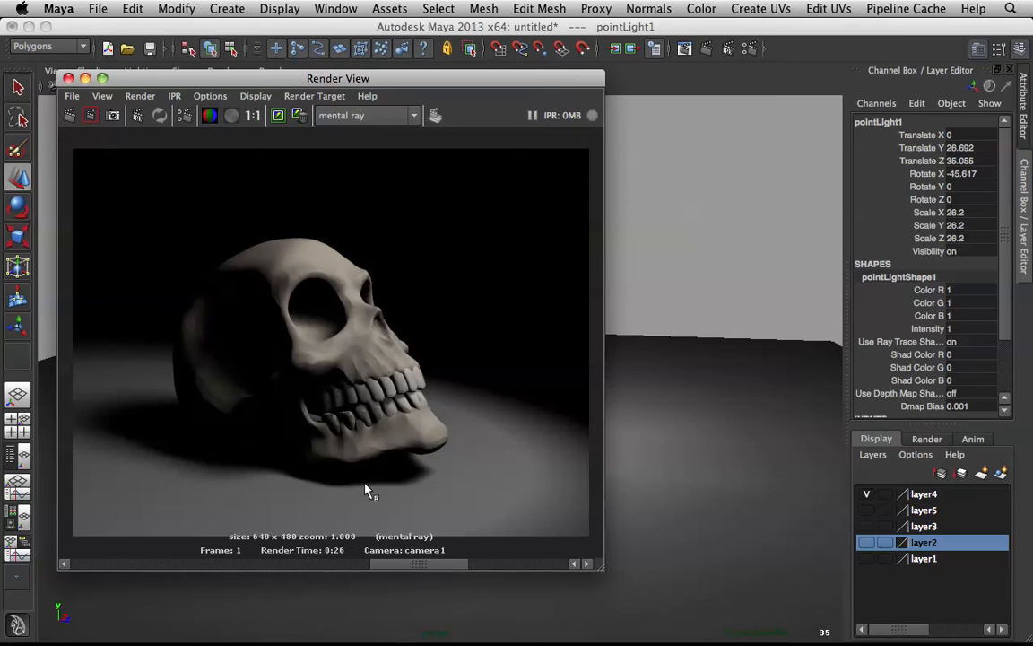
Step: Outline the jaw shadow in the point-light render, then reposition the Render View window
drag(336, 452, 470, 511)
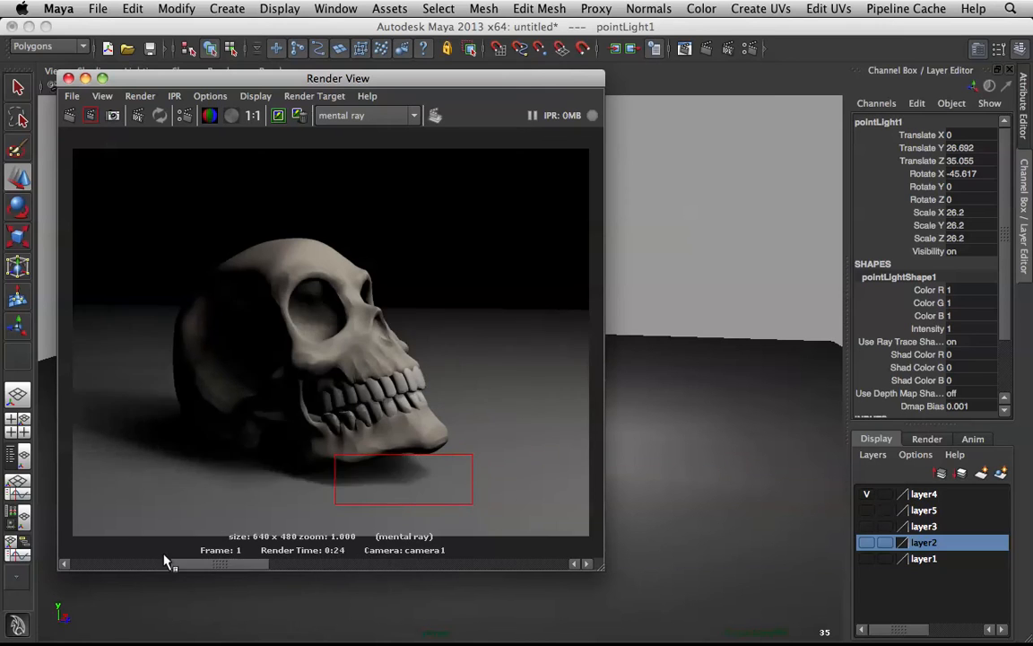
mouse_move(400, 487)
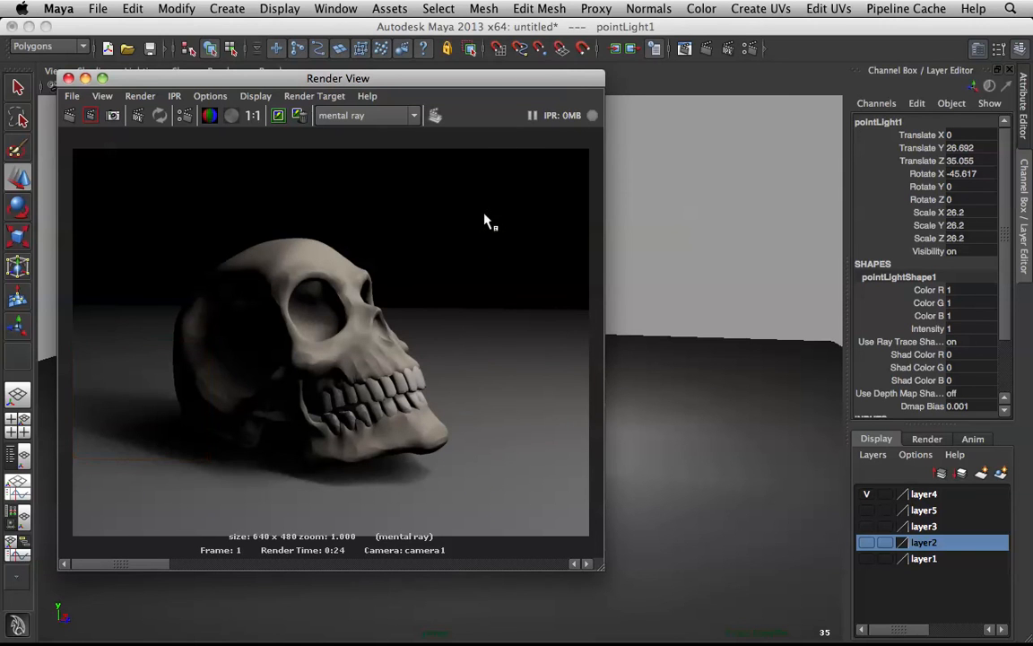
drag(338, 78, 327, 443)
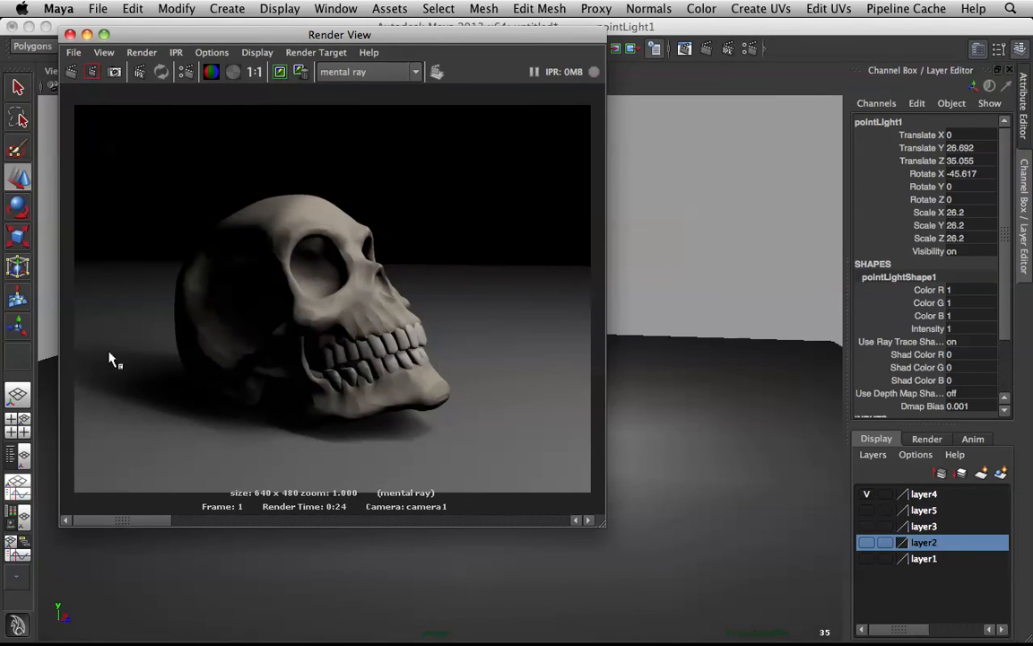
mouse_move(227, 445)
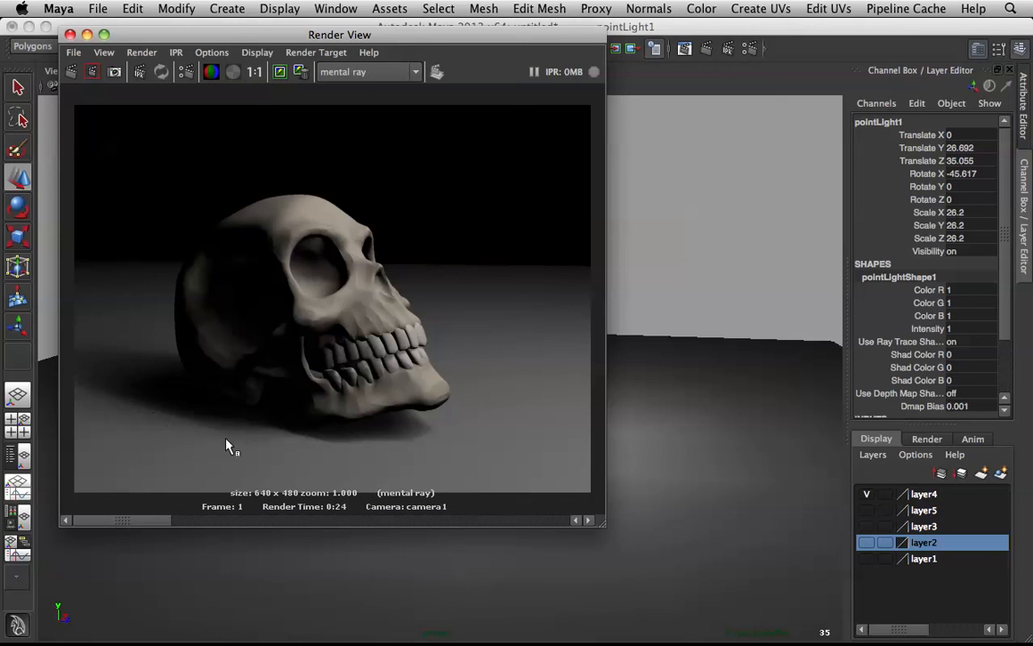
mouse_move(399, 446)
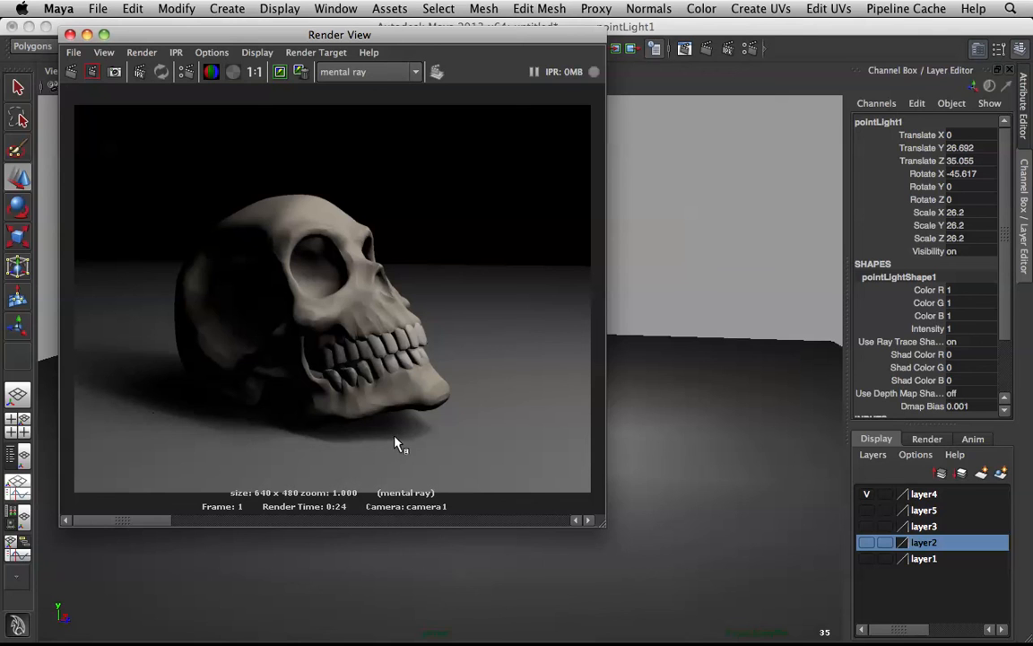
mouse_move(413, 440)
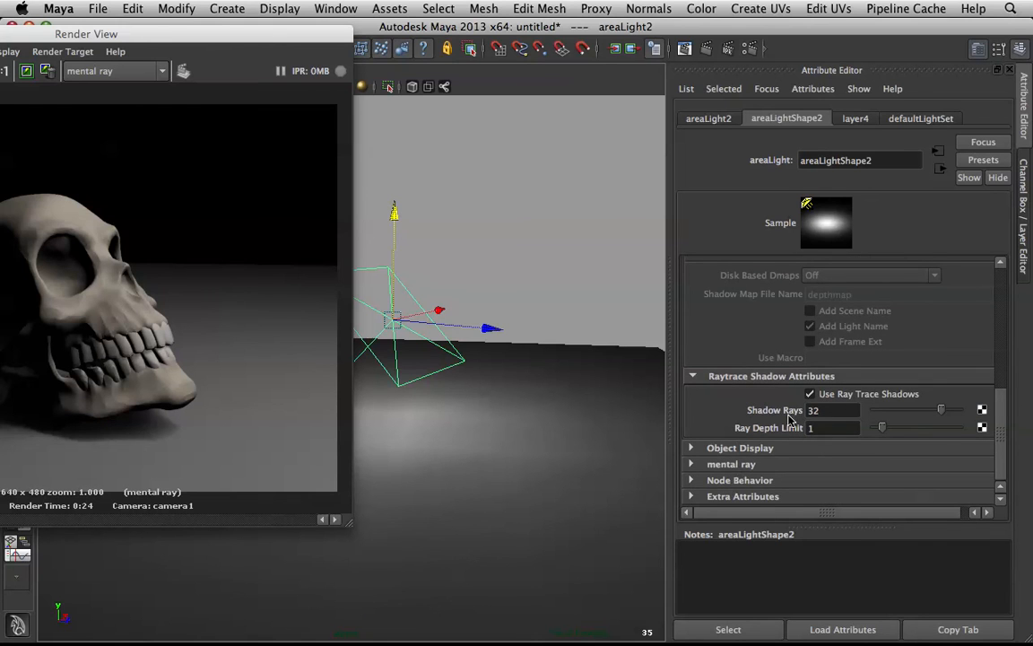
mouse_move(759, 453)
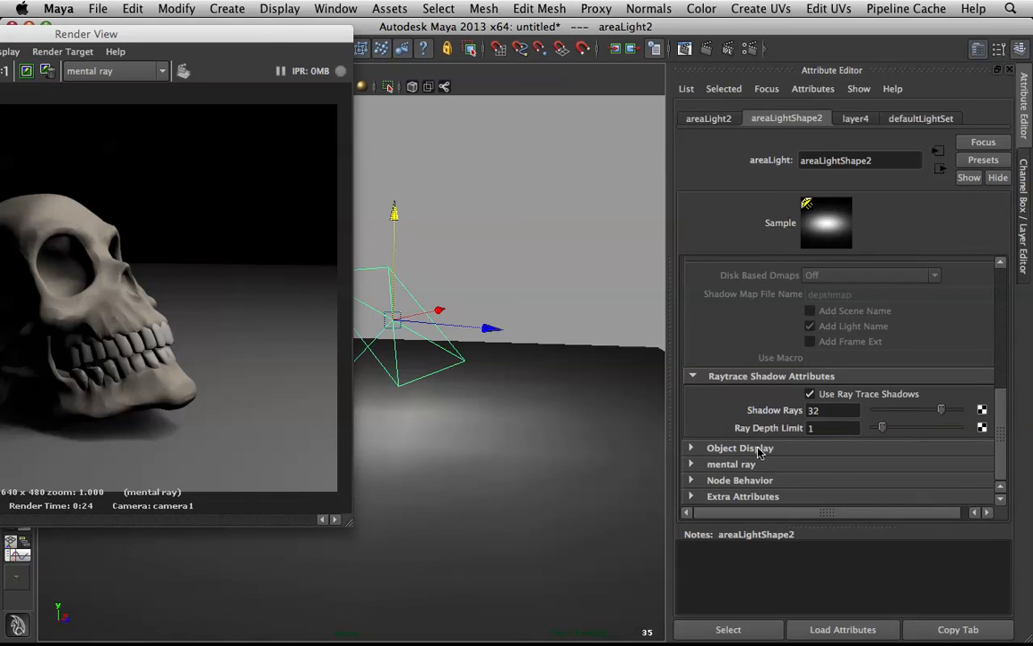
Step: Set areaLightShape2's Shadow Rays to 128 and bring the Render View back over the scene
triple_click(832, 410)
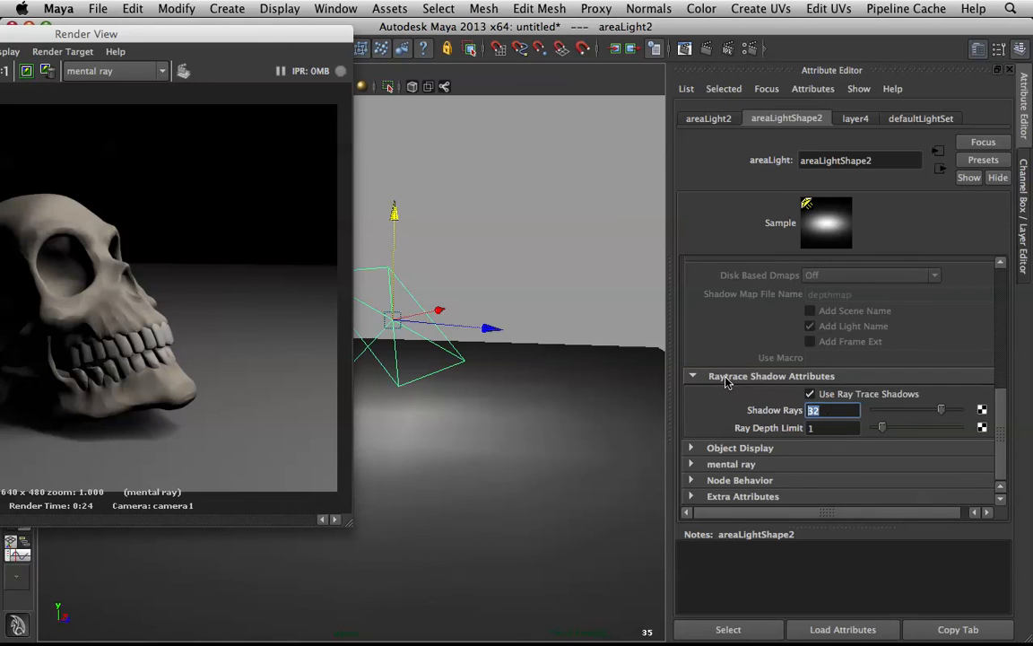
text(128)
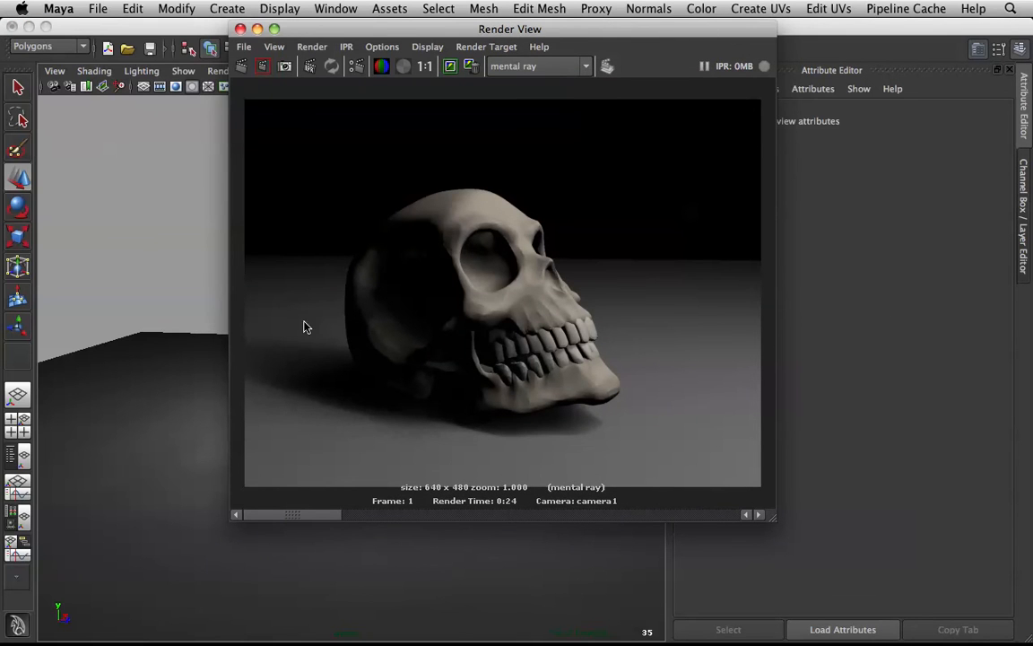
drag(510, 28, 396, 26)
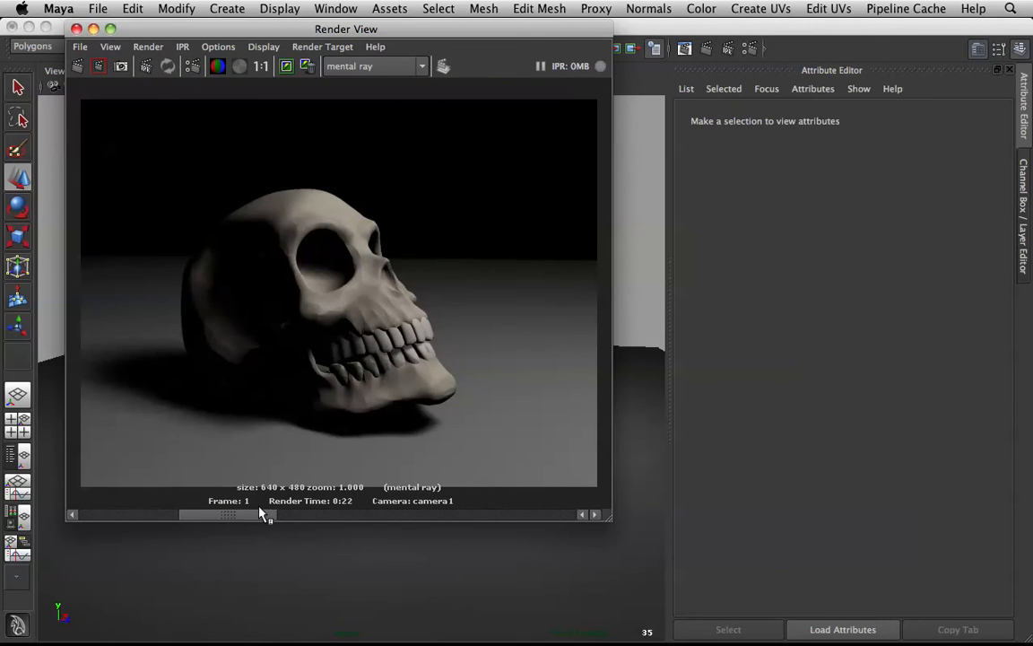
mouse_move(331, 436)
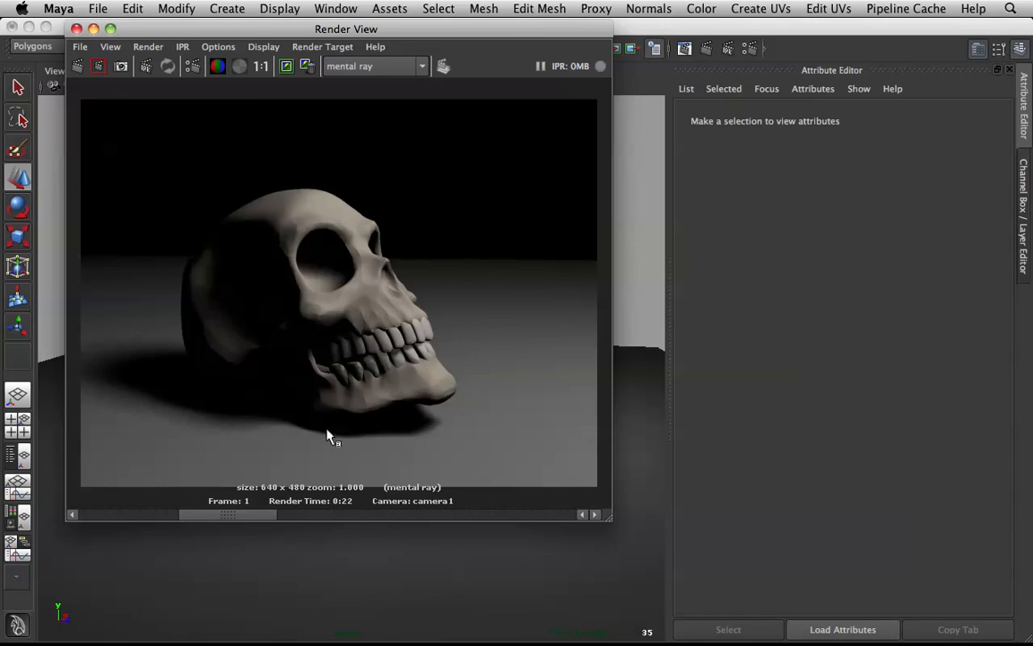
mouse_move(176, 381)
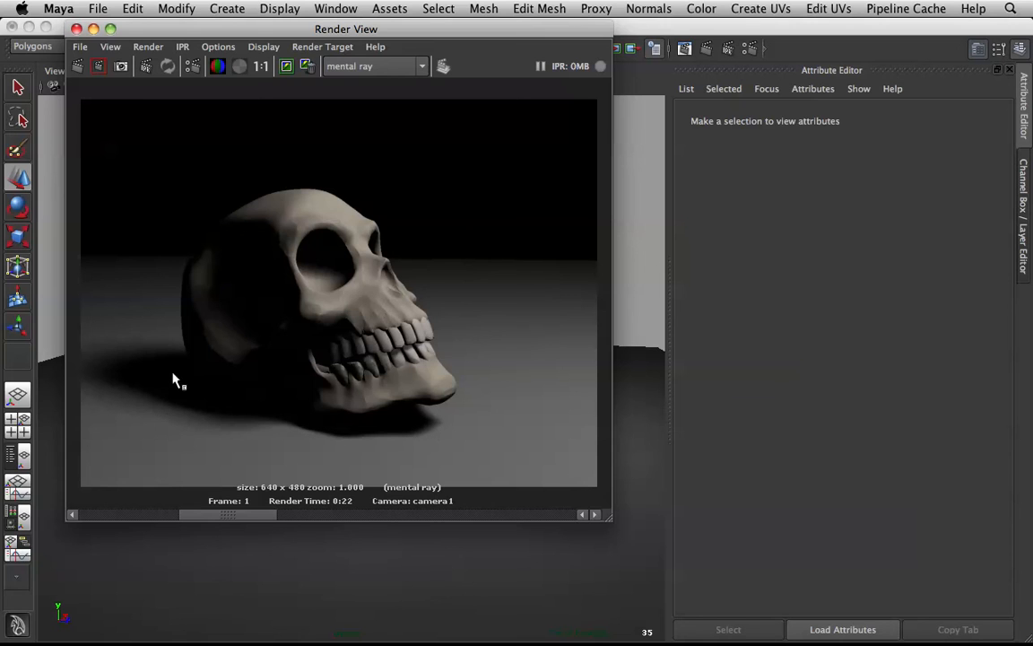
mouse_move(339, 509)
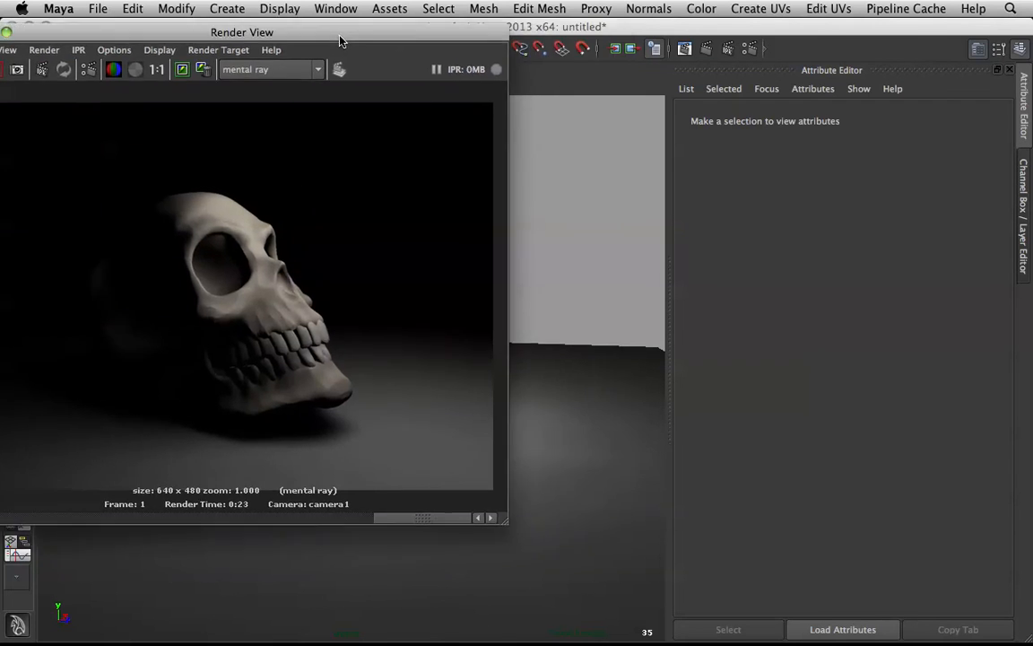
Step: Move the Render View aside to check the scene, then reposition it back into view
drag(241, 32, 320, 47)
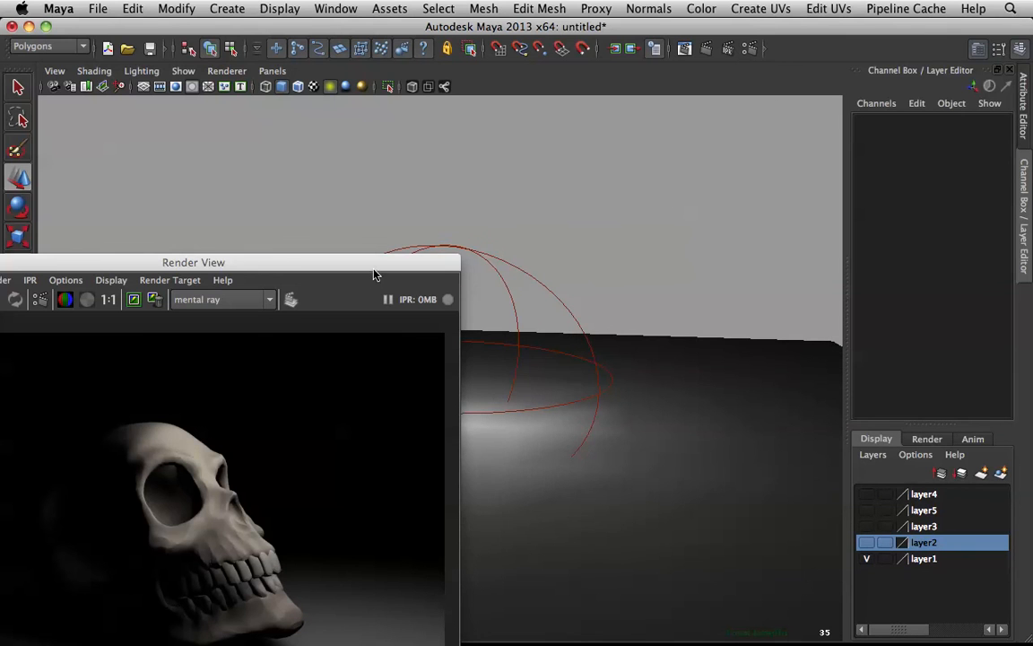
drag(193, 262, 362, 26)
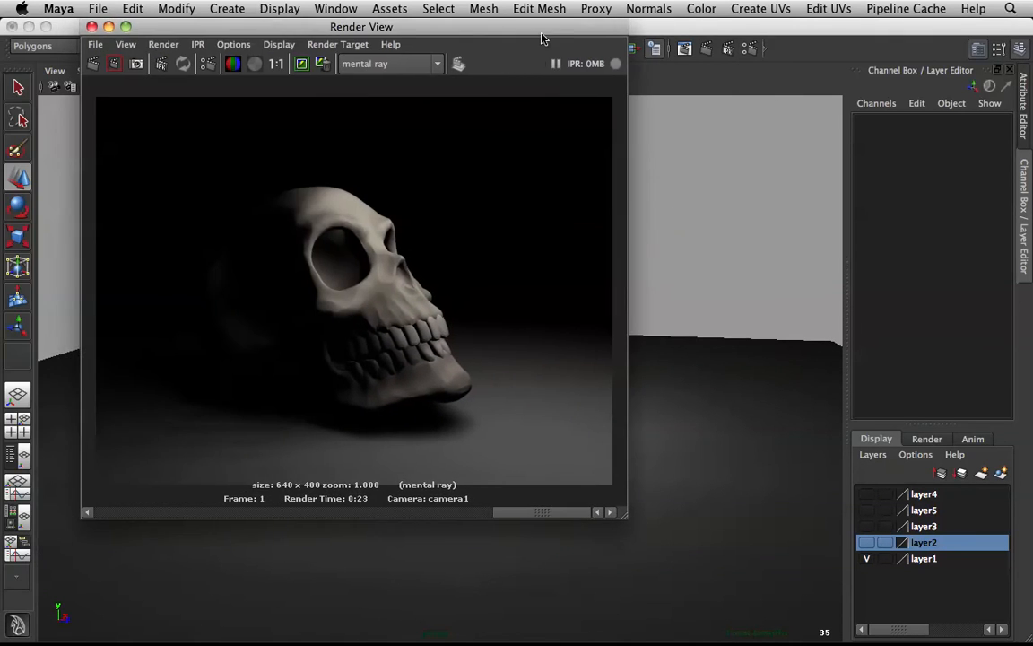
mouse_move(446, 214)
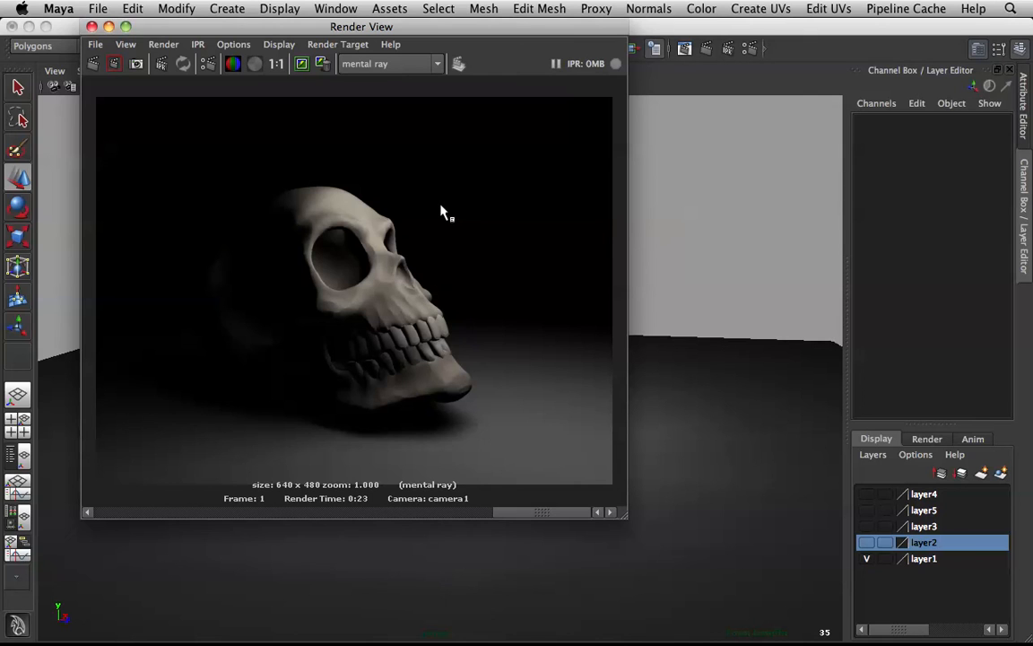
mouse_move(327, 202)
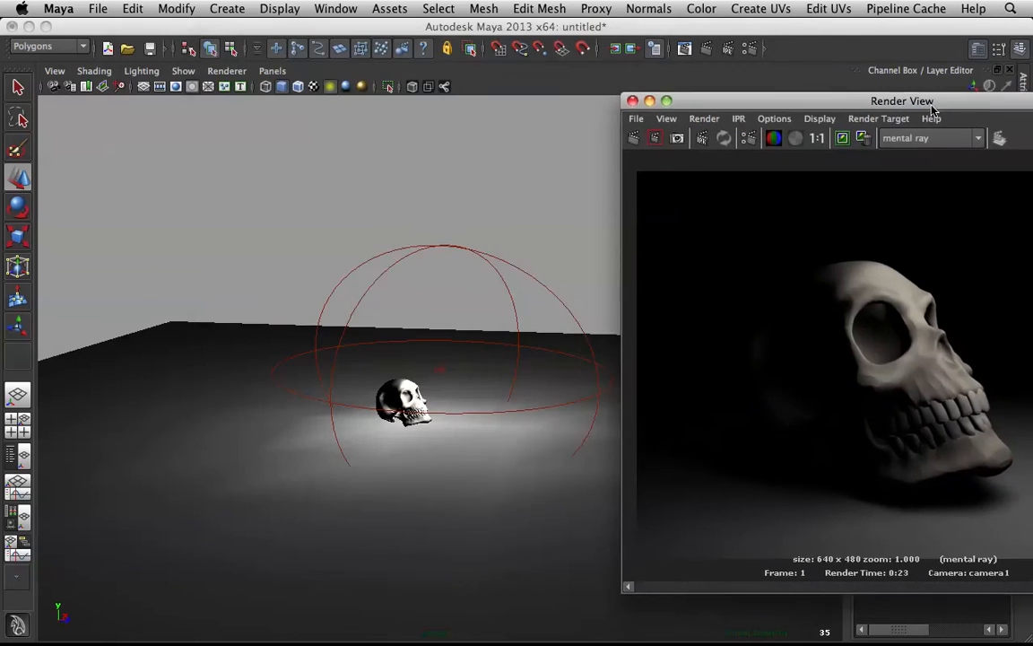
drag(902, 100, 863, 78)
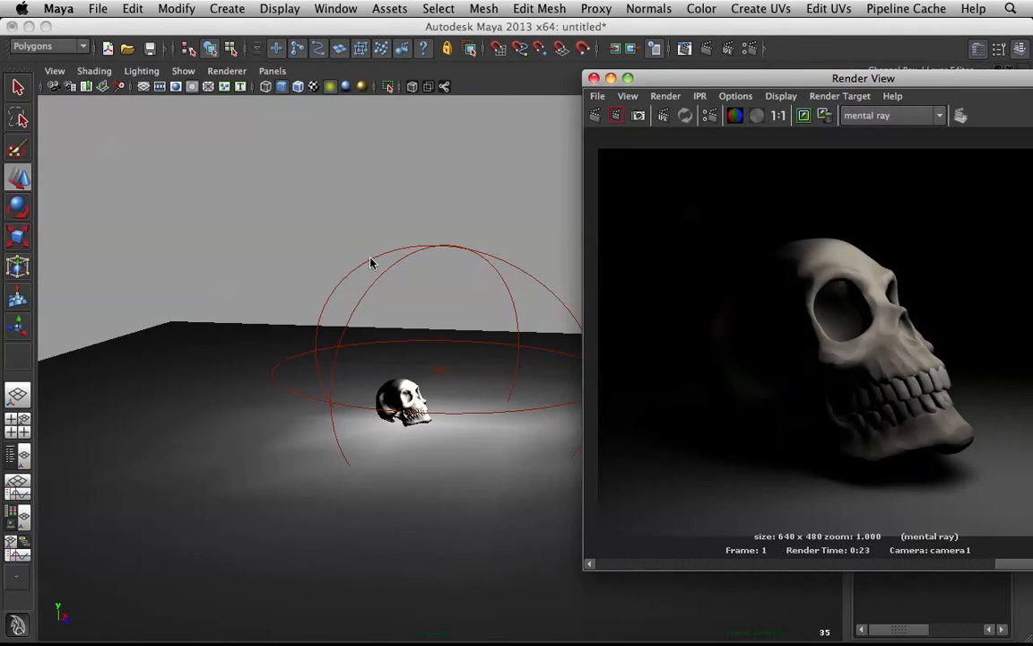
mouse_move(439, 281)
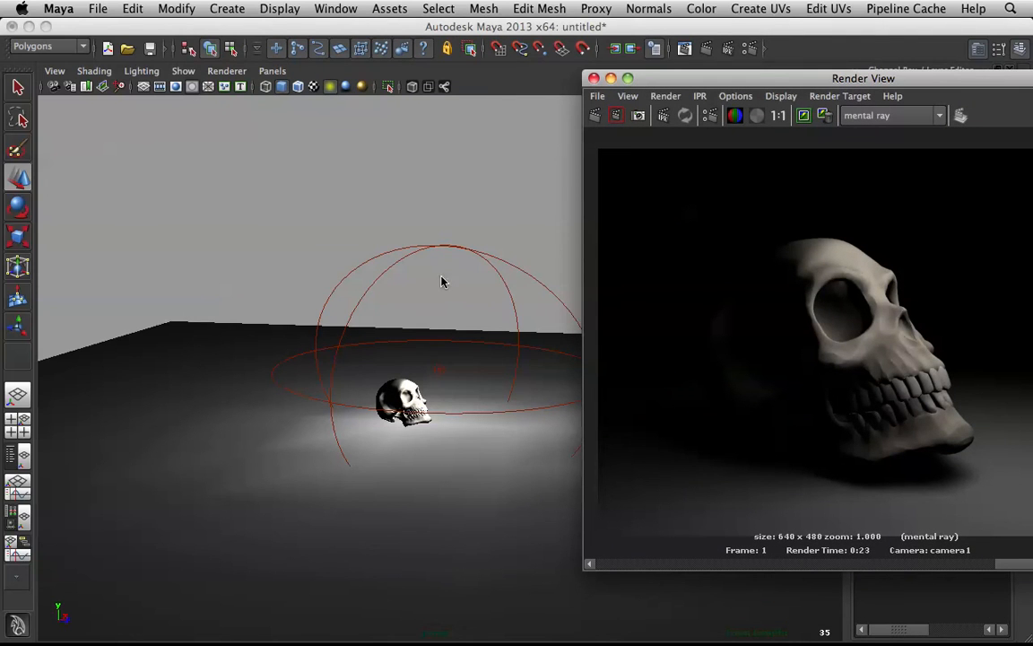
mouse_move(439, 264)
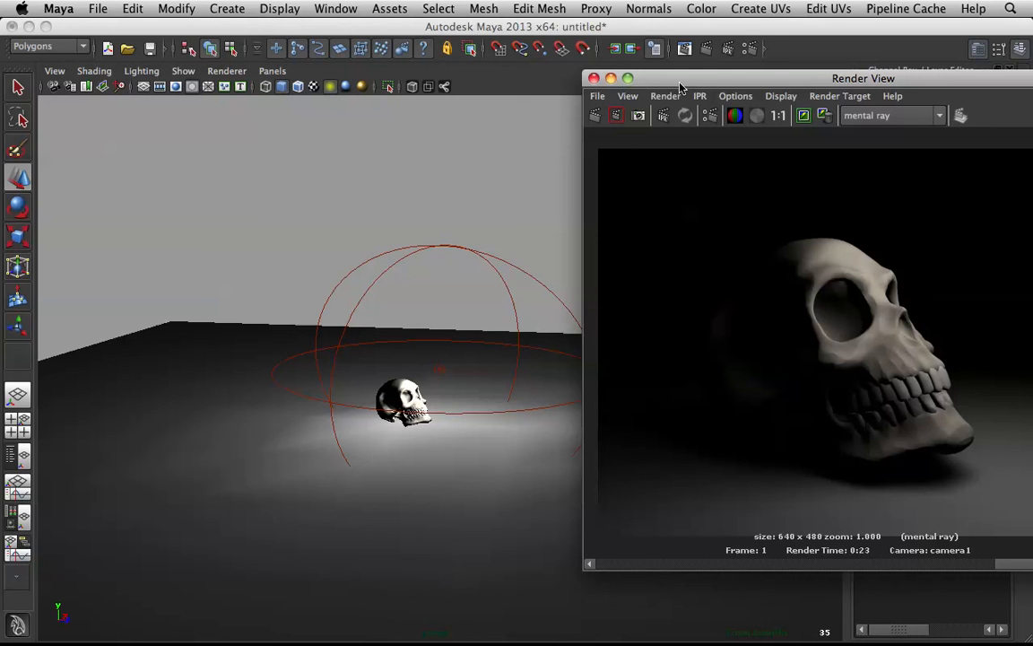
drag(862, 78, 768, 62)
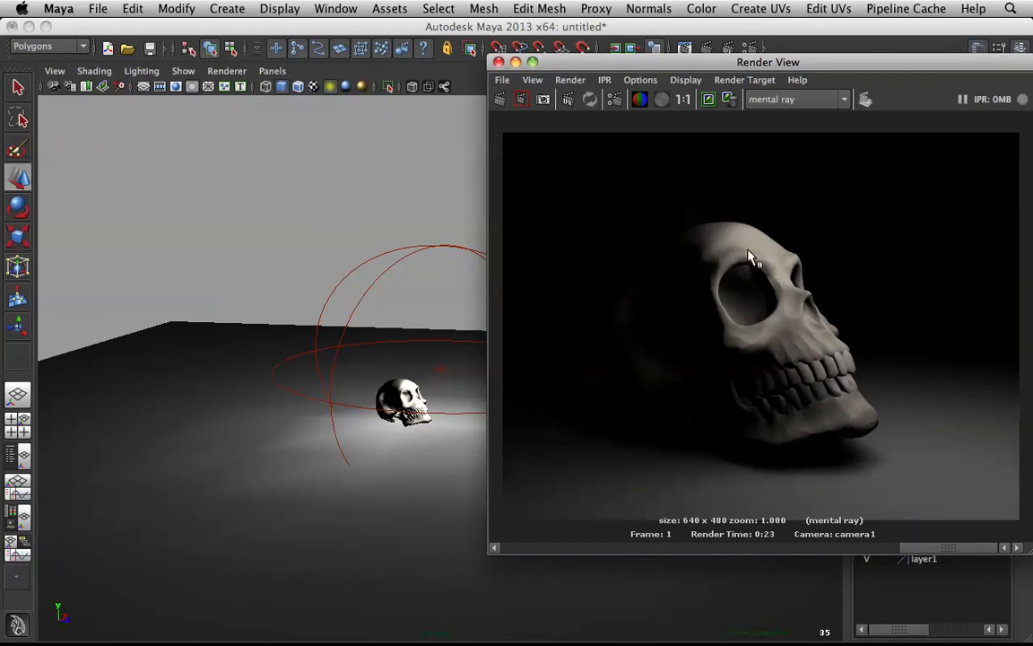
mouse_move(471, 381)
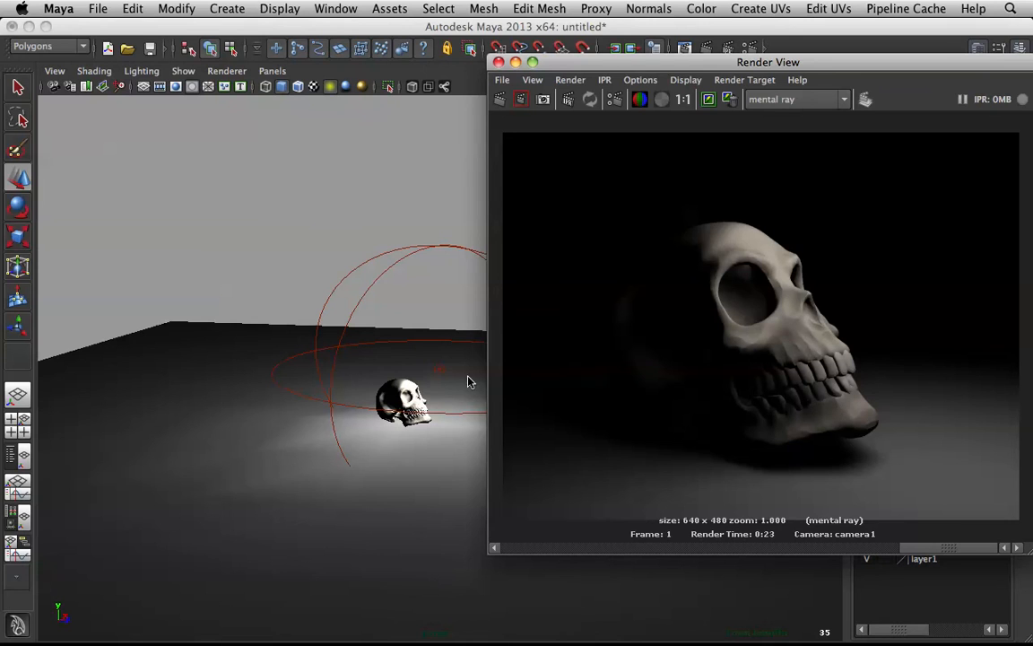
mouse_move(282, 359)
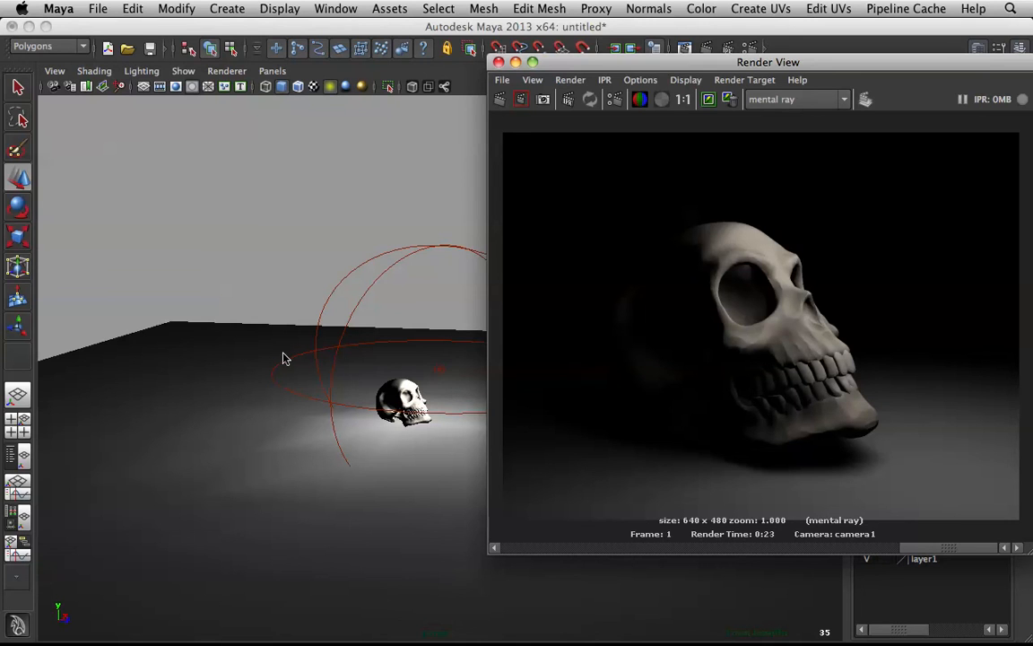
mouse_move(545, 273)
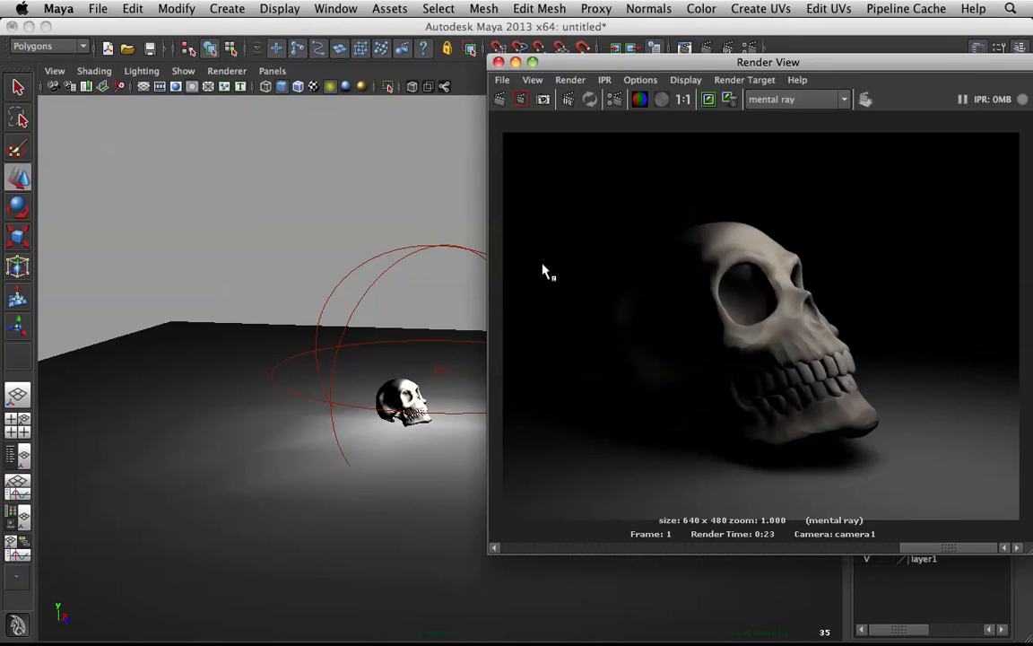
mouse_move(410, 367)
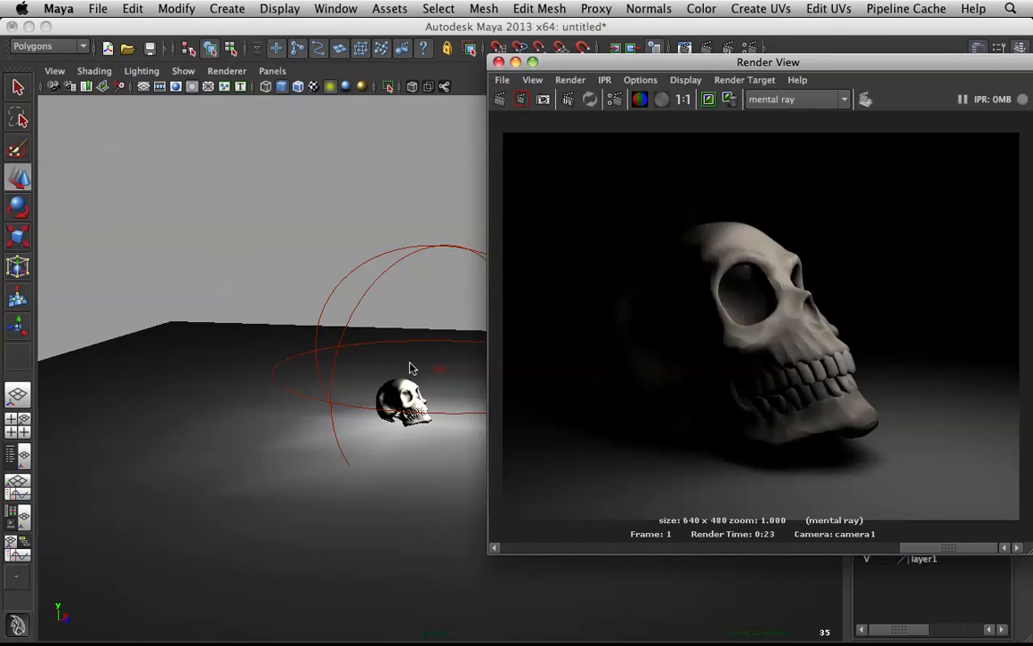
mouse_move(880, 86)
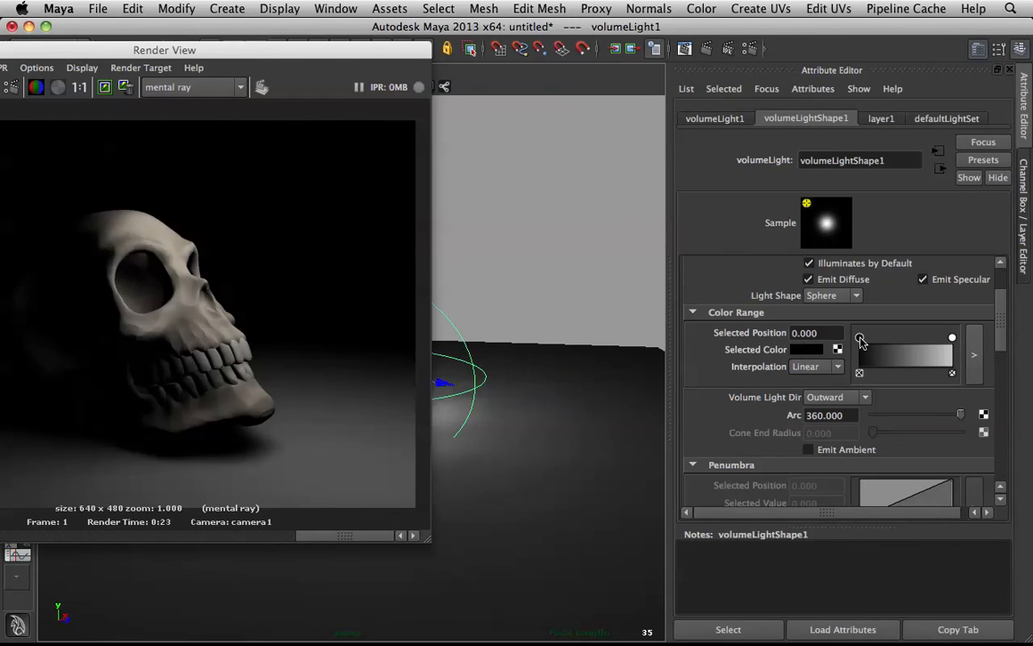
mouse_move(866, 346)
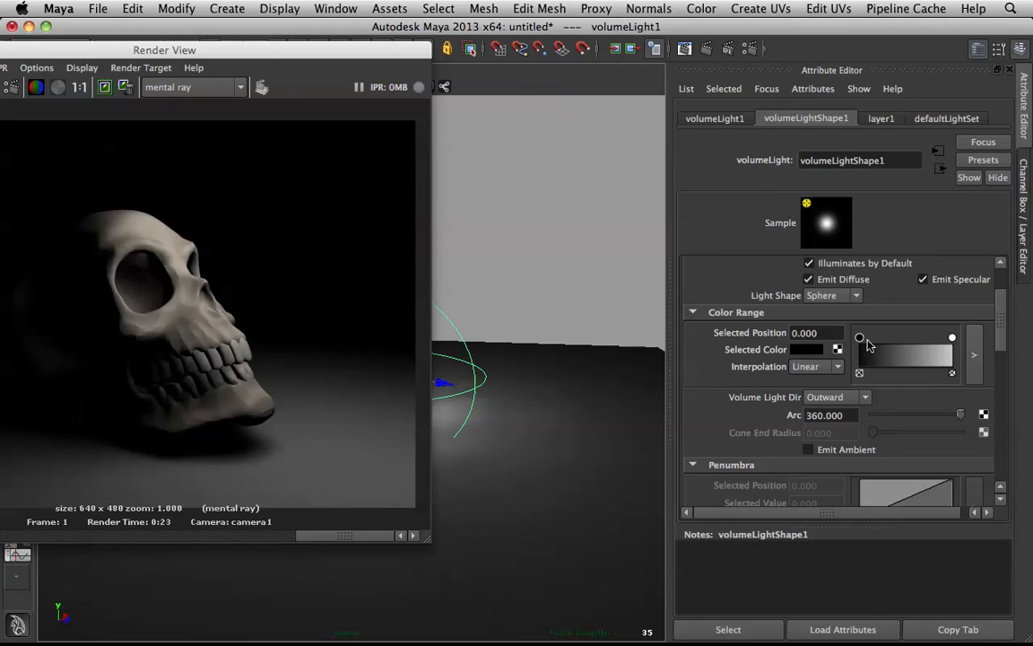
mouse_move(904, 337)
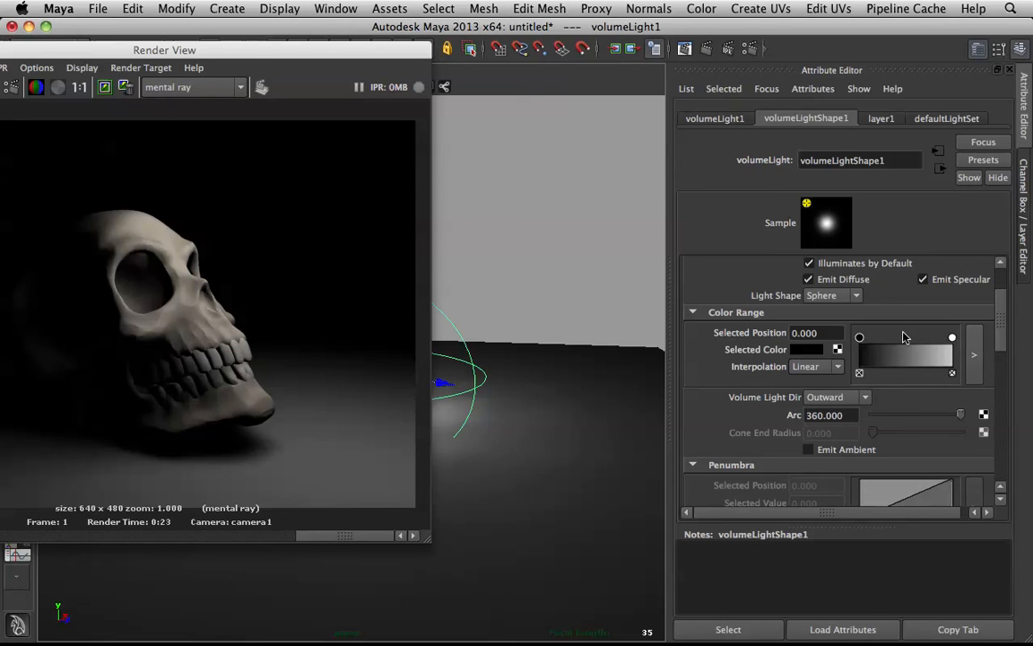
Step: Add a color stop at 0.522 on volumeLightShape1's Color Range and make it blue
drag(859, 336, 907, 336)
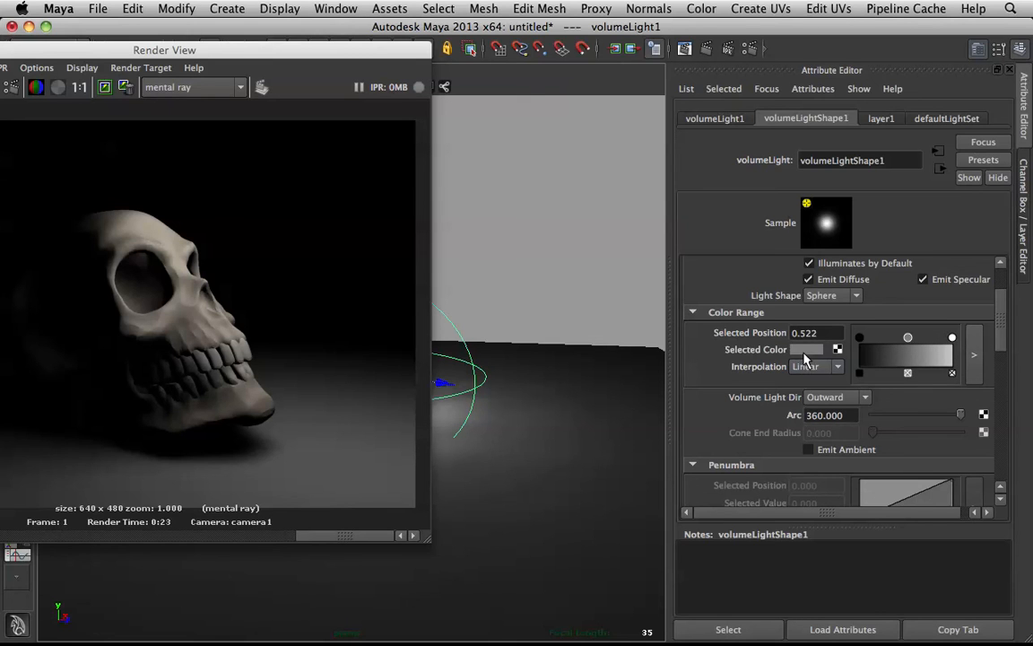
click(806, 349)
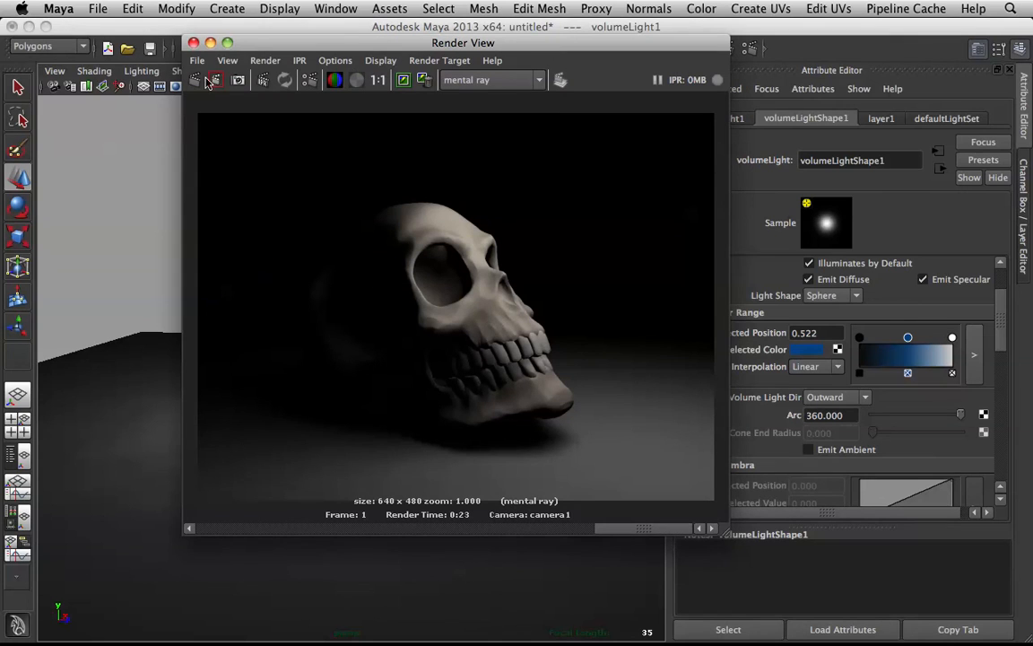
Step: Render the skull from camera1 in Render View with mental ray
click(265, 60)
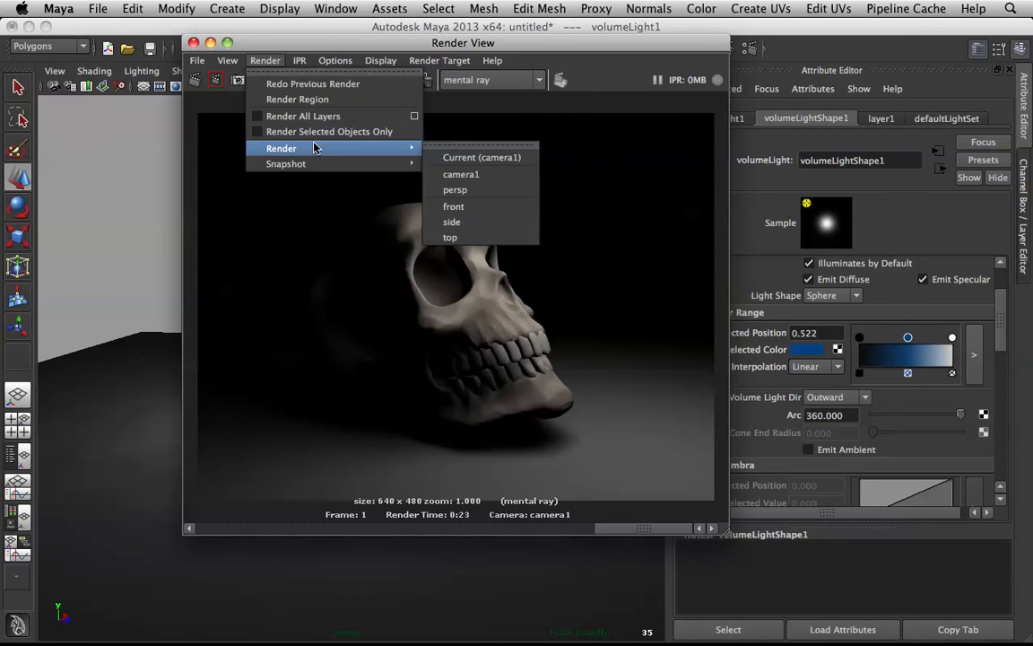
click(481, 157)
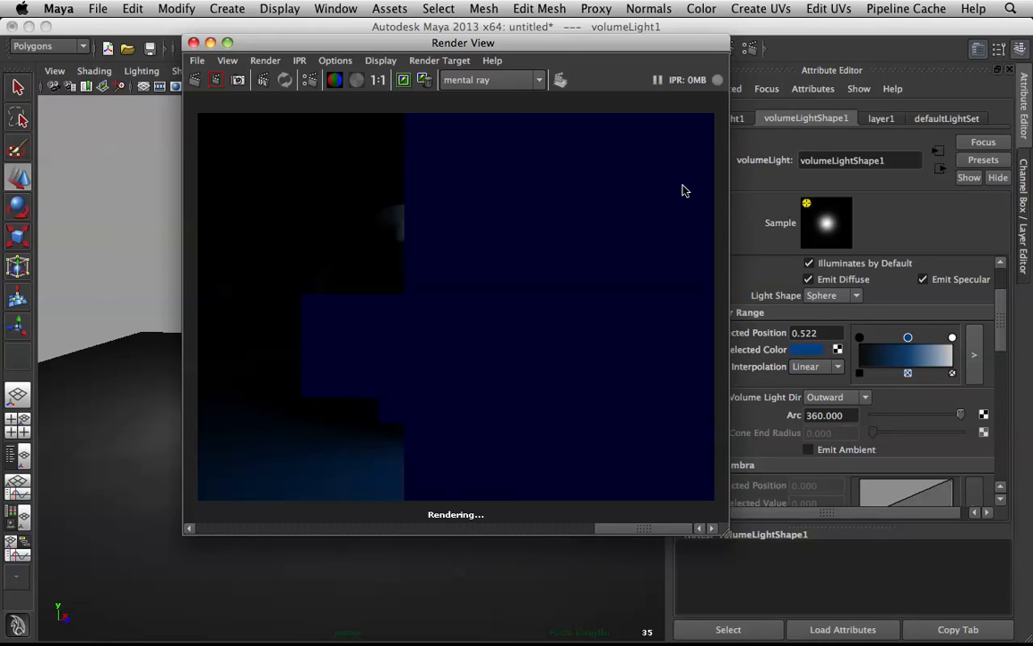
mouse_move(448, 278)
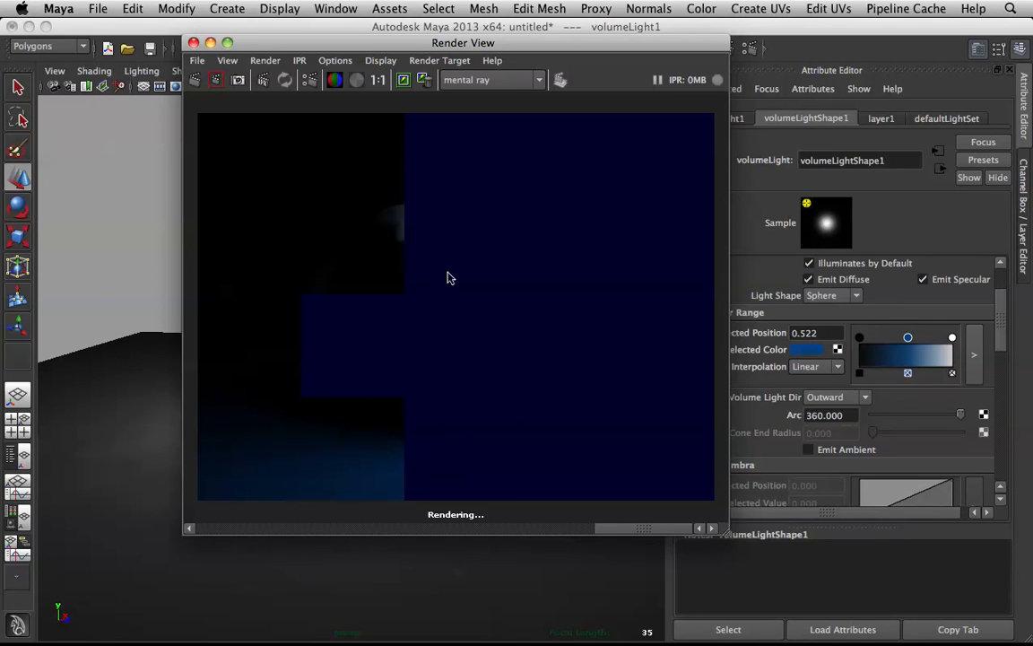
mouse_move(225, 213)
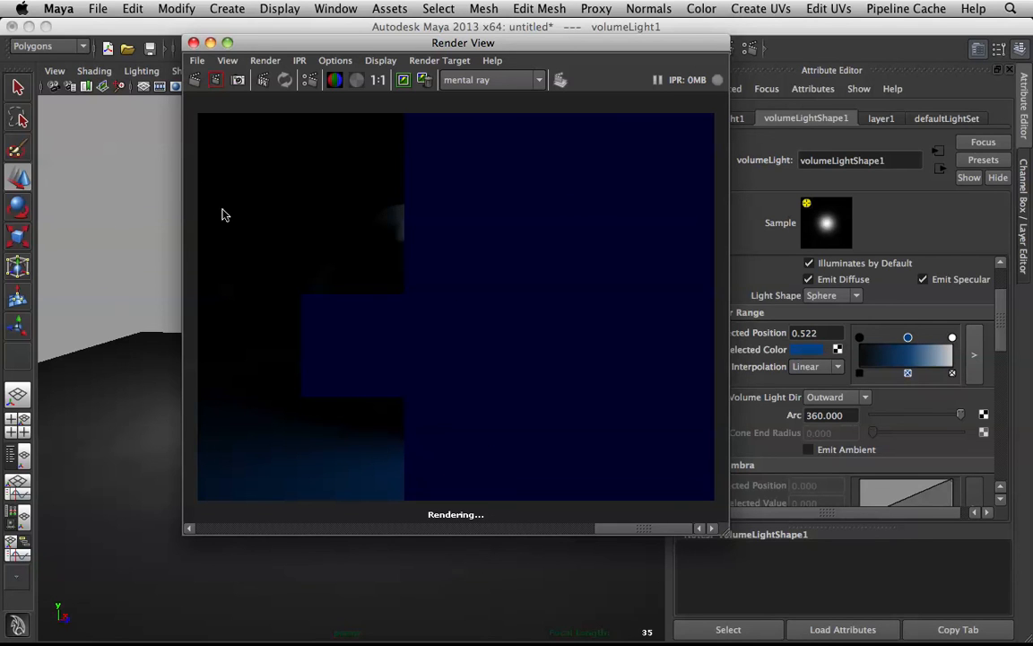
mouse_move(116, 234)
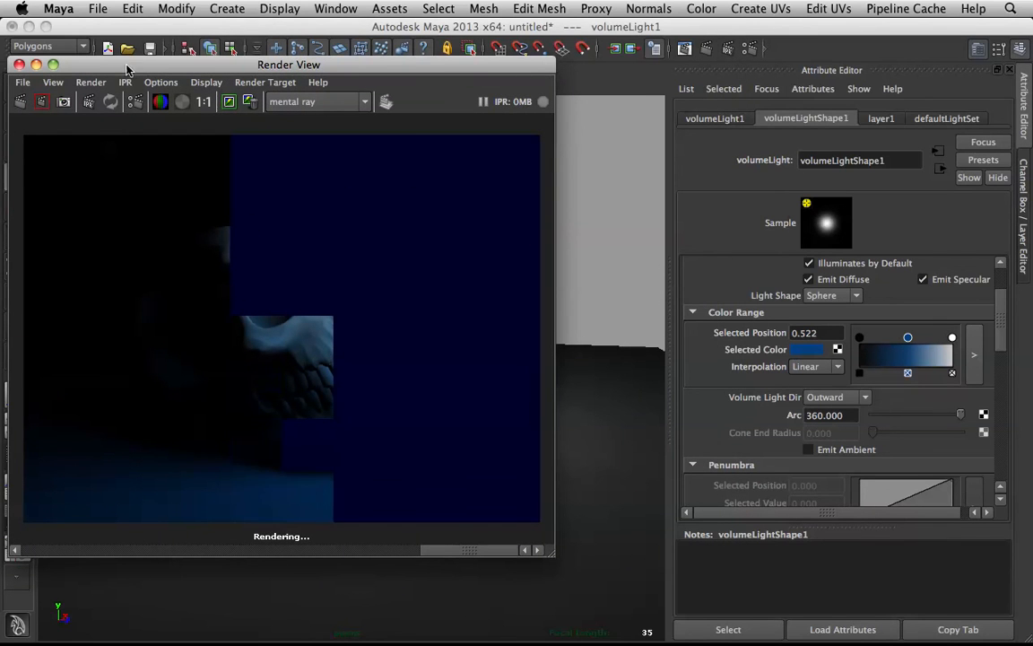
mouse_move(733, 401)
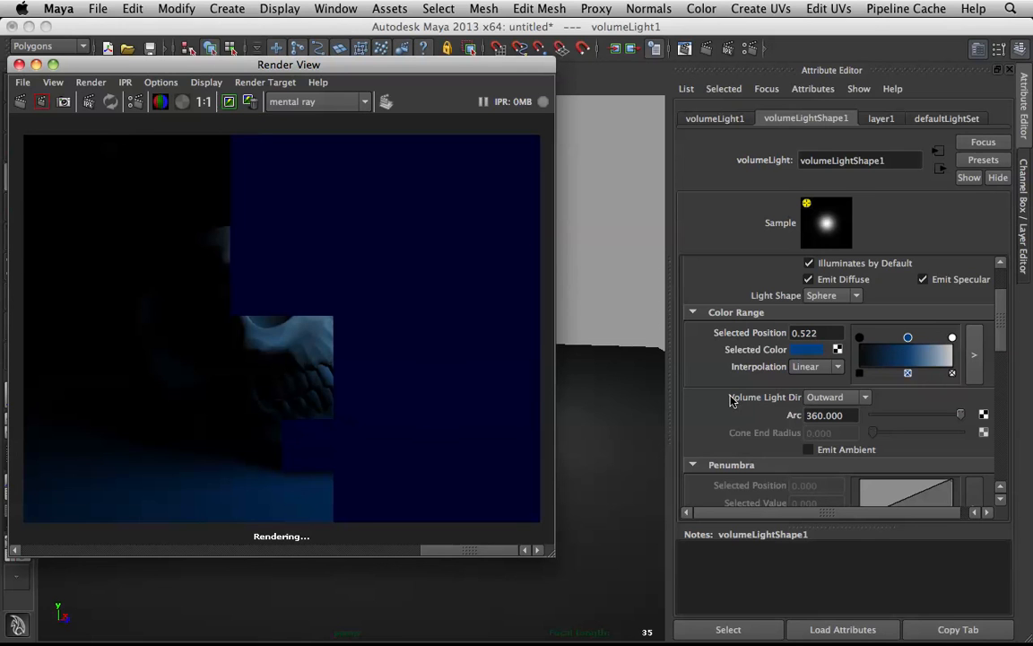
mouse_move(914, 274)
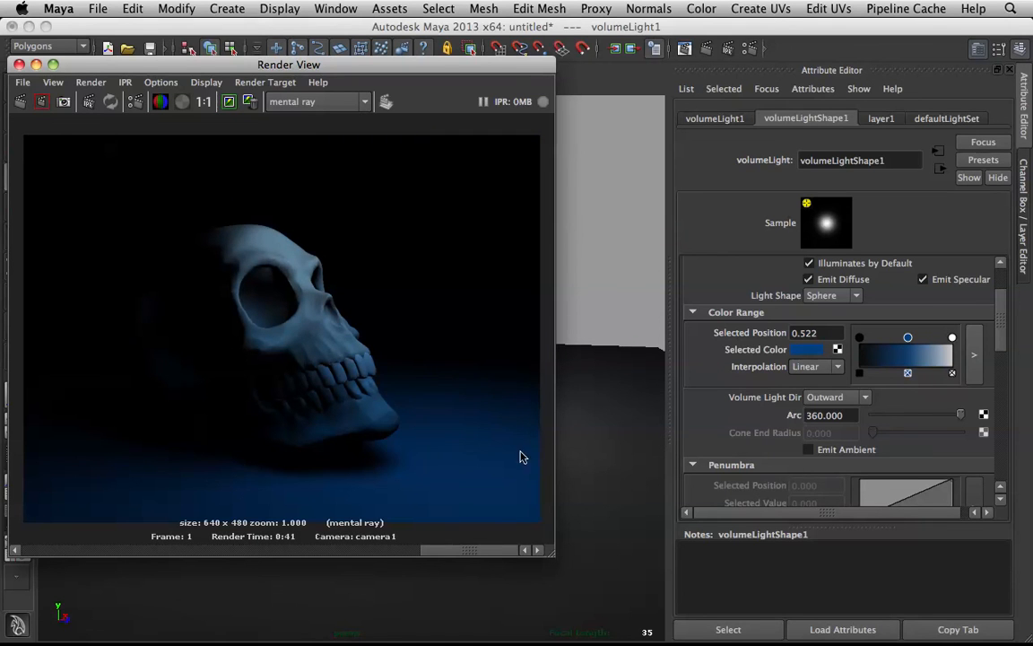
mouse_move(708, 428)
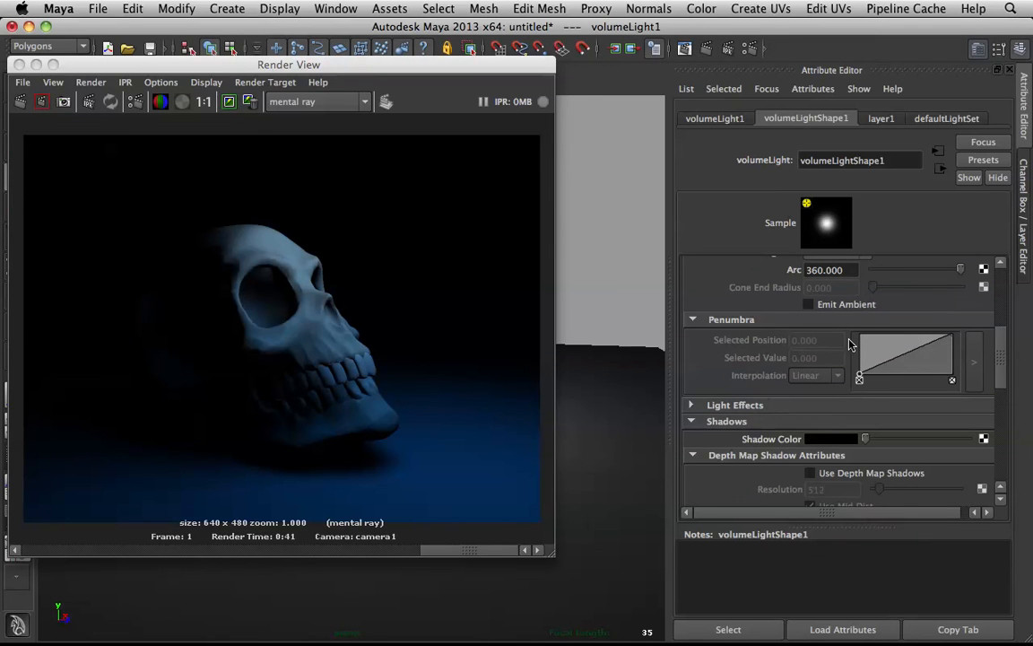
mouse_move(913, 387)
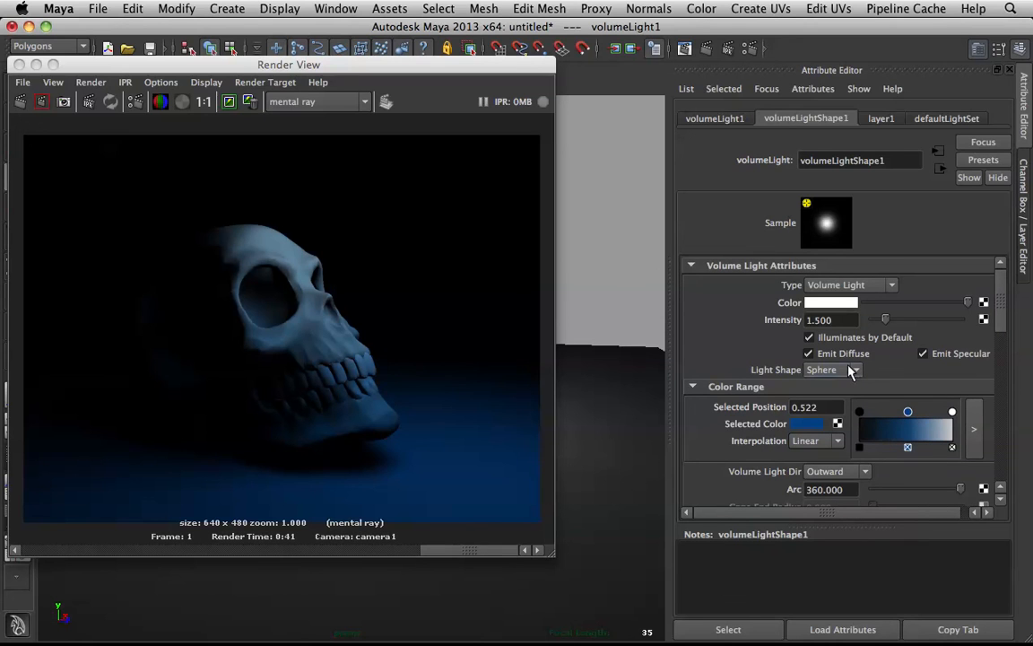
click(831, 369)
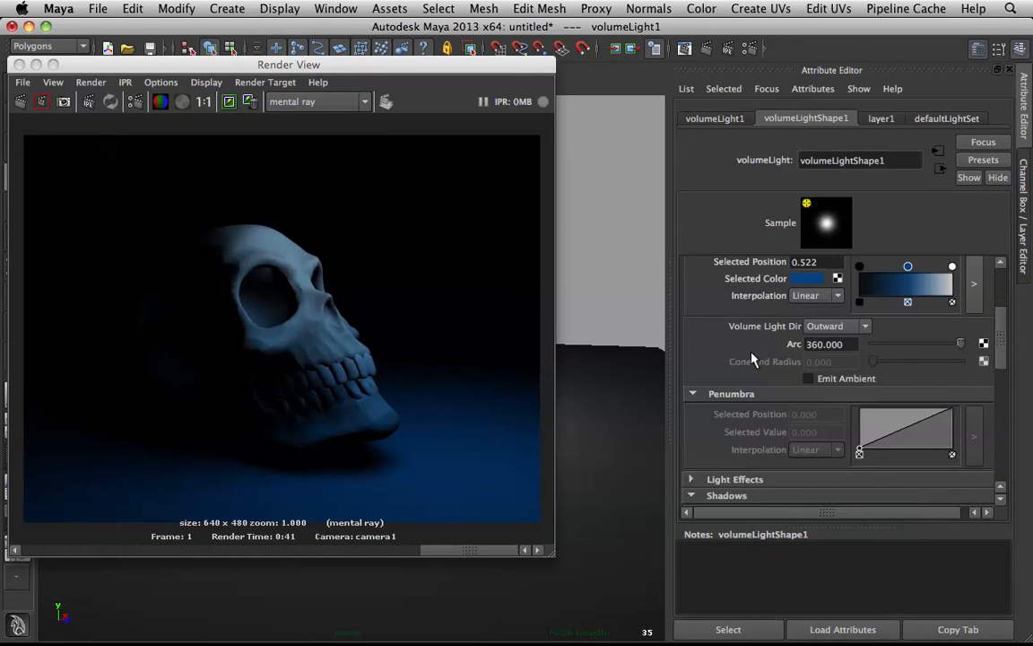
click(837, 325)
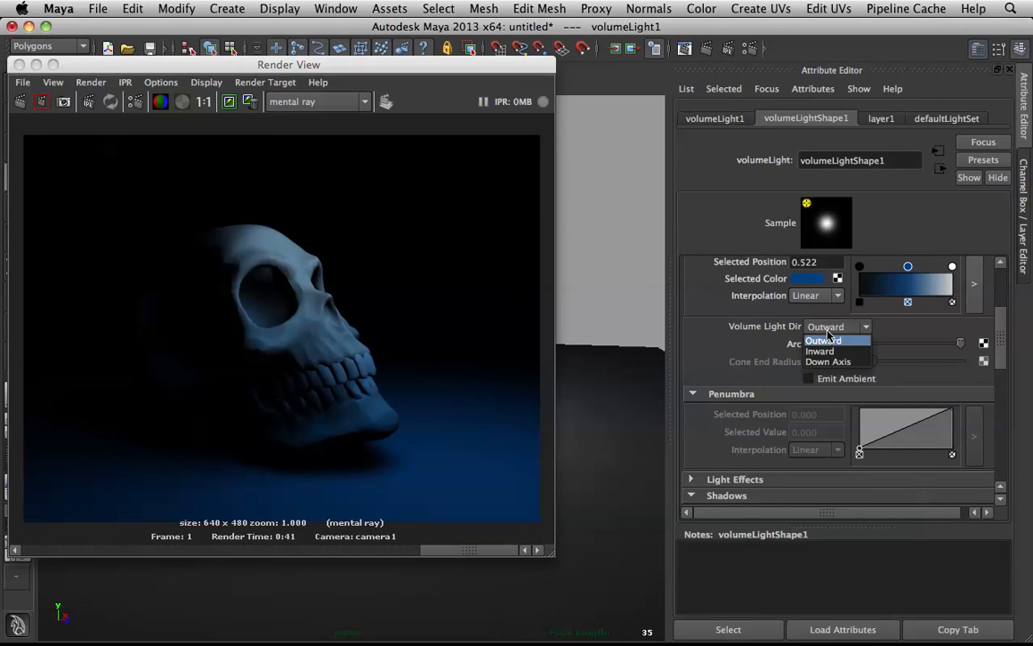
click(814, 296)
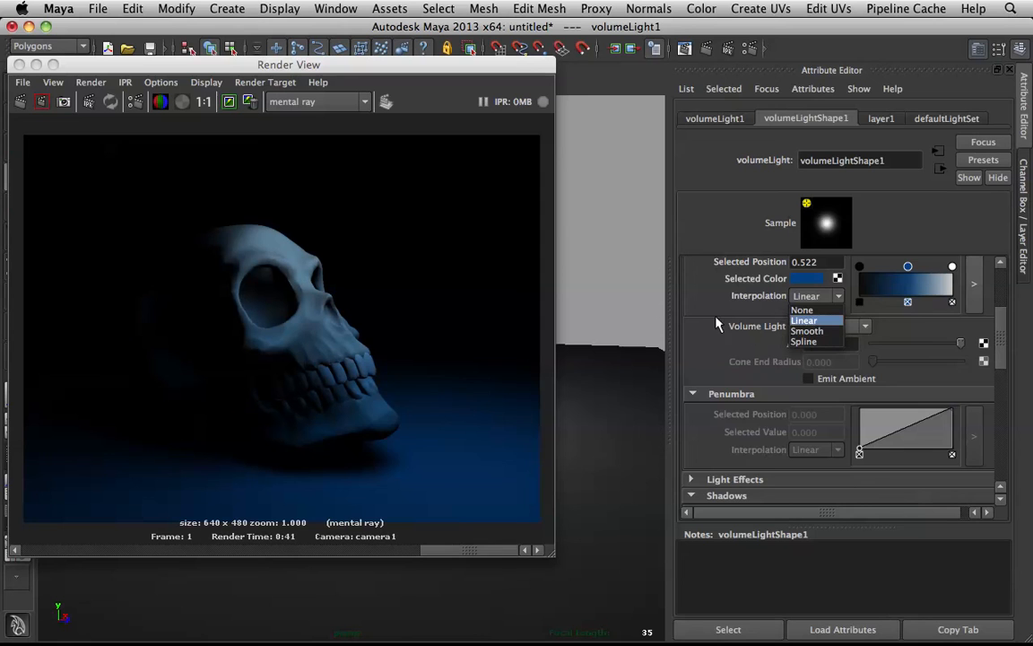
click(804, 320)
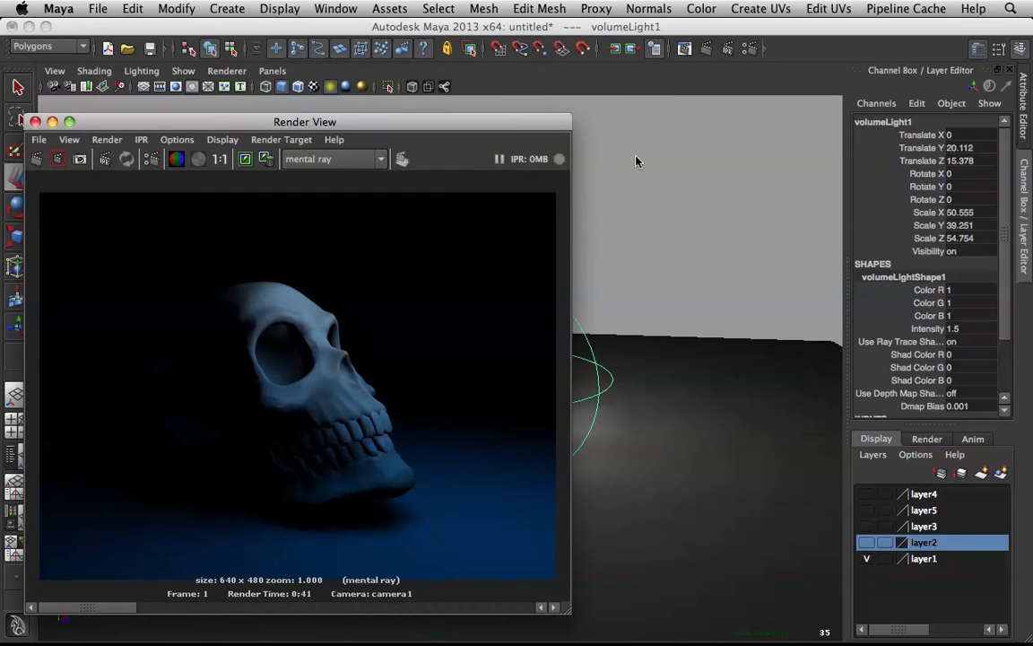
Step: Move the Render View and switch back to the earlier 23-second untinted render
drag(304, 121, 447, 88)
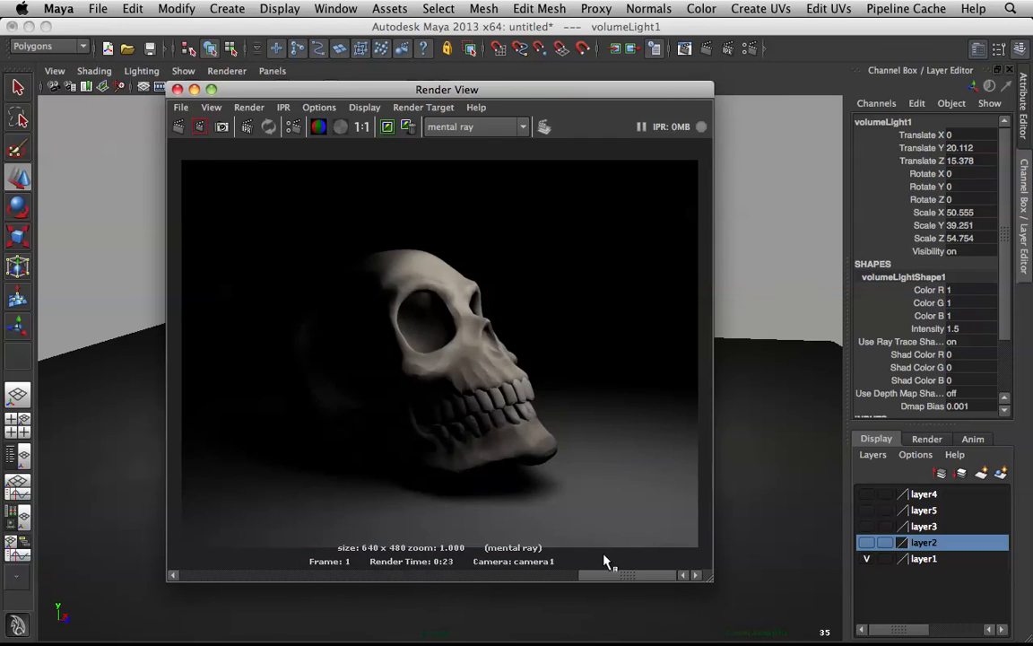
mouse_move(641, 357)
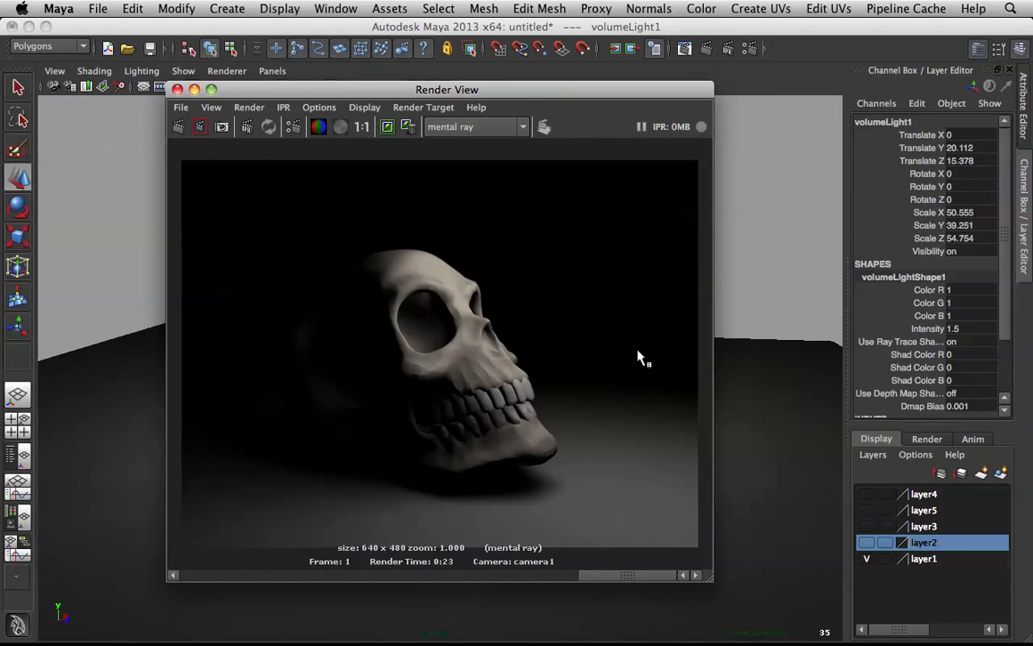
mouse_move(641, 231)
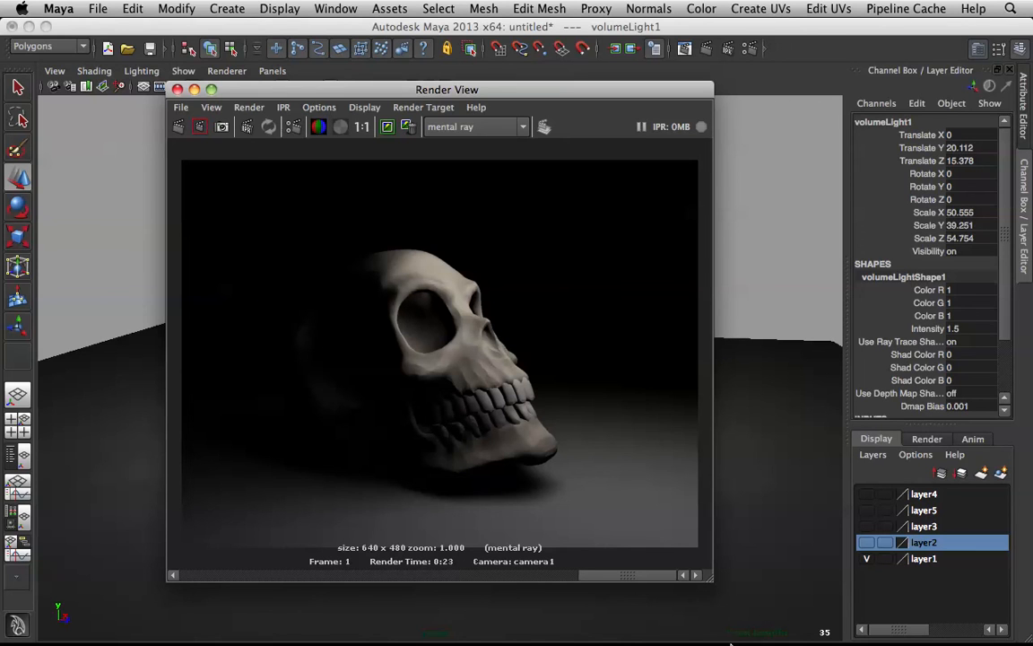
mouse_move(699, 610)
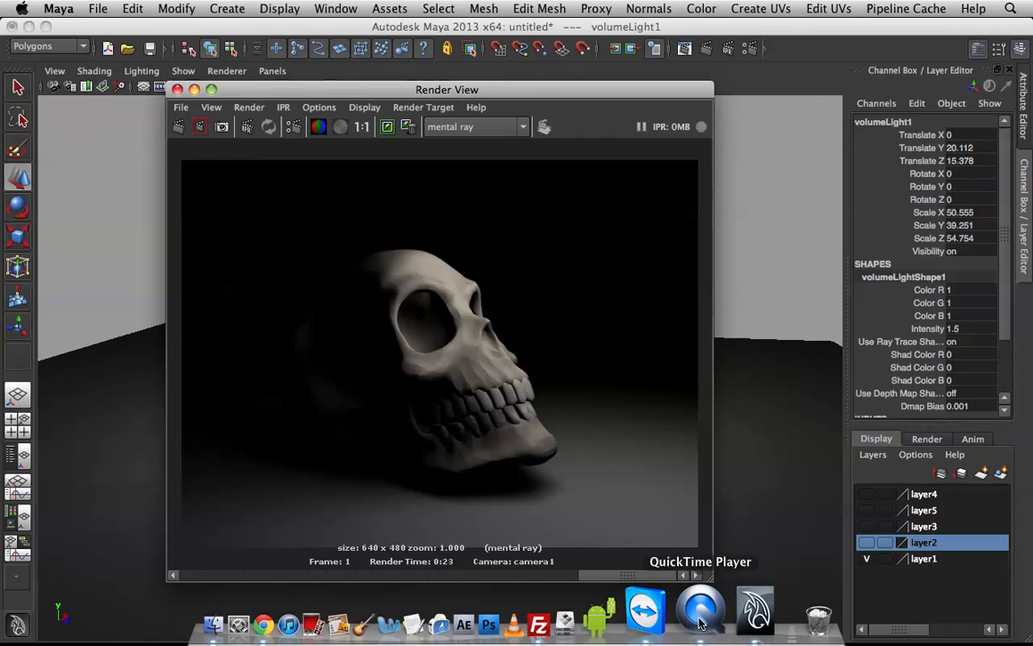
click(700, 611)
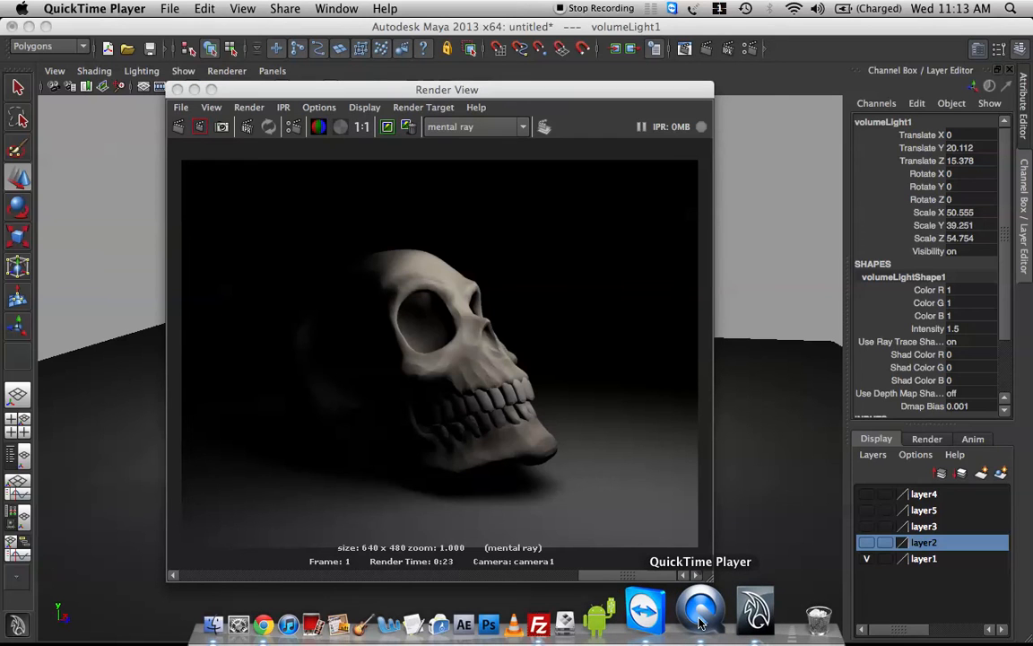
mouse_move(479, 234)
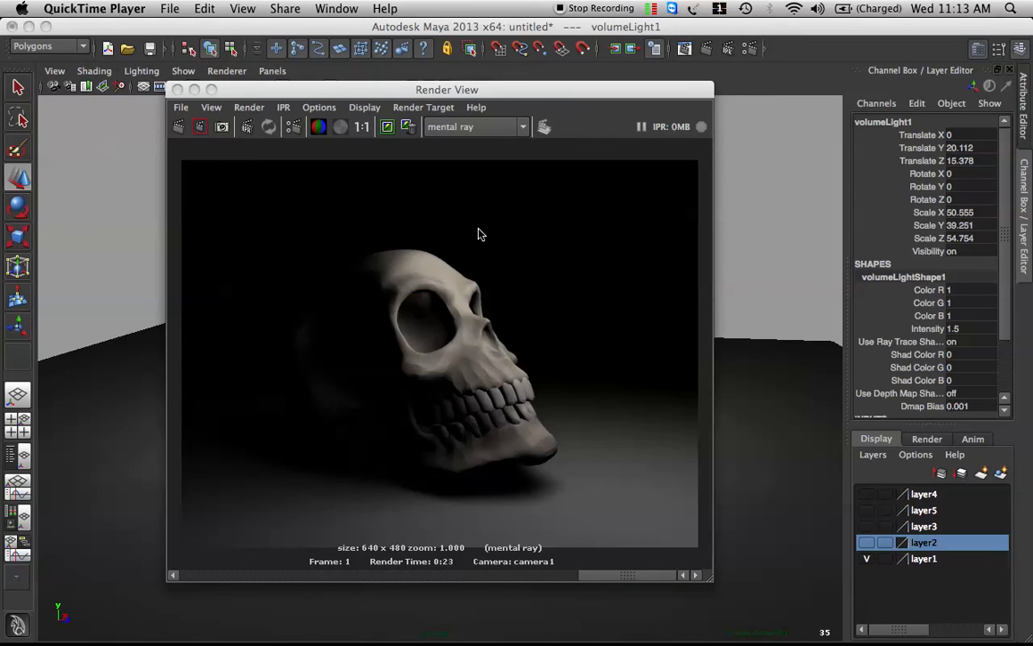
mouse_move(590, 236)
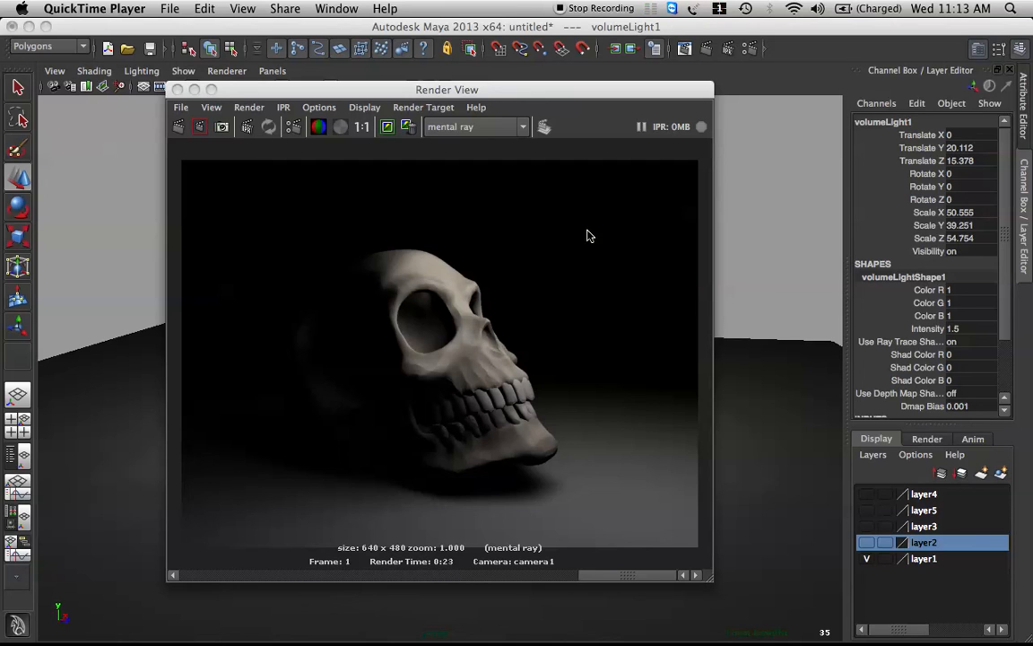